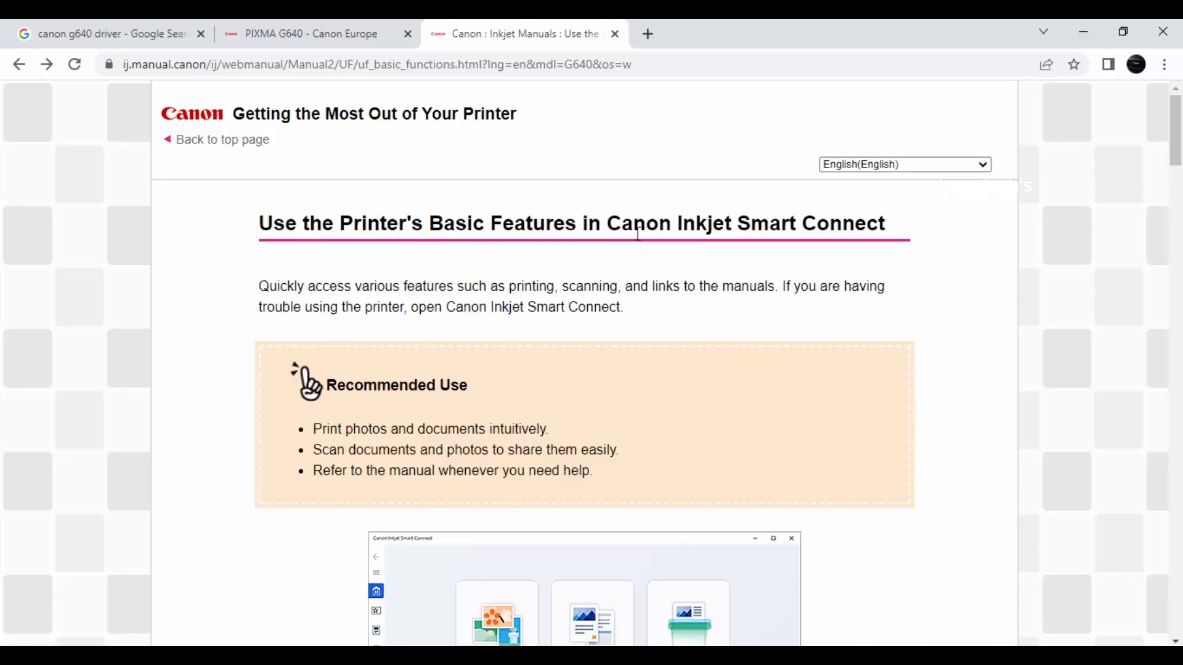
Step: Follow Canon's Smart Connect download links through to its Microsoft Store listing
{"action": "scroll", "scroll_direction": "down", "scroll_amount": 3}
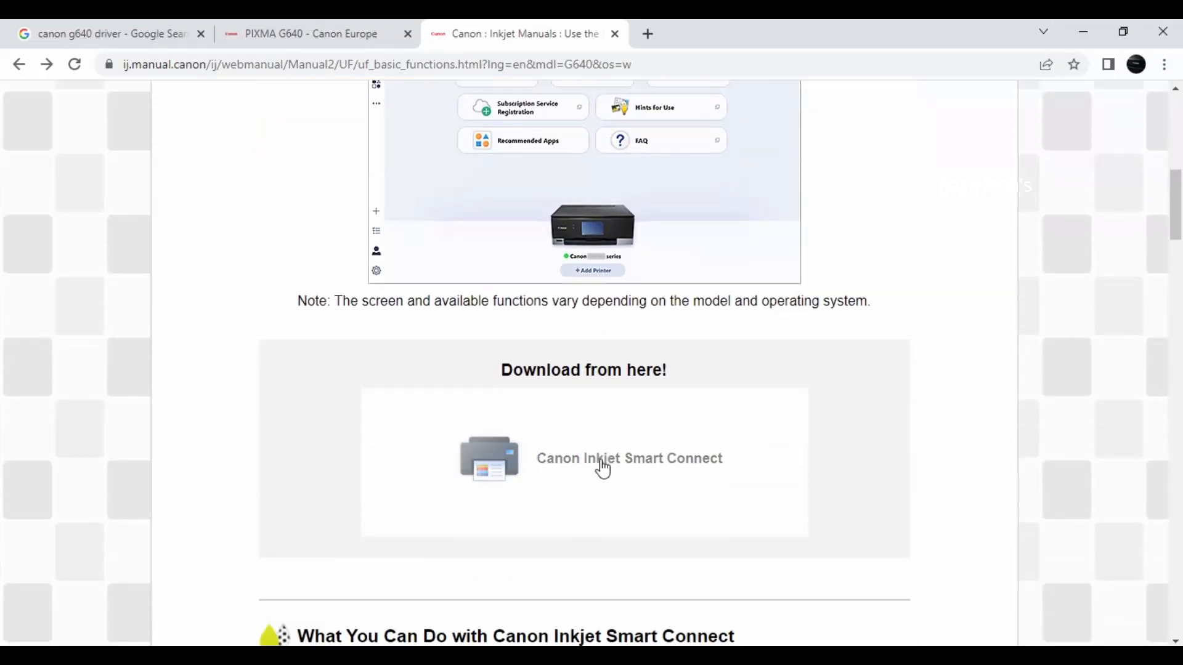
{"action": "left_click", "coordinate": [629, 459]}
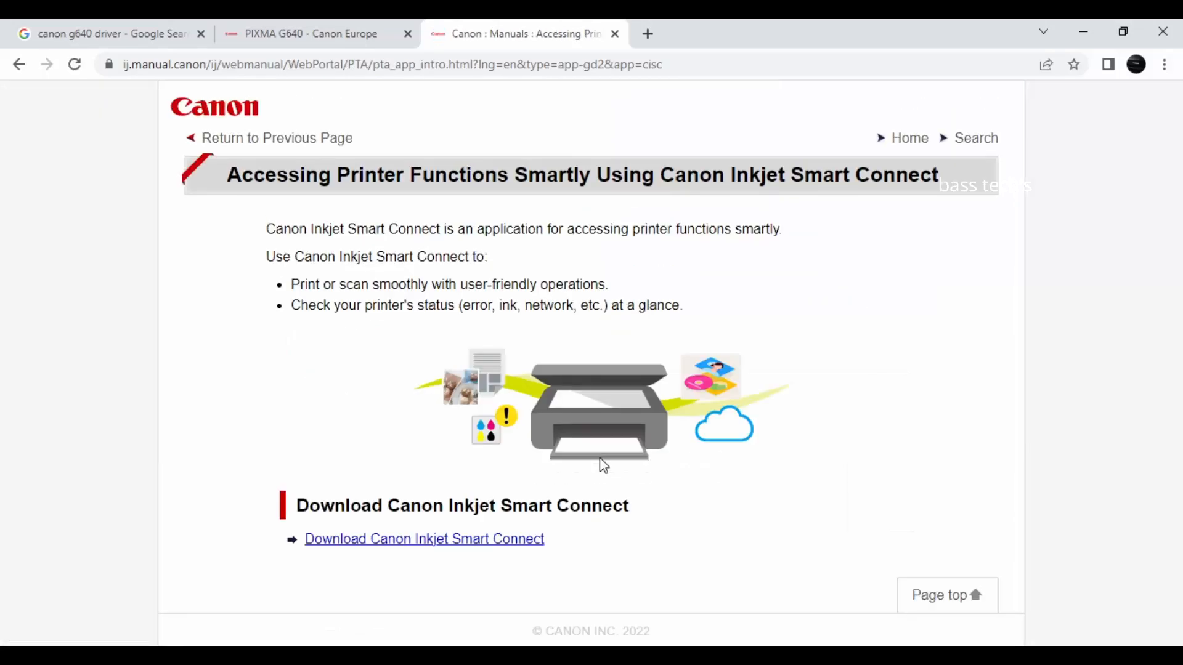
{"action": "left_click", "coordinate": [424, 540]}
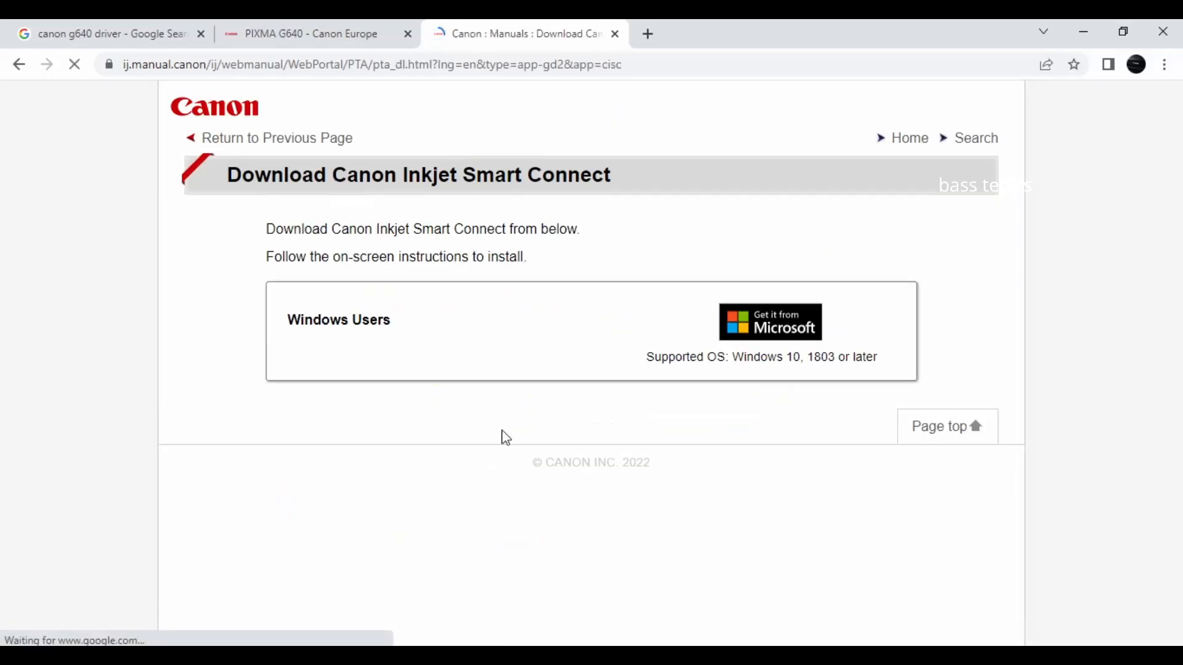
{"action": "left_click", "coordinate": [771, 323]}
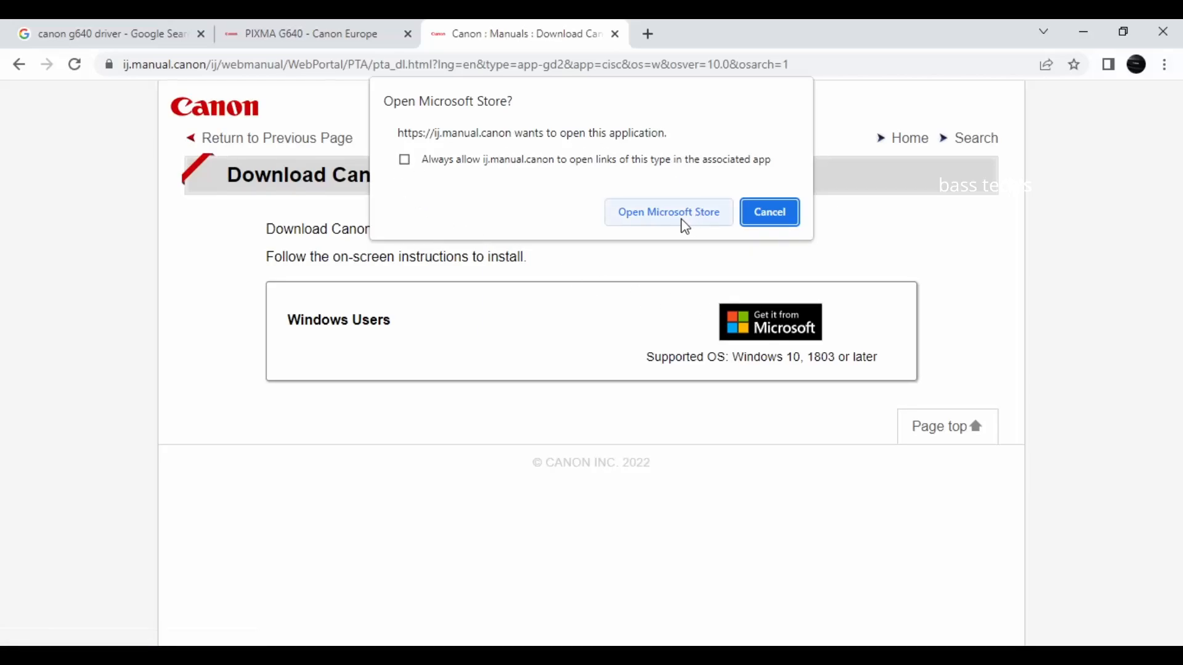
{"action": "mouse_move", "coordinate": [680, 219]}
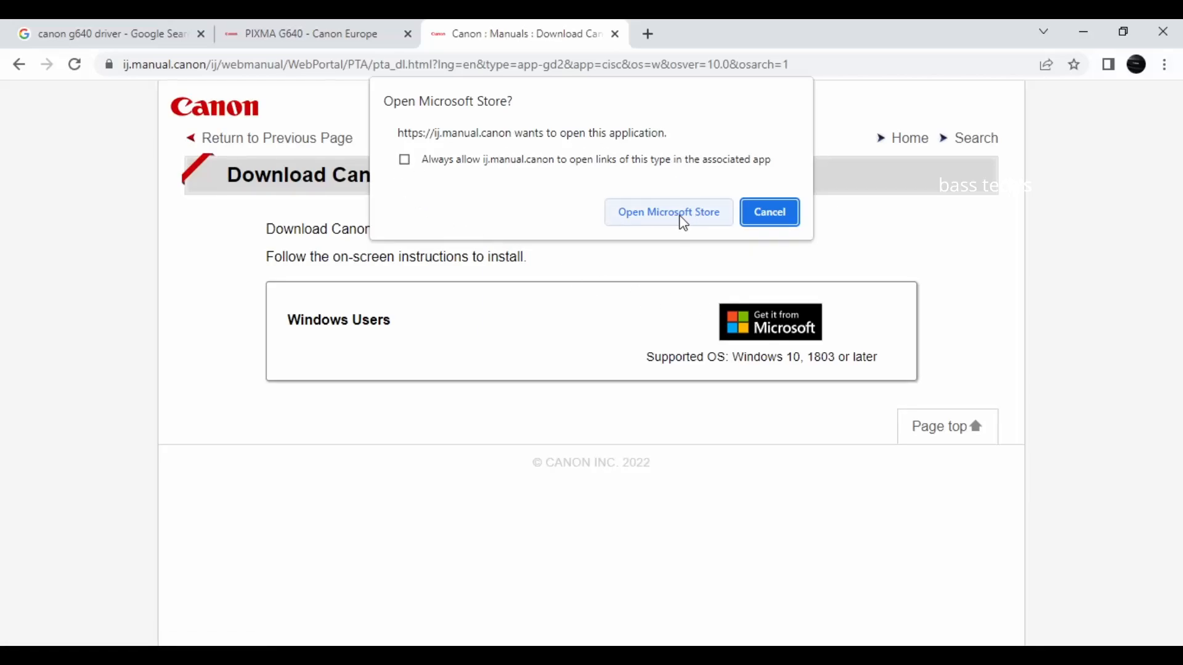
{"action": "left_click", "coordinate": [667, 212]}
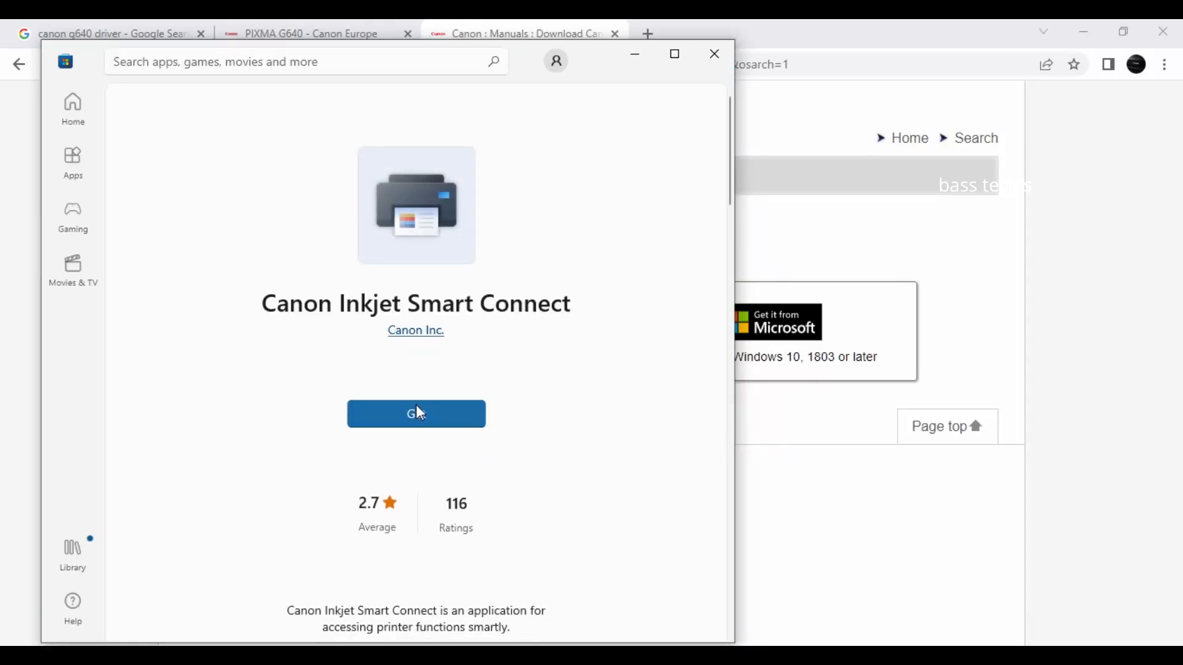
Step: Install Canon Inkjet Smart Connect from the Store, launch it and agree to the Before Use license
{"action": "left_click", "coordinate": [416, 414]}
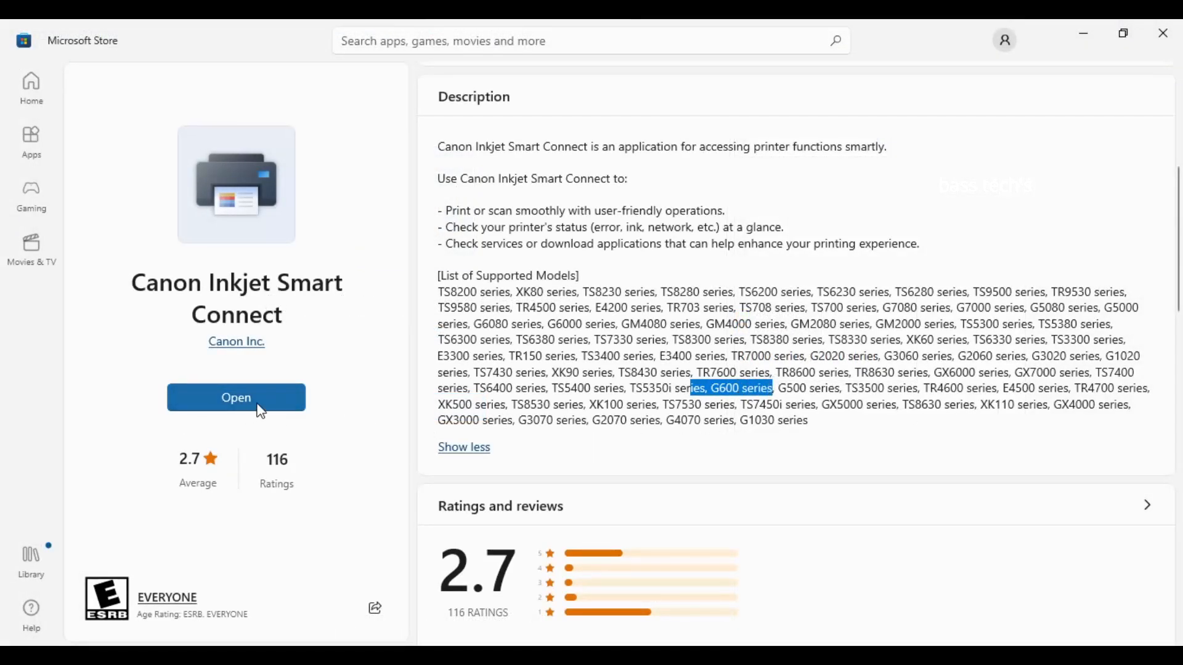
{"action": "left_click", "coordinate": [237, 397]}
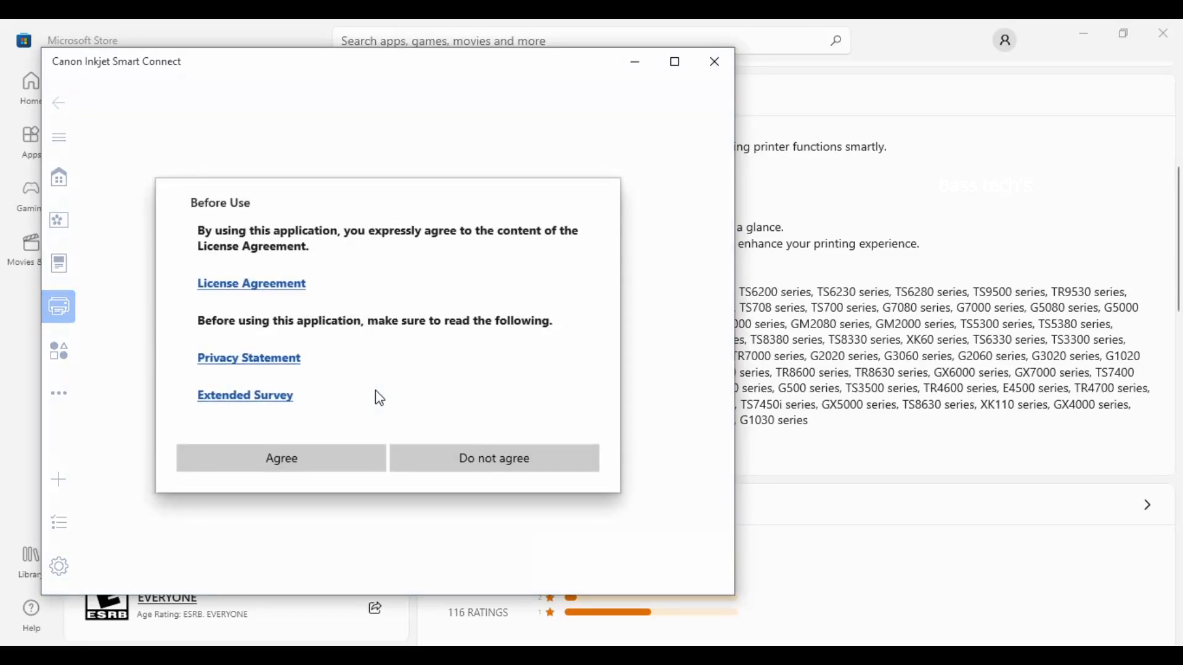
{"action": "mouse_move", "coordinate": [348, 285]}
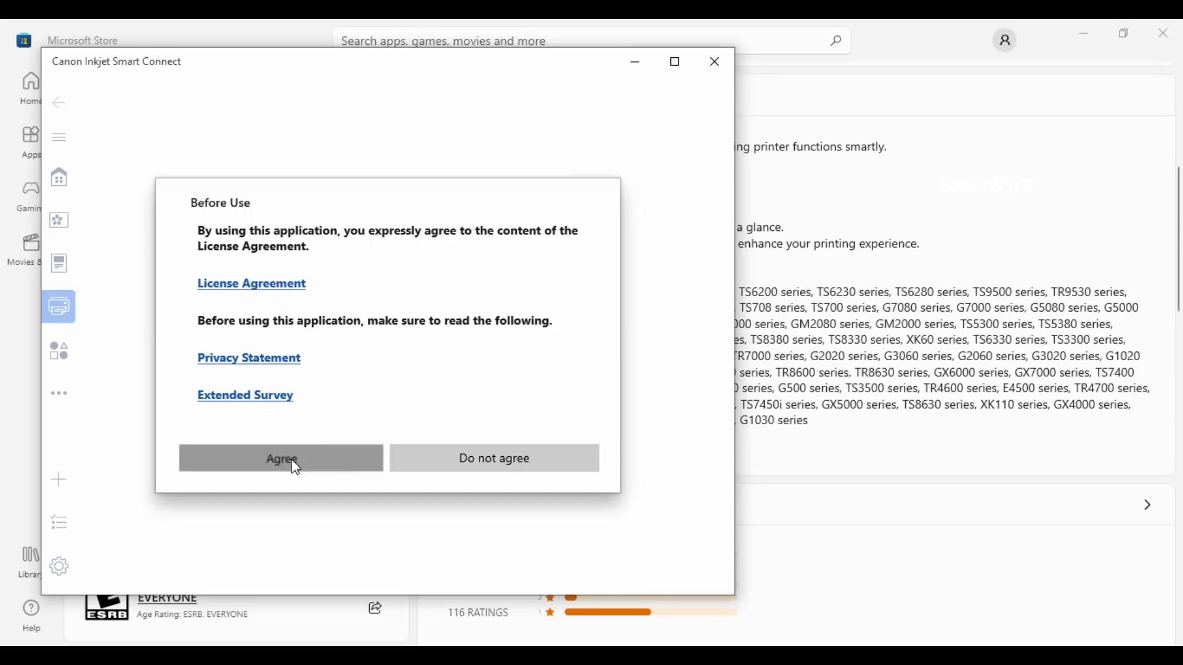
{"action": "left_click", "coordinate": [281, 458]}
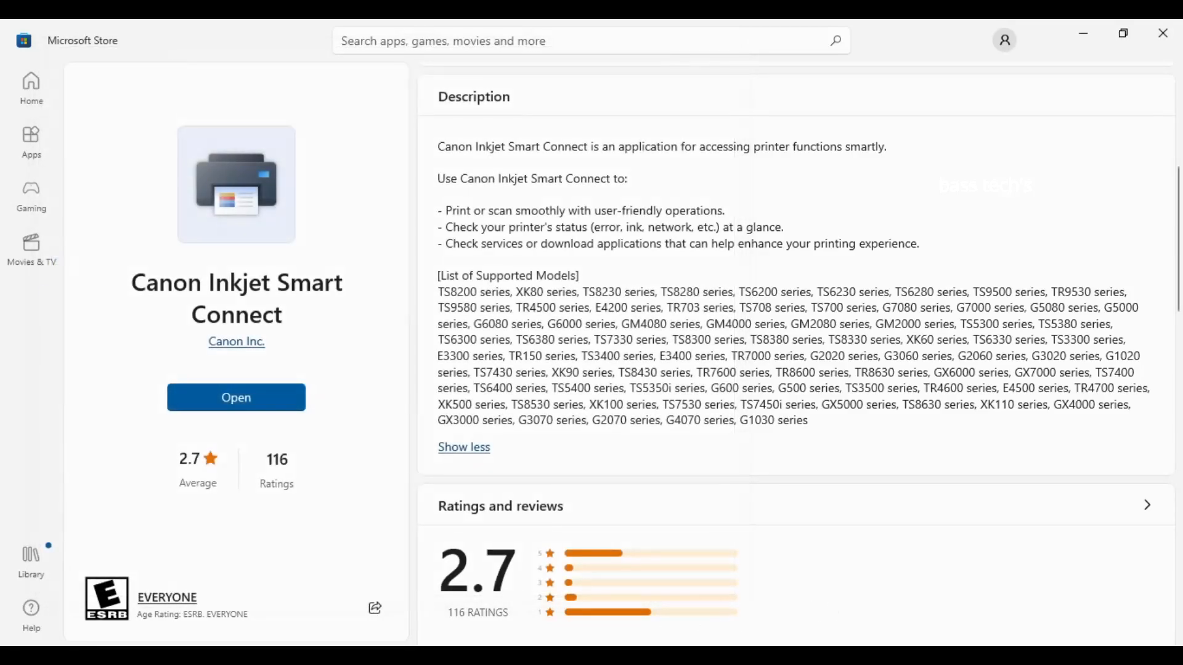
Step: Continue using the existing Canon G600 series printer and show its status
{"action": "left_click", "coordinate": [237, 397]}
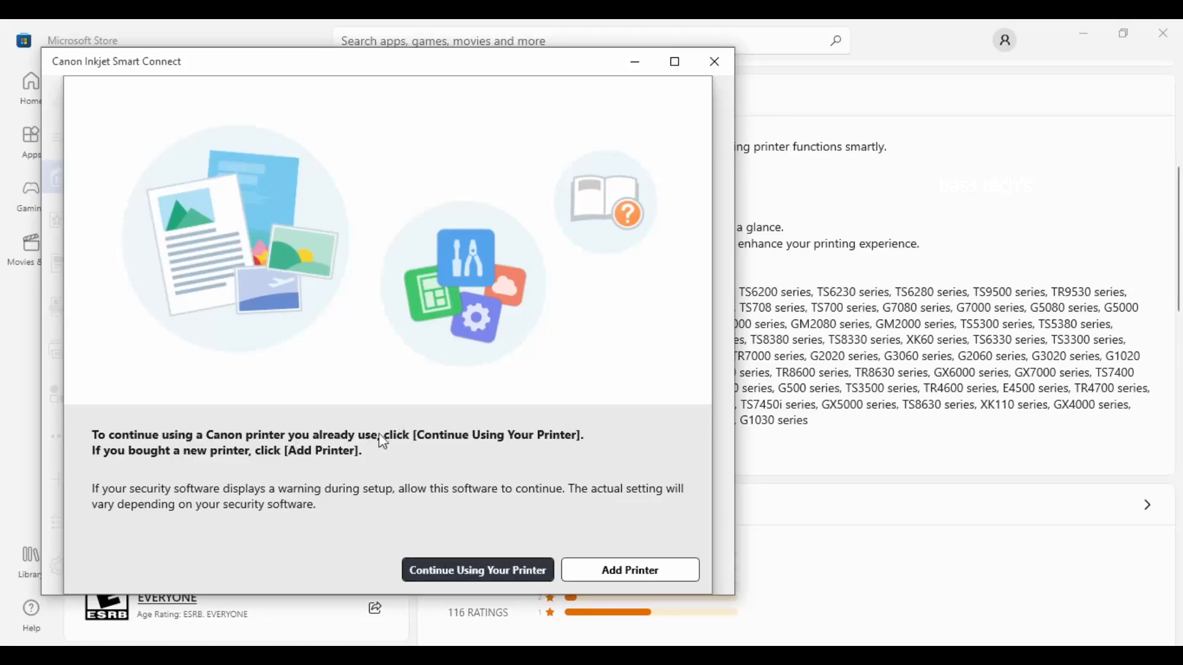
{"action": "mouse_move", "coordinate": [71, 444]}
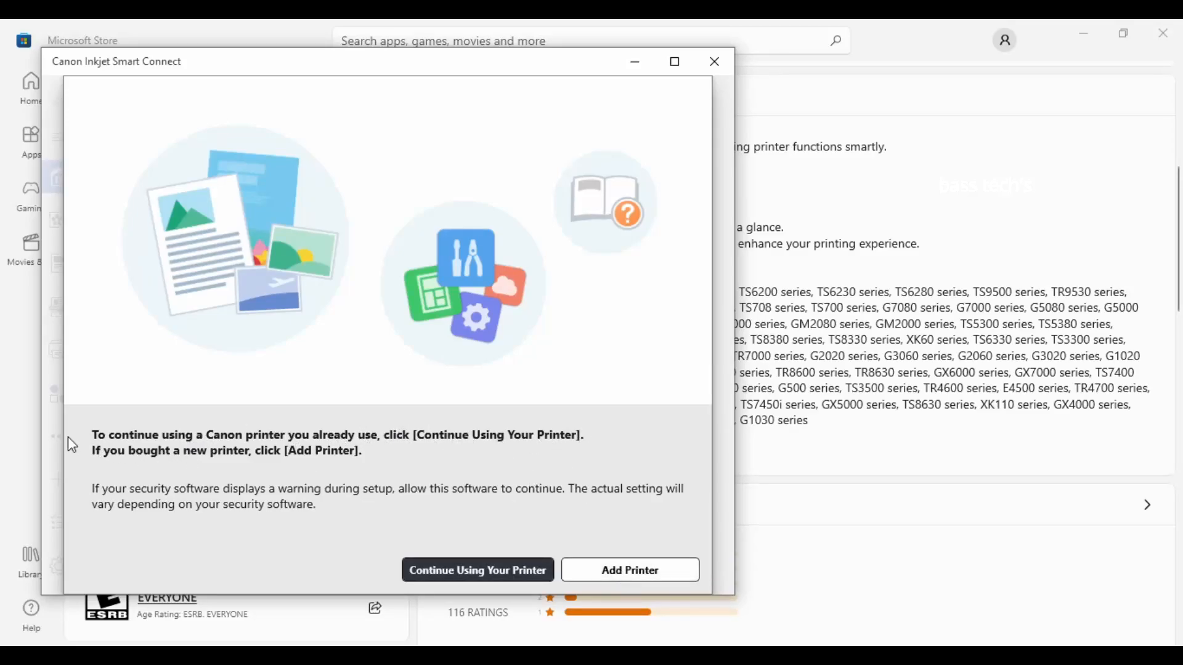
{"action": "mouse_move", "coordinate": [487, 576]}
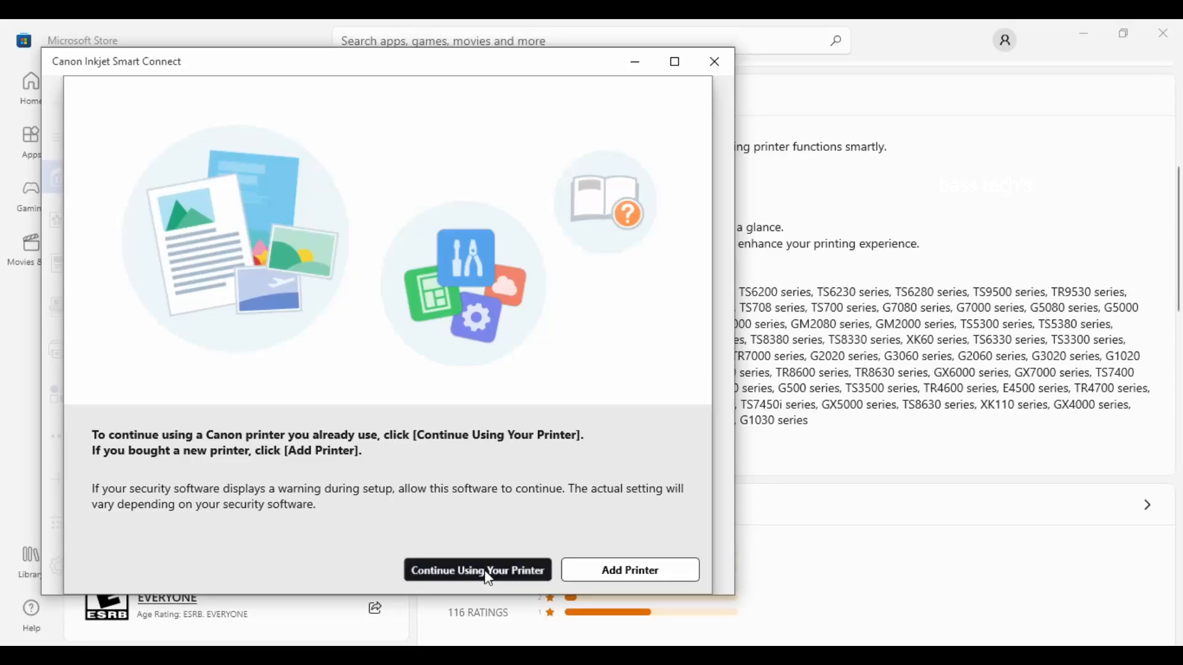
{"action": "left_click", "coordinate": [478, 569]}
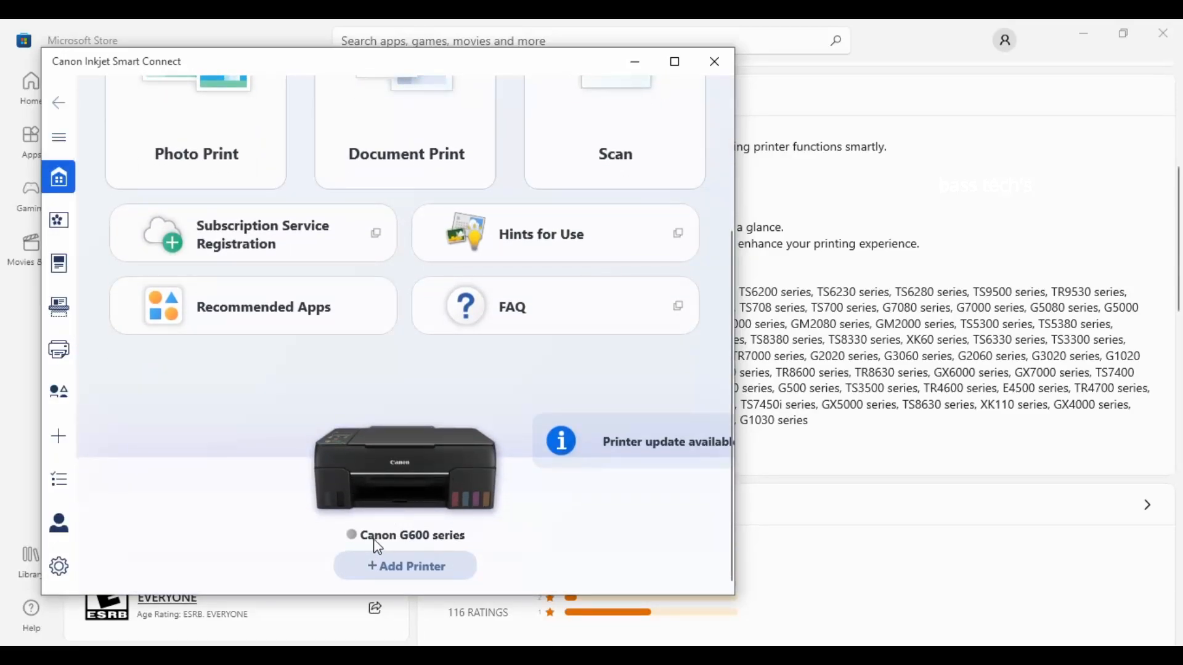
{"action": "mouse_move", "coordinate": [656, 481]}
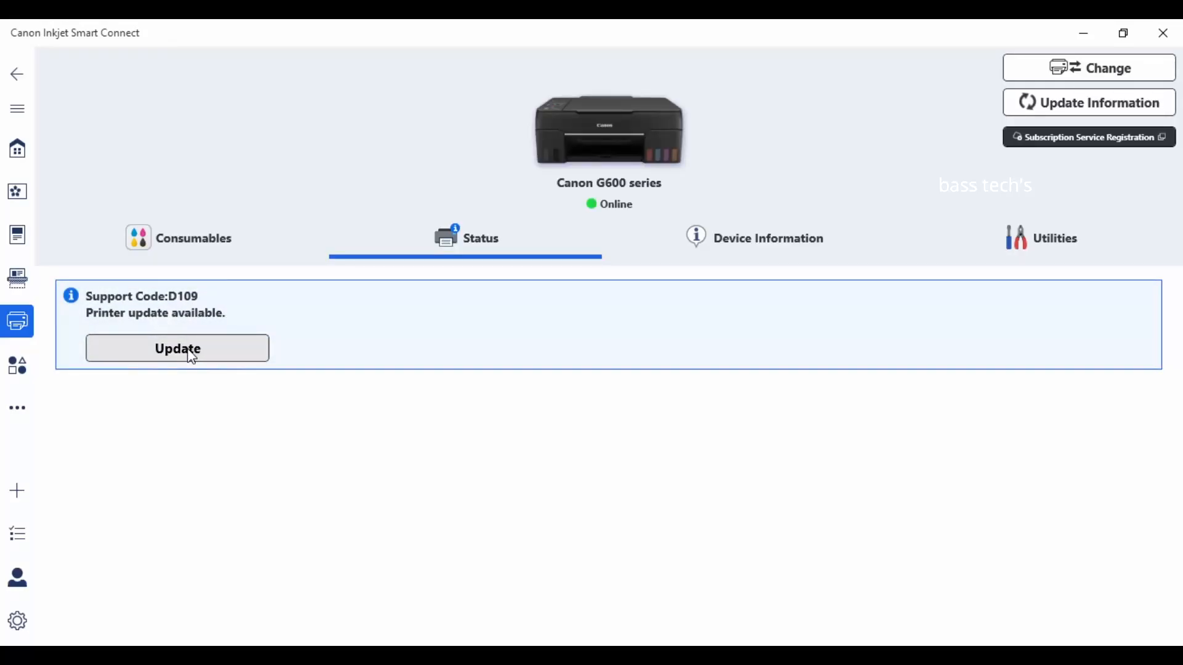
Step: Run the G600 firmware update, refresh its notices to show none new, and return home
{"action": "left_click", "coordinate": [178, 348]}
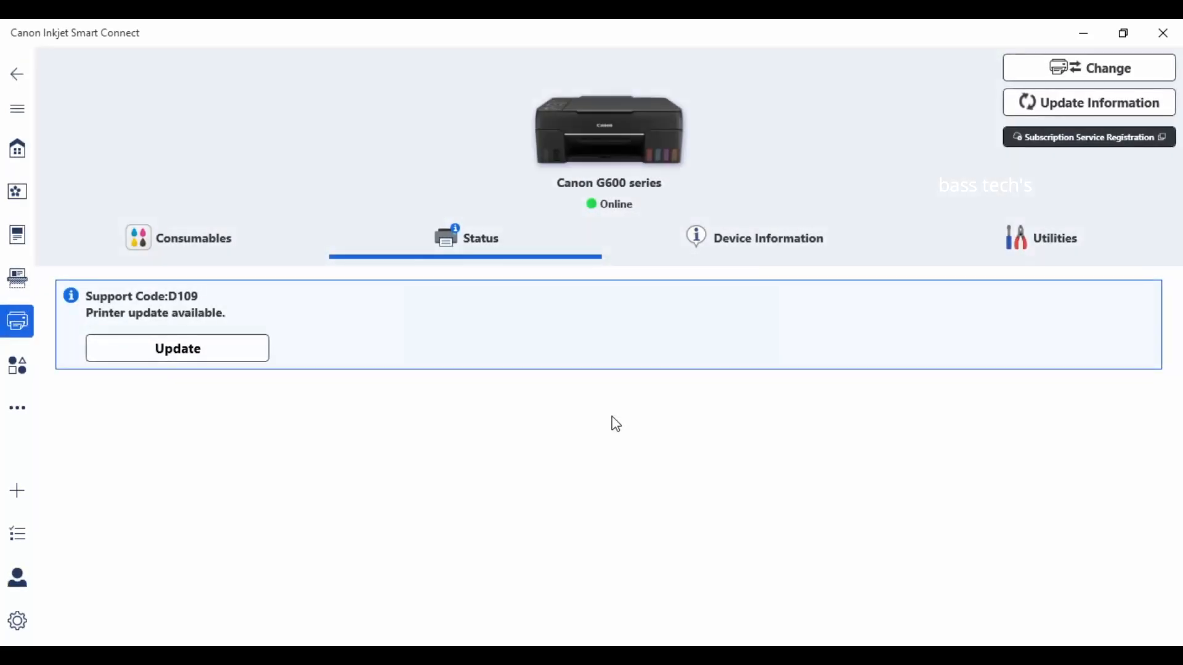
{"action": "left_click", "coordinate": [178, 347]}
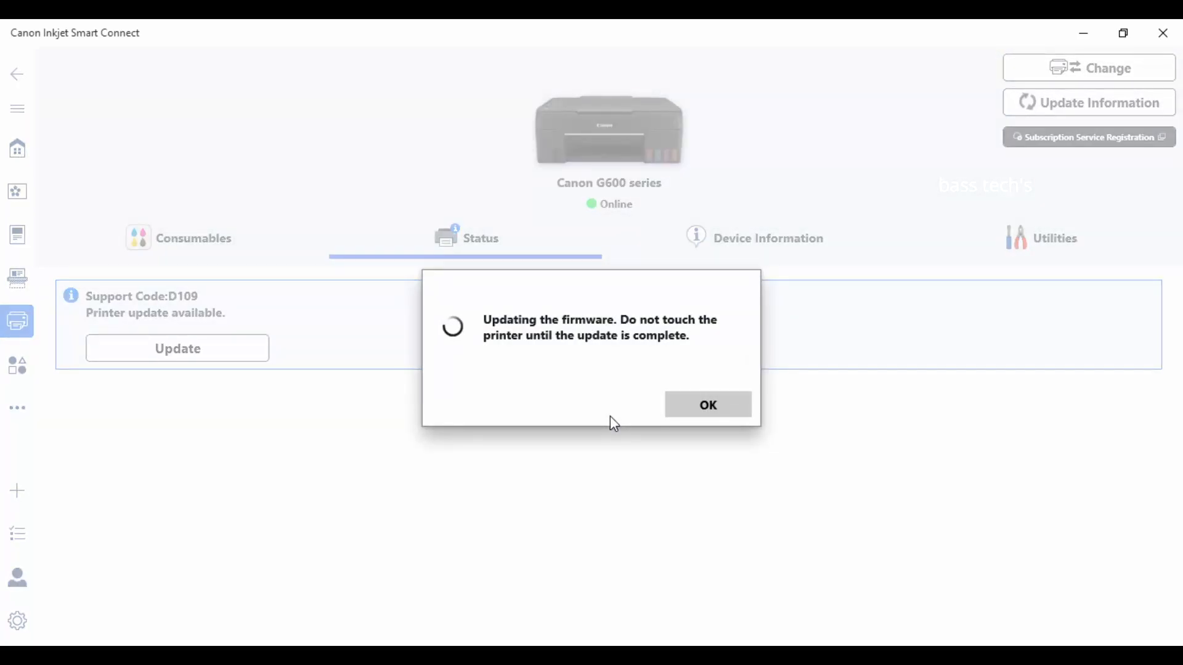
{"action": "left_click", "coordinate": [708, 404]}
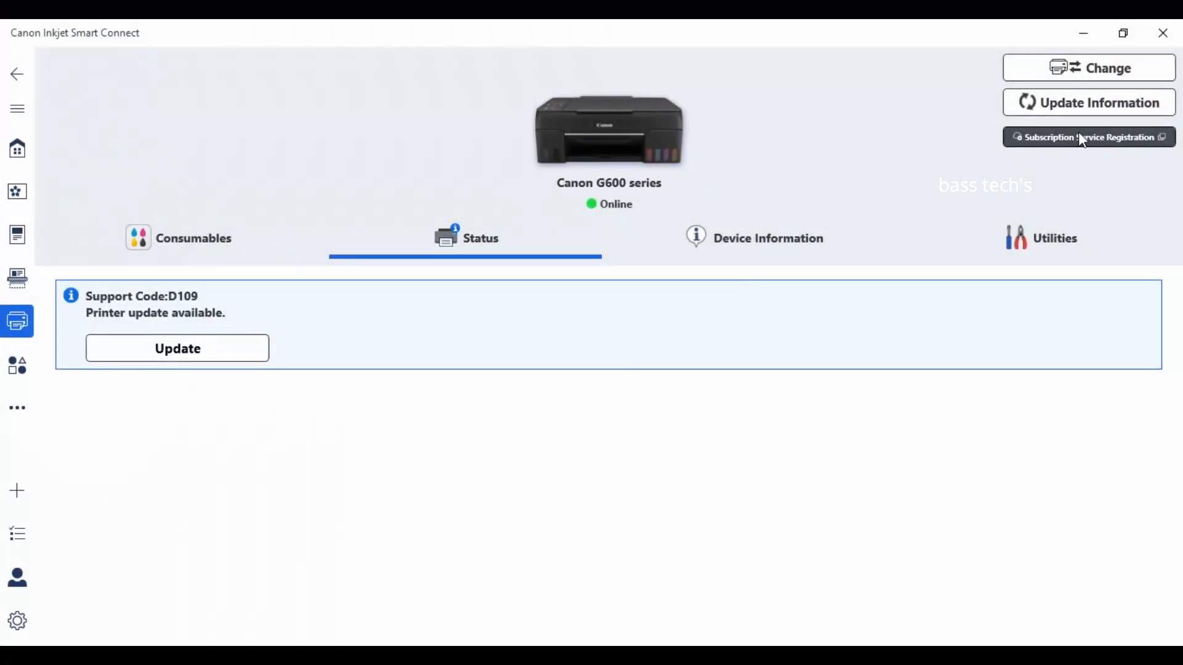
{"action": "mouse_move", "coordinate": [1077, 109]}
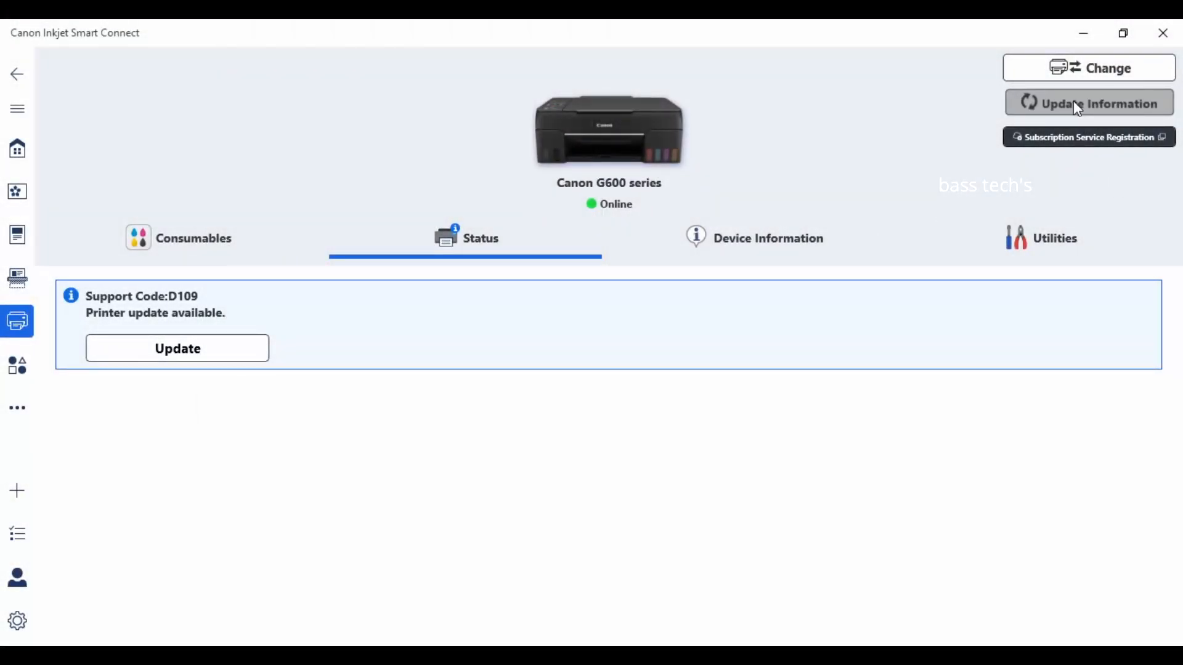
{"action": "left_click", "coordinate": [1088, 103]}
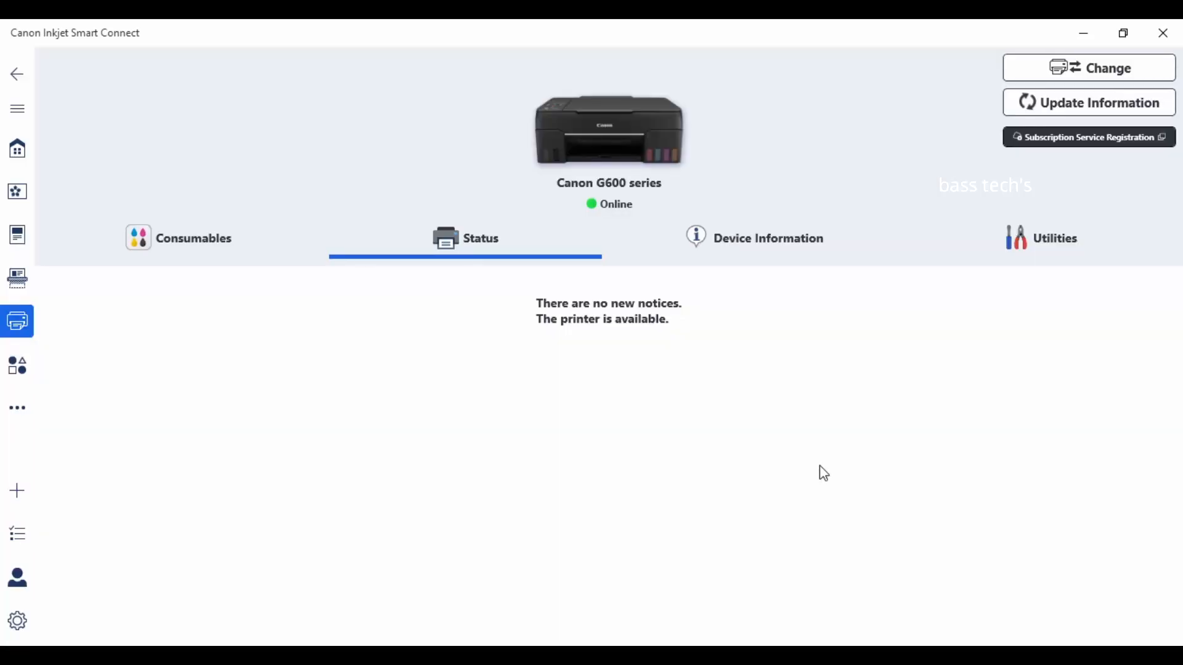
{"action": "mouse_move", "coordinate": [654, 334]}
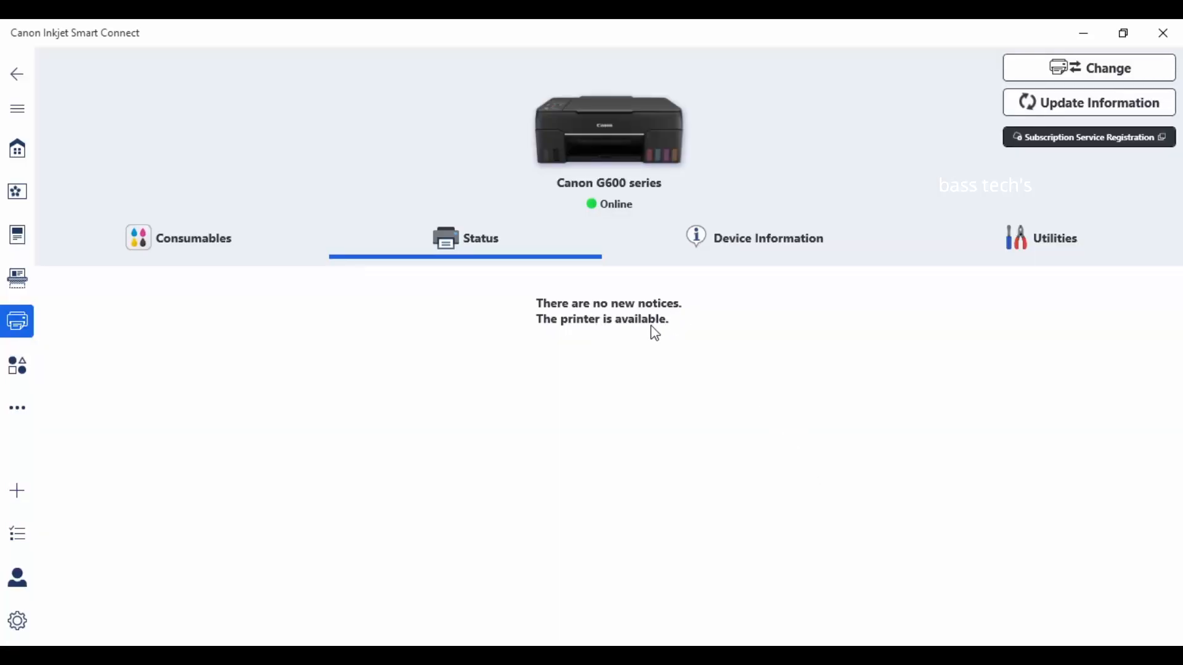
{"action": "left_click", "coordinate": [18, 148]}
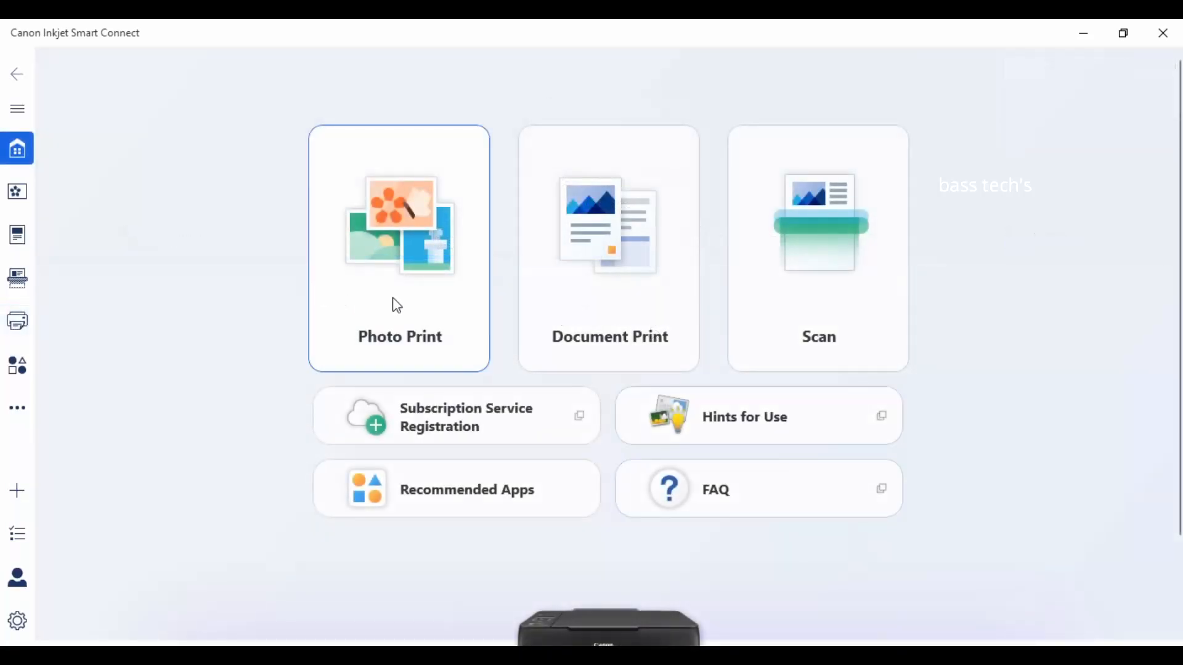
{"action": "mouse_move", "coordinate": [440, 428]}
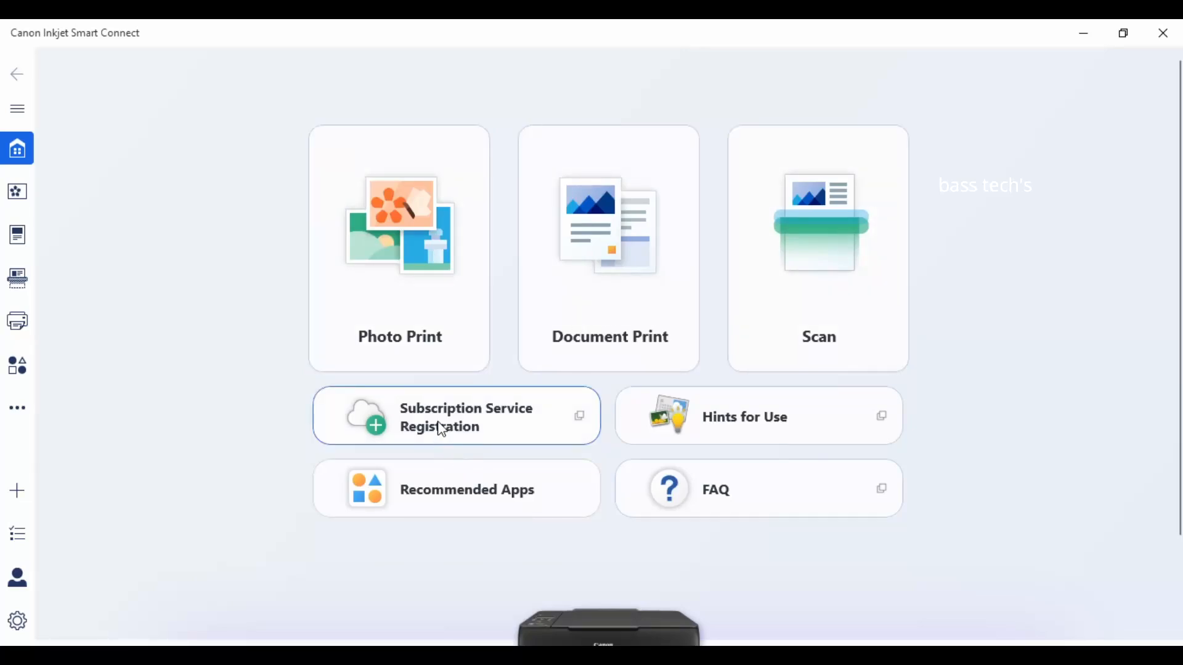
{"action": "mouse_move", "coordinate": [754, 296]}
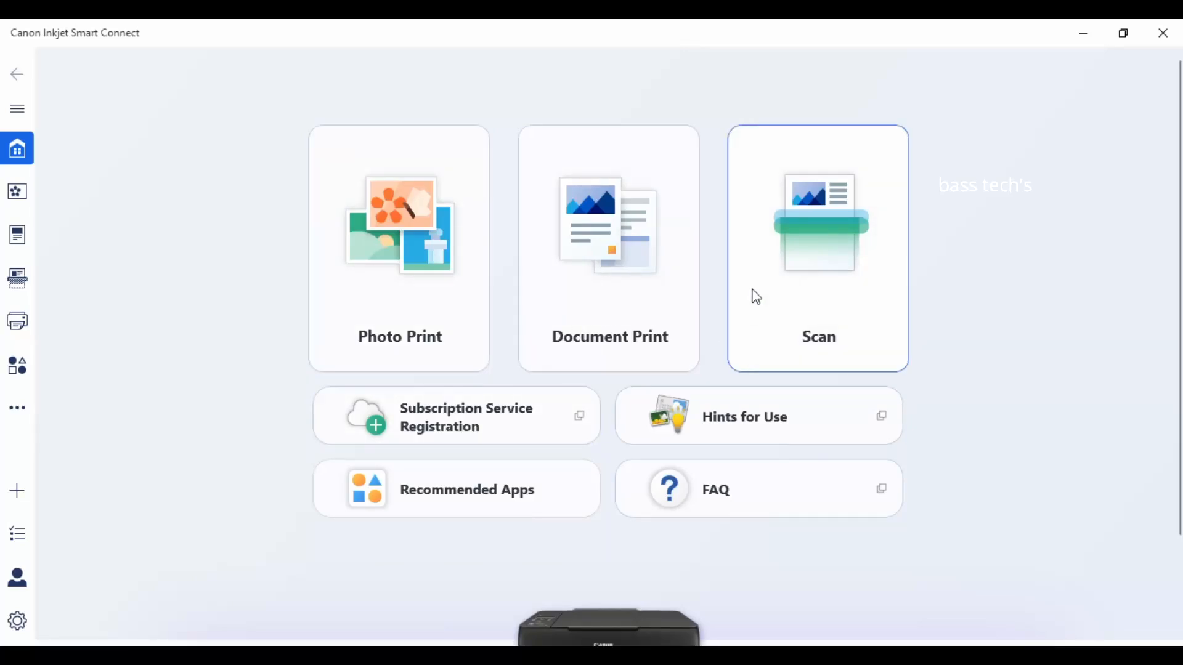
{"action": "mouse_move", "coordinate": [834, 274]}
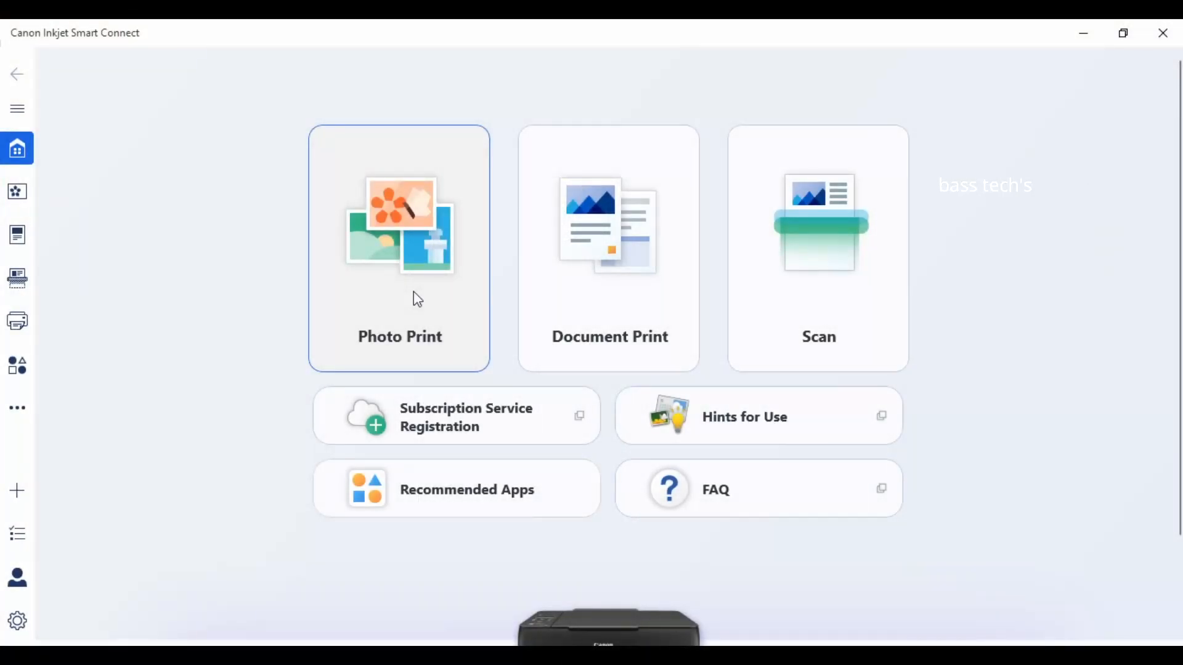
Step: Print the photo on Glossy Photo Paper, high quality, borderless on, in color
{"action": "left_click", "coordinate": [399, 249]}
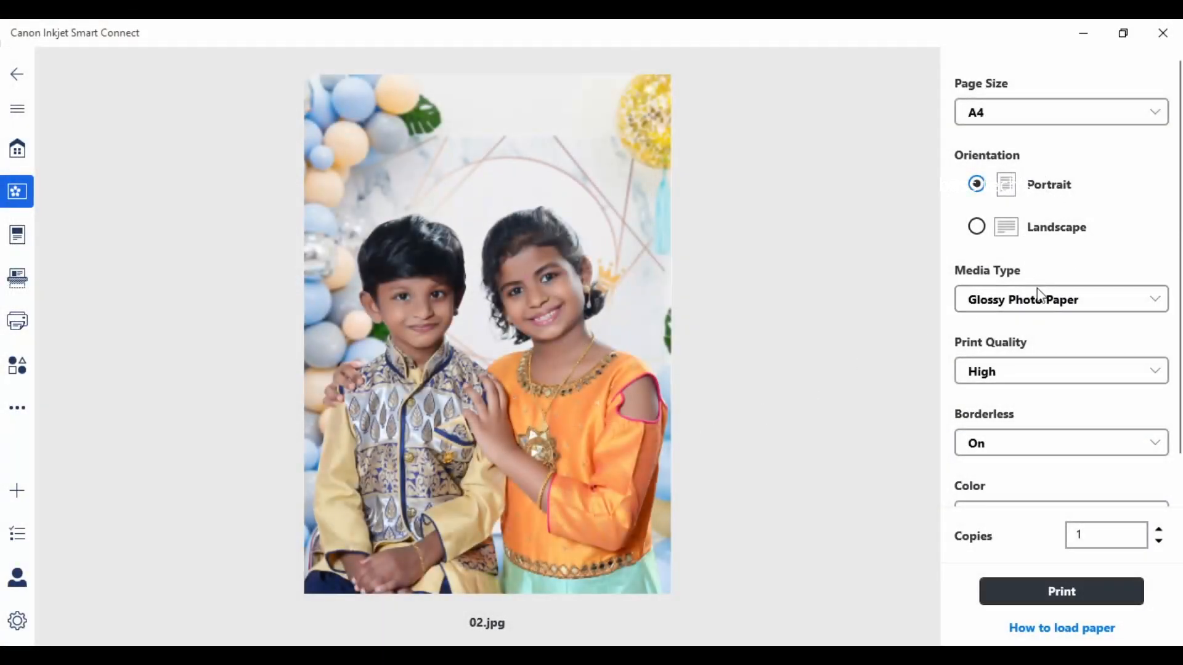
{"action": "left_click", "coordinate": [1061, 300]}
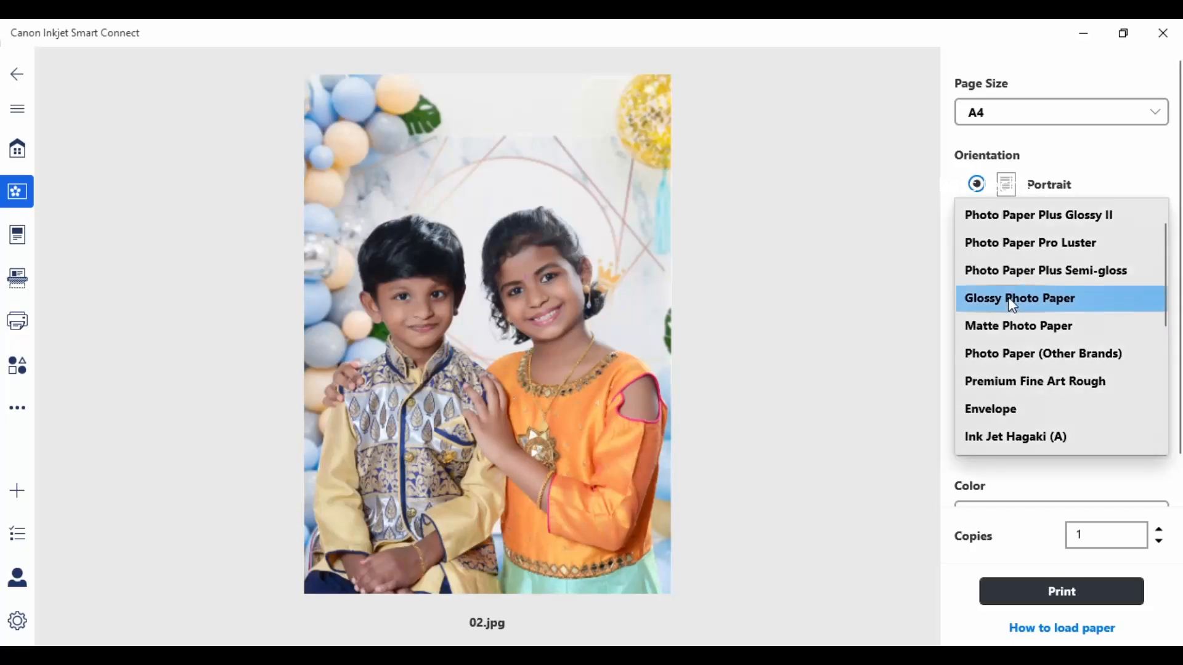
{"action": "left_click", "coordinate": [1019, 298]}
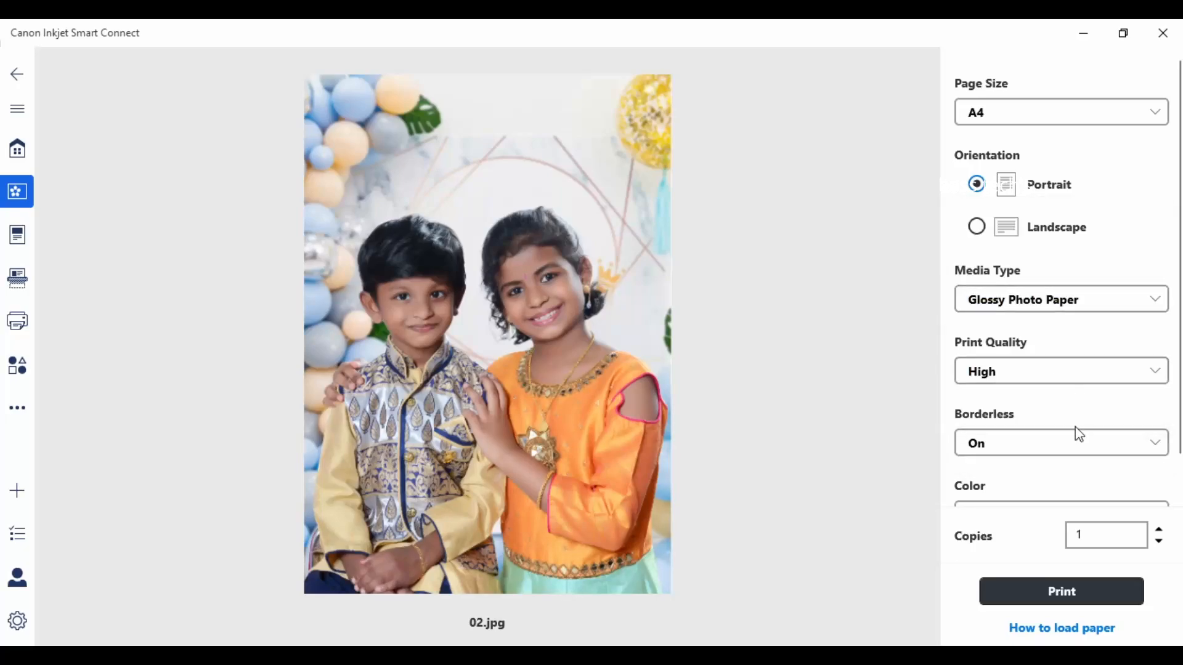
{"action": "mouse_move", "coordinate": [1040, 471]}
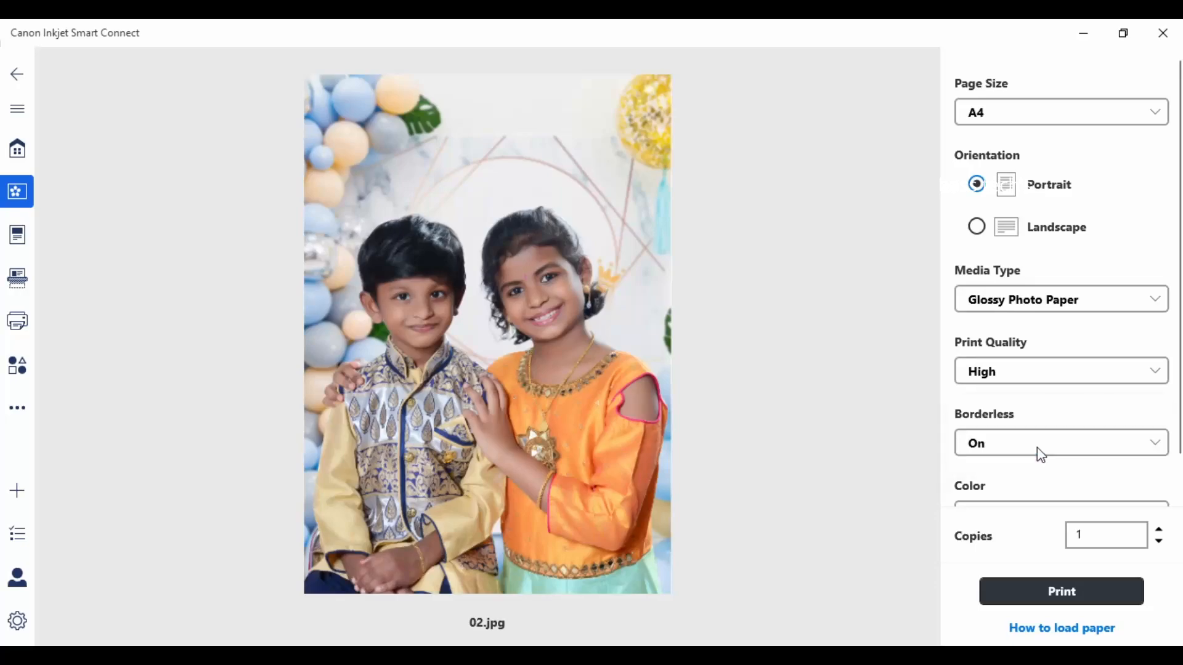
{"action": "scroll", "scroll_direction": "down", "scroll_amount": 3}
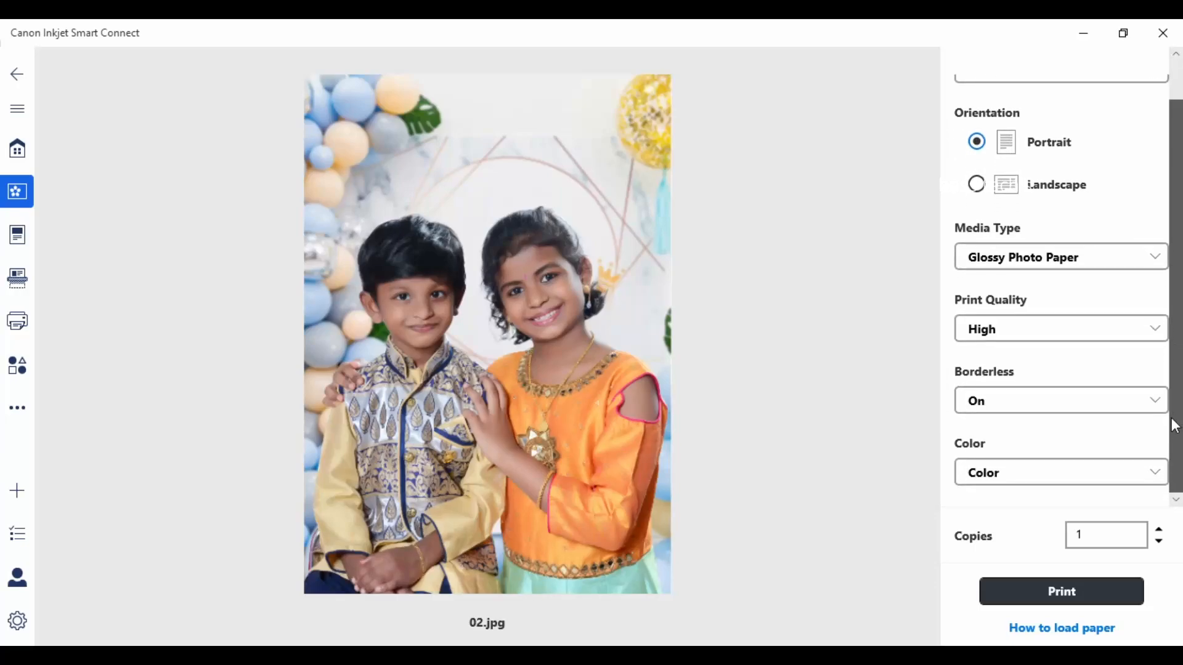
{"action": "mouse_move", "coordinate": [719, 636]}
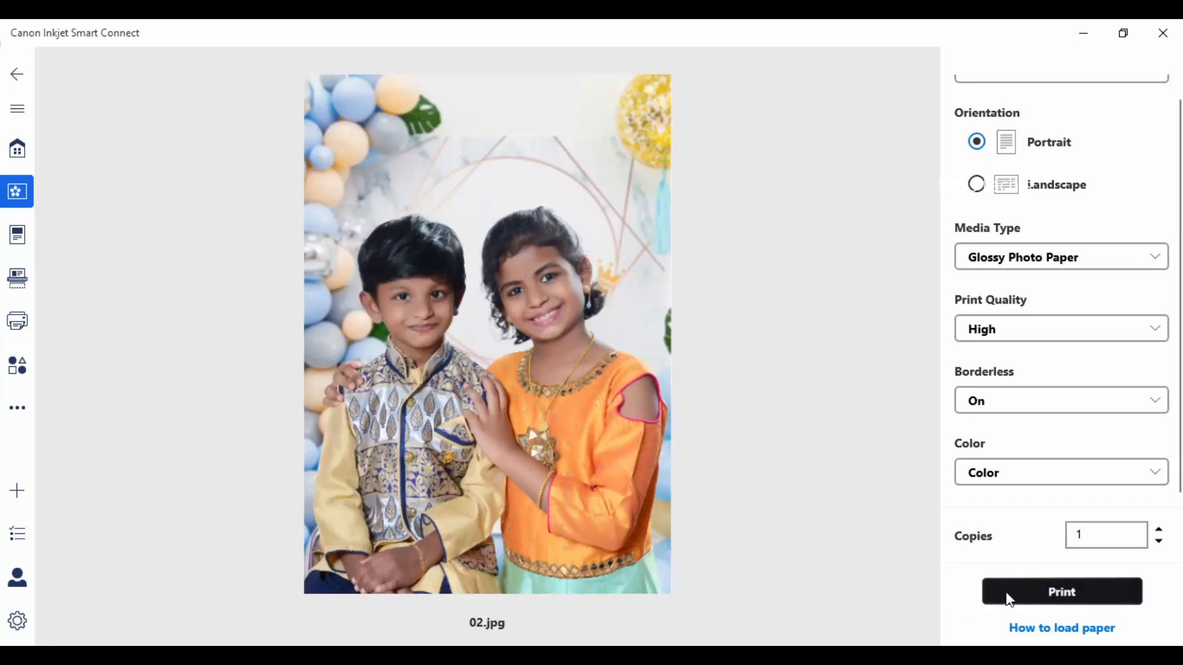
{"action": "left_click", "coordinate": [1062, 592]}
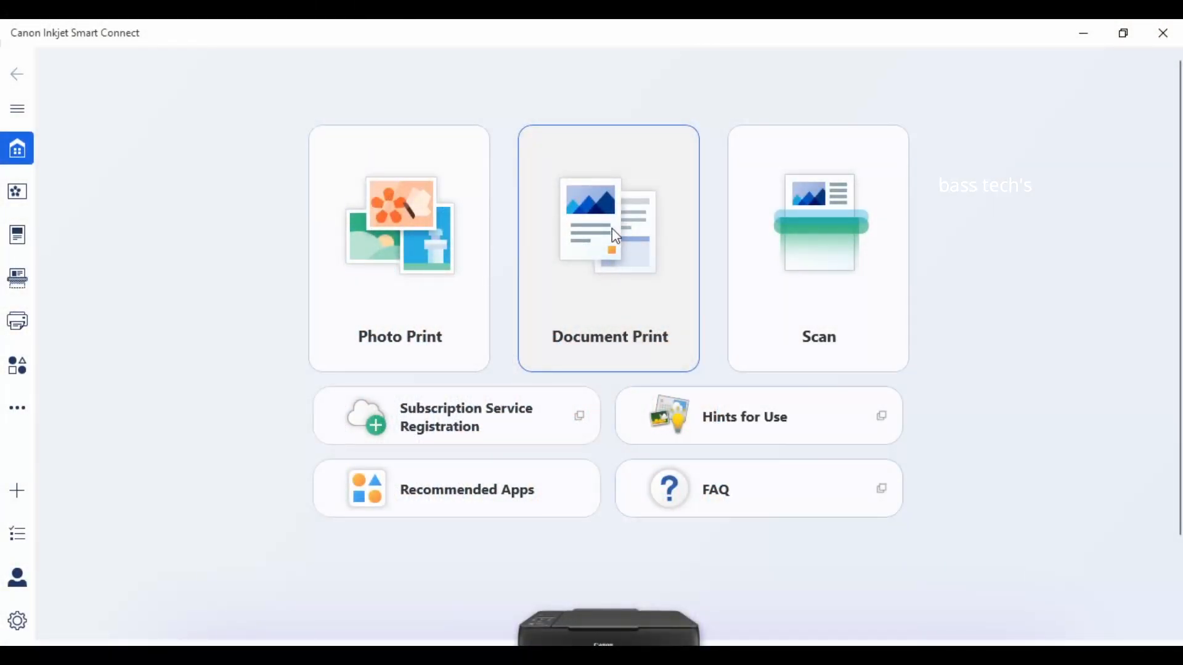
Step: Print the registration PDF IMG_20220905_0002.pdf on A4 plain paper in color
{"action": "left_click", "coordinate": [609, 230]}
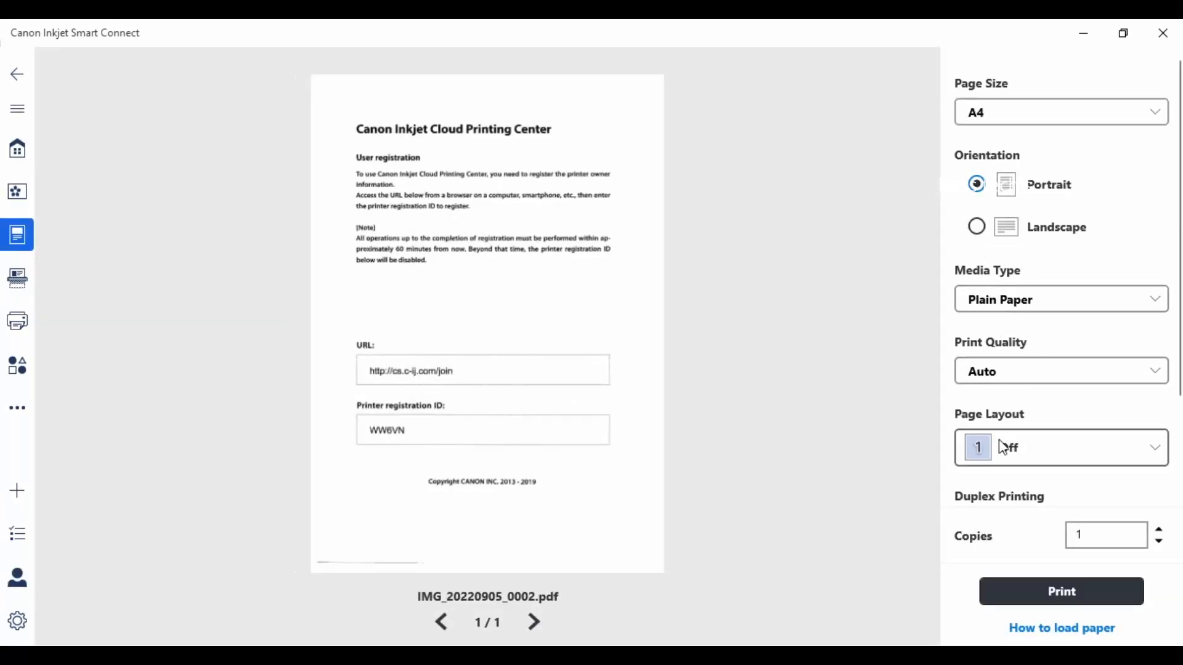
{"action": "scroll", "scroll_direction": "down", "scroll_amount": 3}
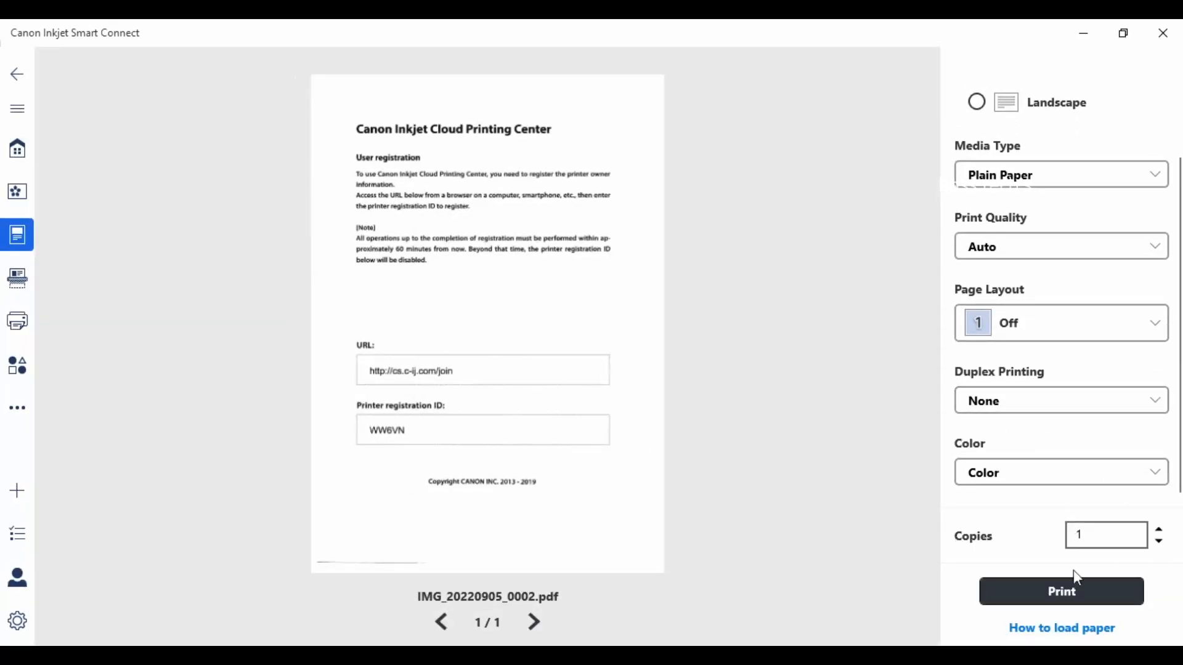
{"action": "left_click", "coordinate": [1061, 592]}
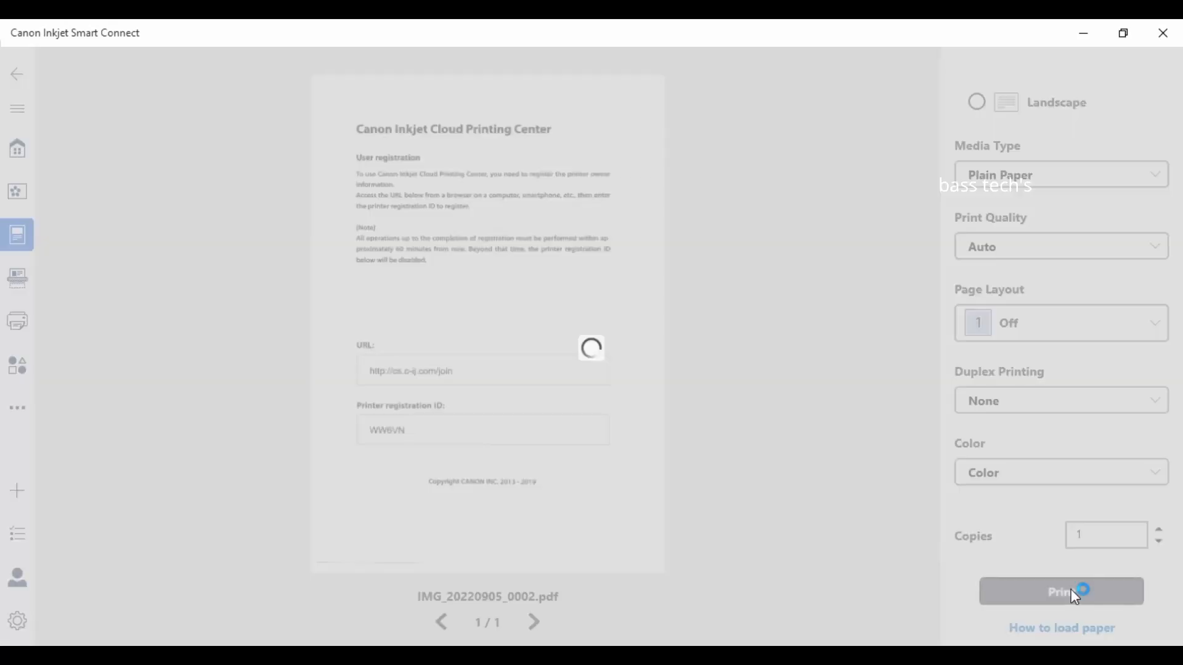
{"action": "left_click", "coordinate": [1062, 591]}
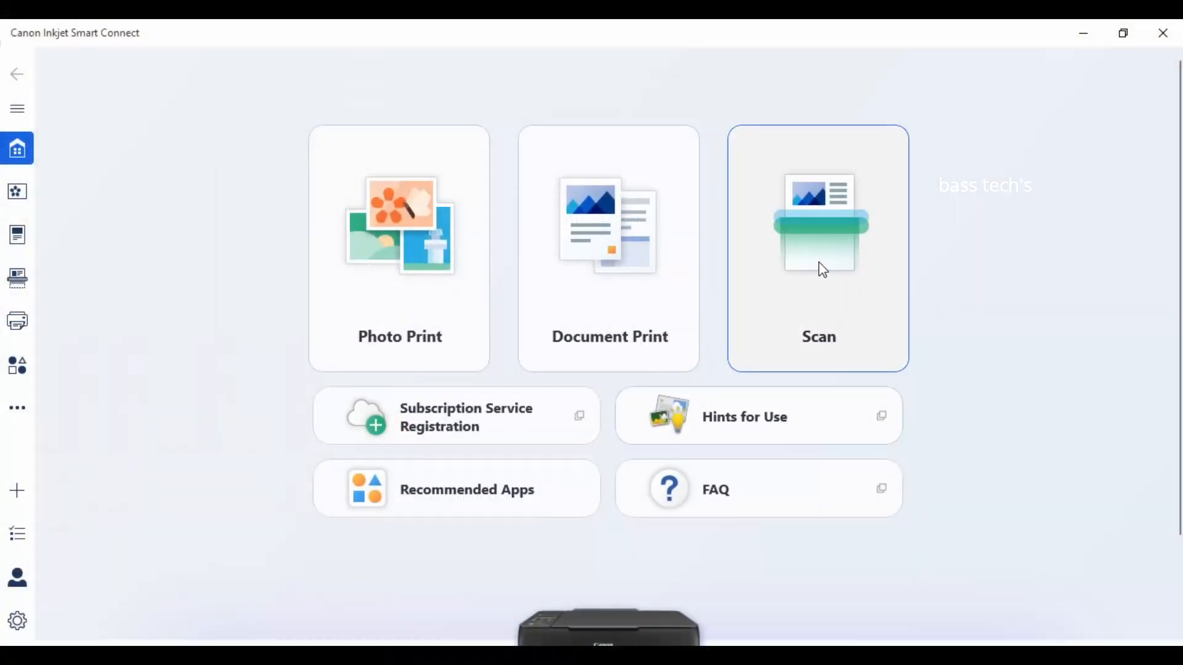
Step: Scan the network configuration page as an A4 document at 300 dpi
{"action": "left_click", "coordinate": [818, 249]}
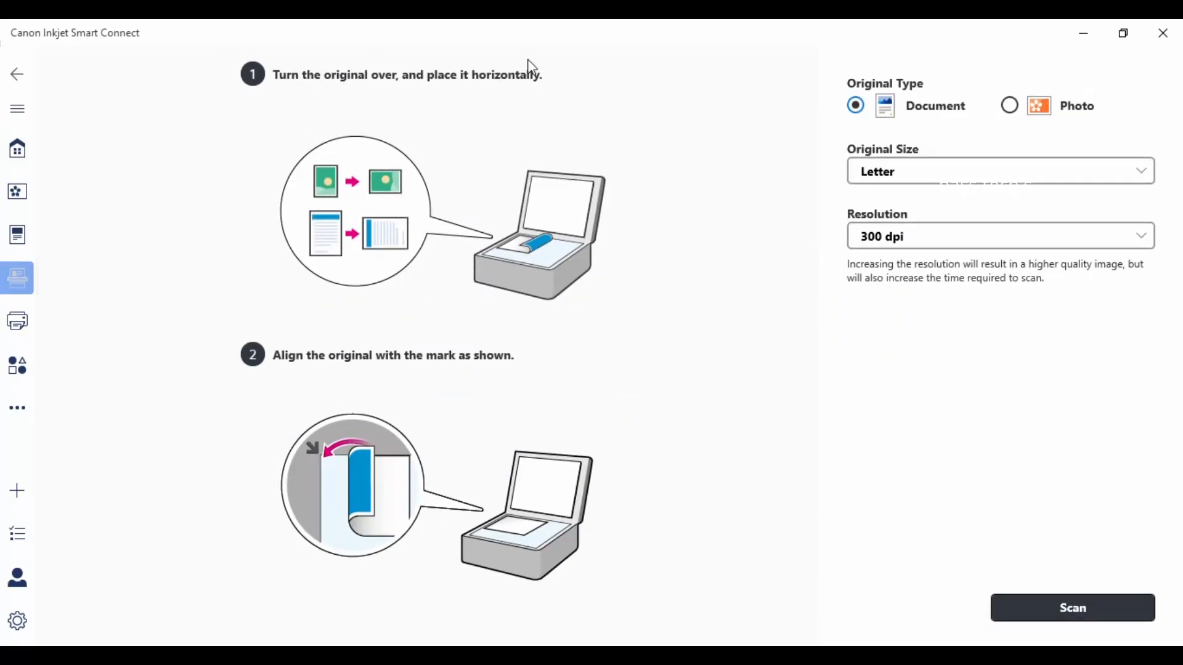
{"action": "mouse_move", "coordinate": [589, 488]}
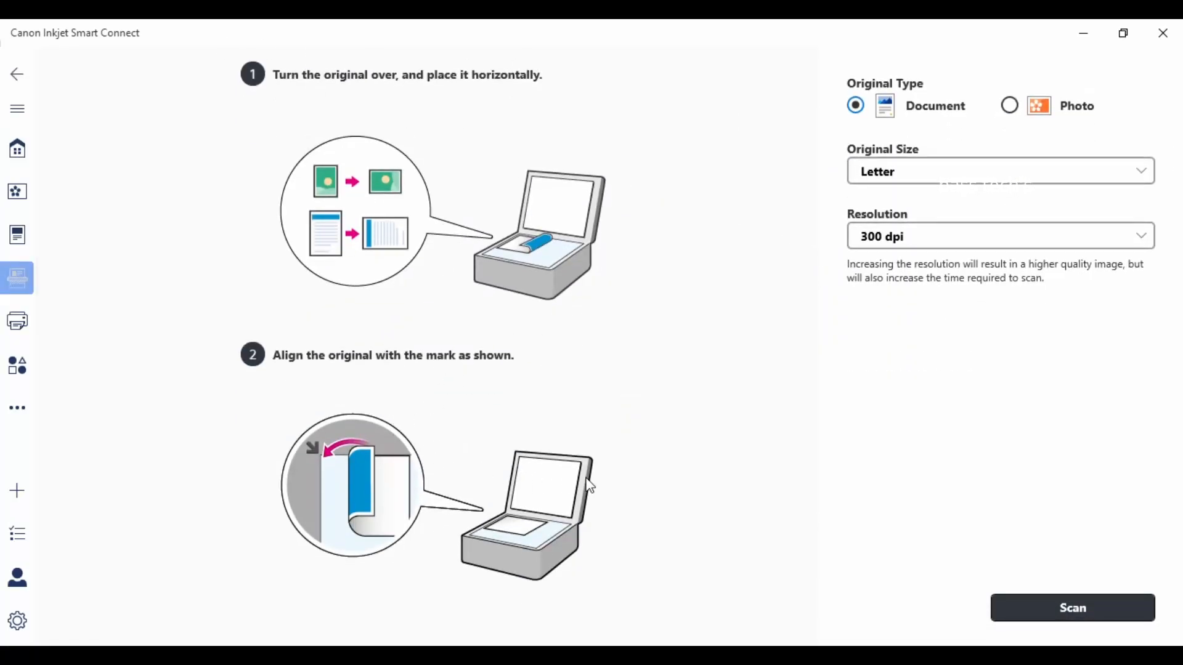
{"action": "mouse_move", "coordinate": [972, 113]}
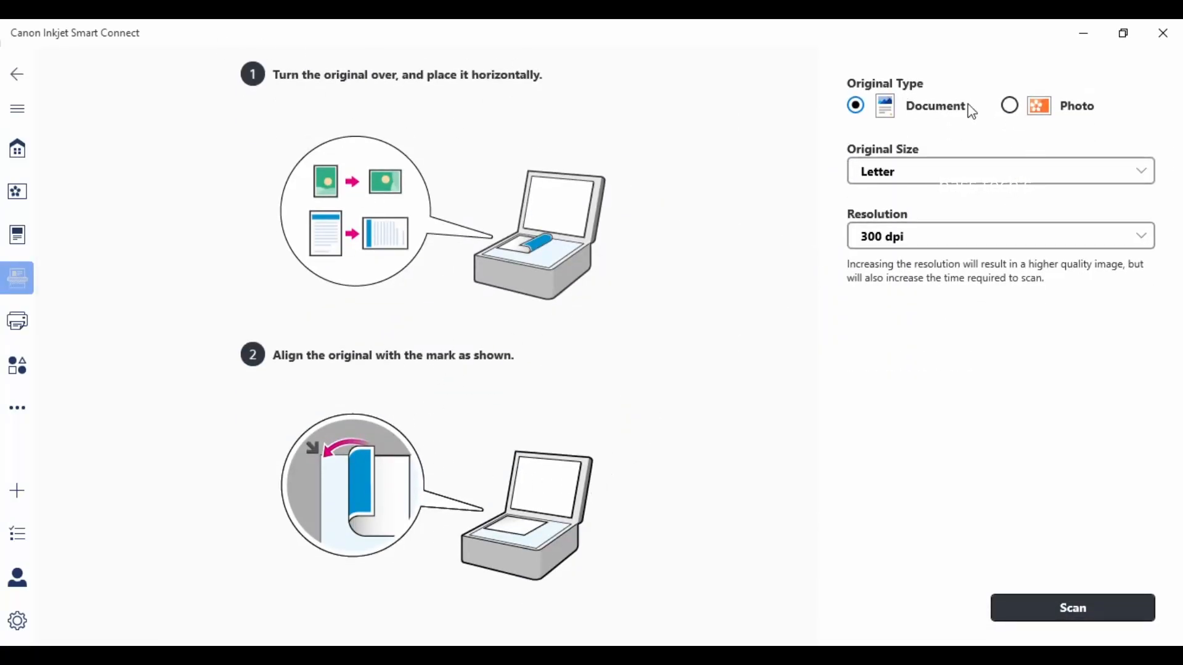
{"action": "left_click", "coordinate": [999, 170]}
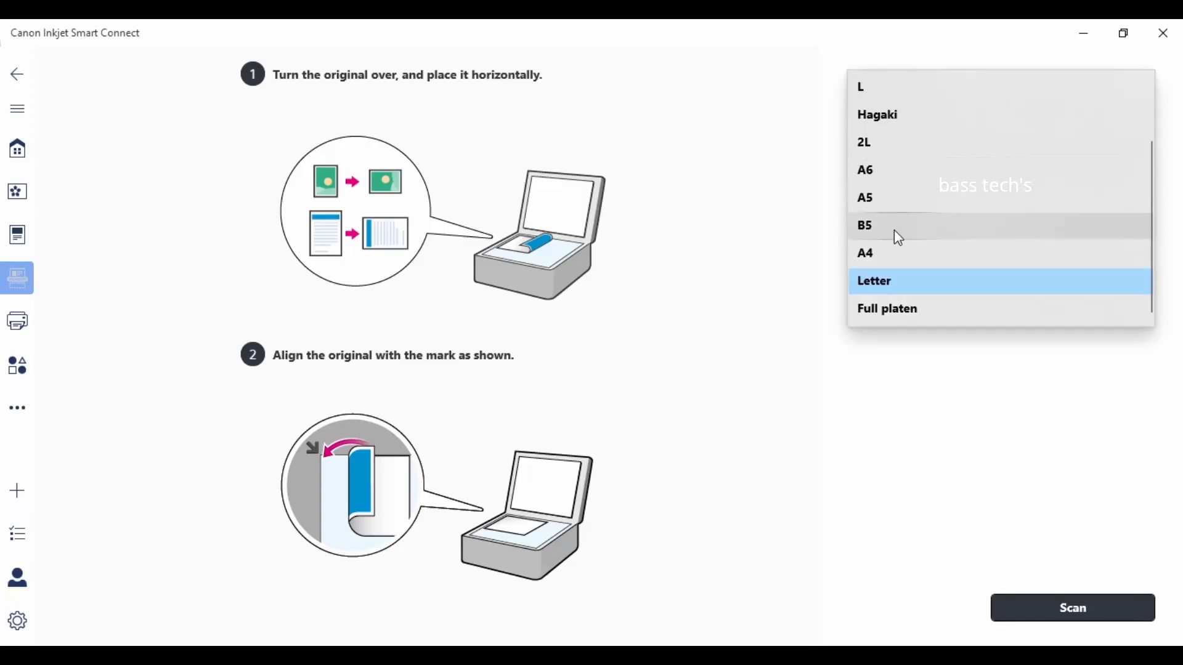
{"action": "left_click", "coordinate": [865, 254]}
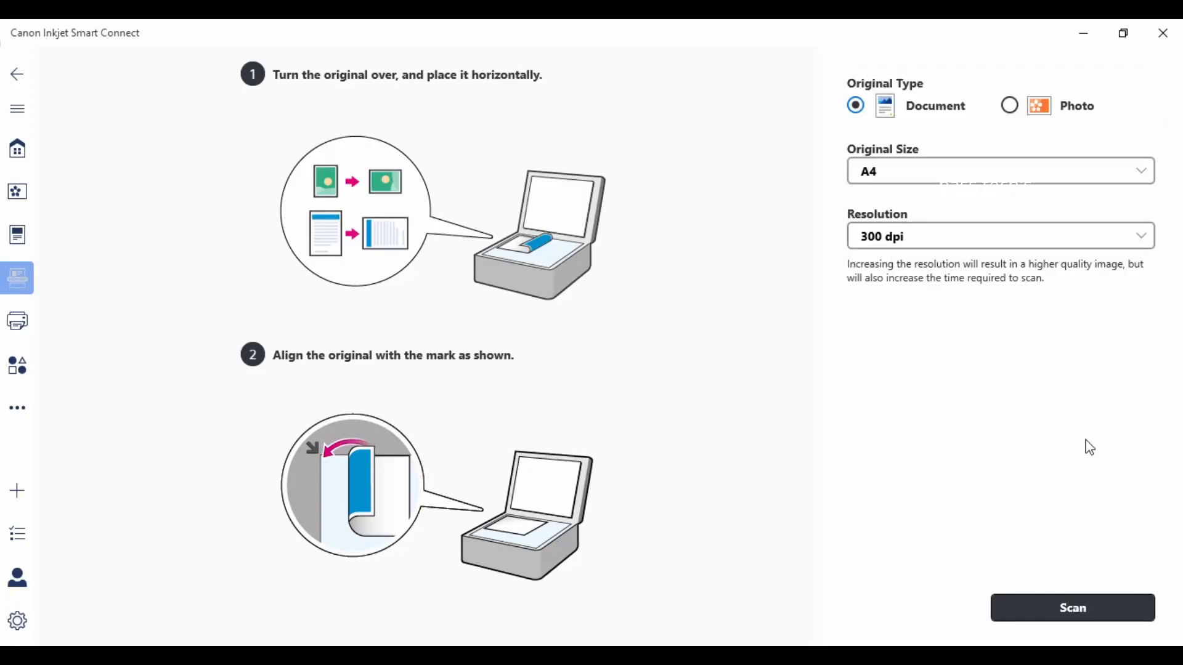
{"action": "left_click", "coordinate": [1073, 607]}
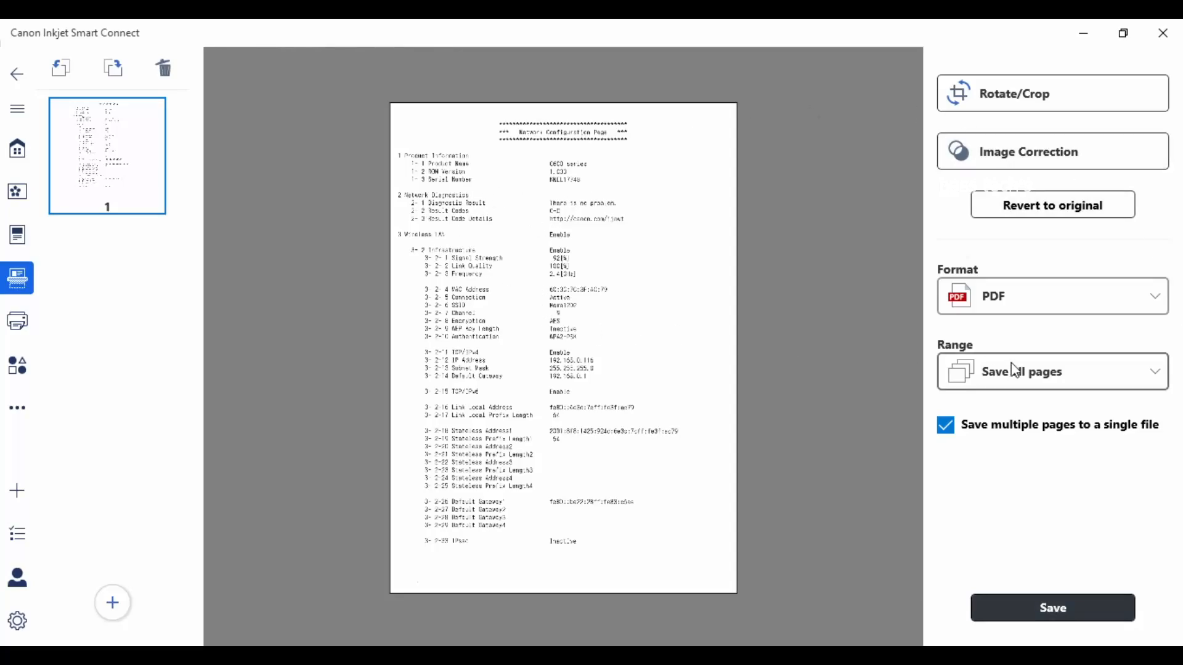
Step: Switch the scan's save format from PDF to JPEG
{"action": "left_click", "coordinate": [1052, 296]}
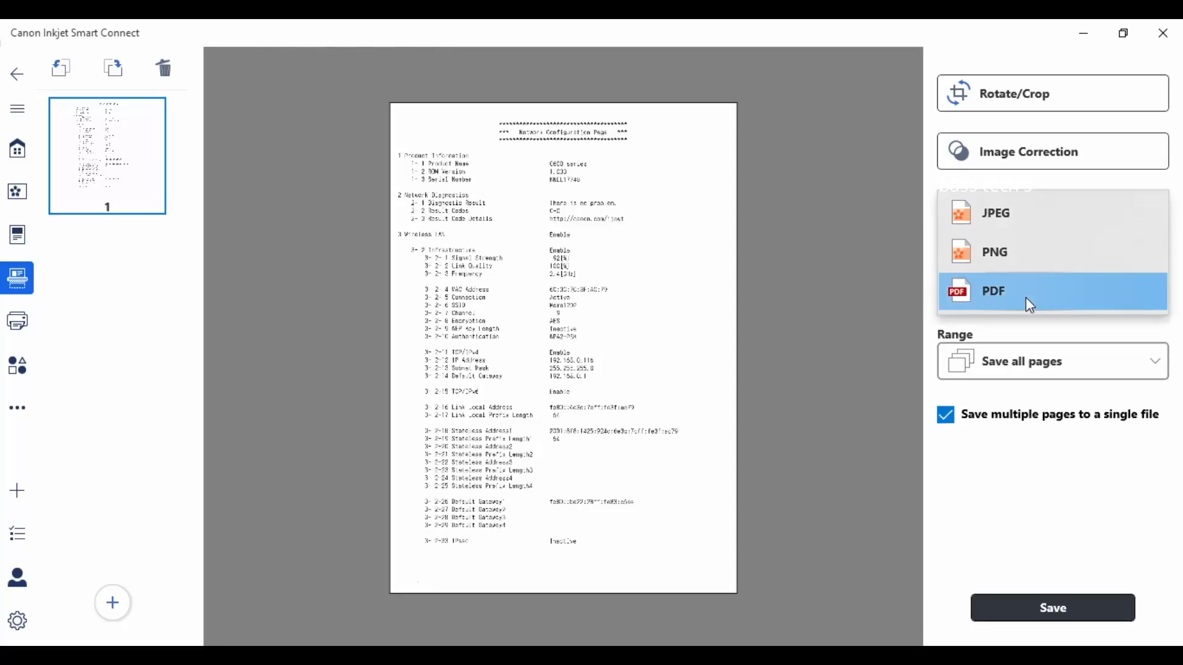
{"action": "left_click", "coordinate": [1025, 293]}
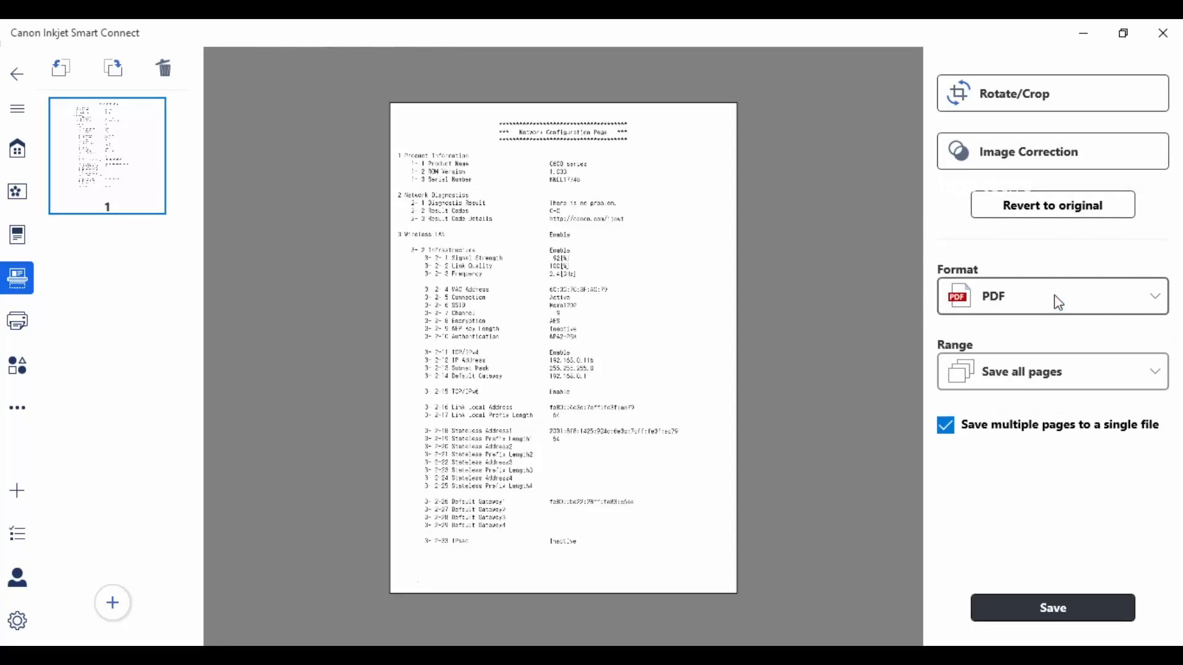
{"action": "left_click", "coordinate": [1053, 296]}
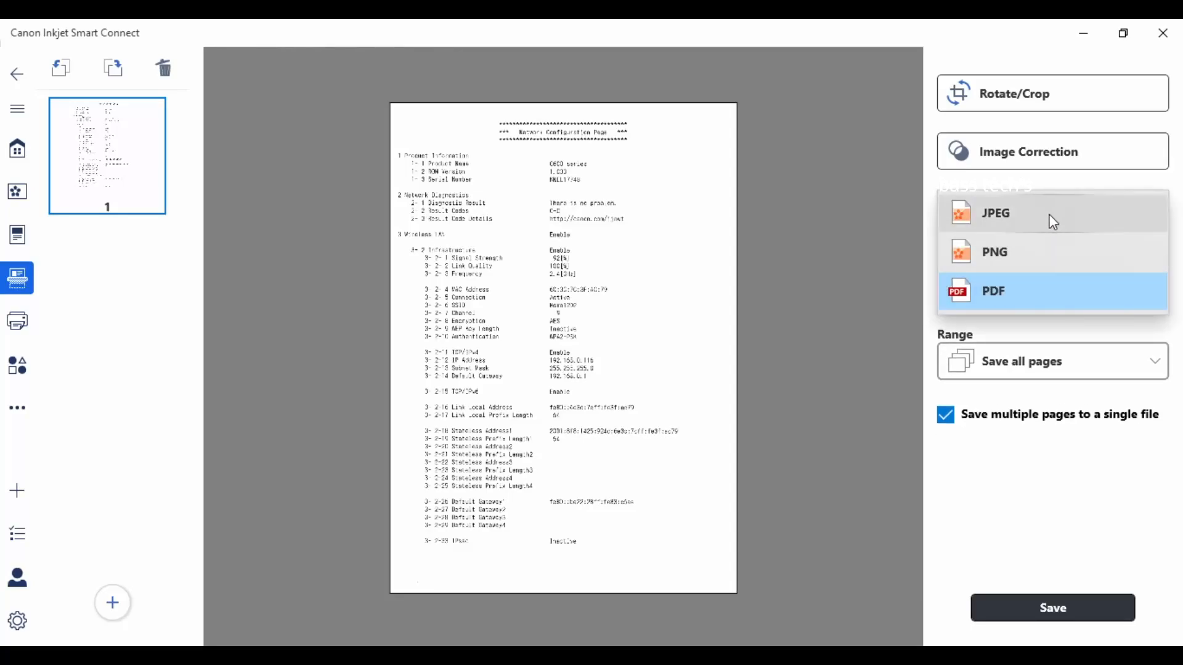
{"action": "left_click", "coordinate": [996, 212]}
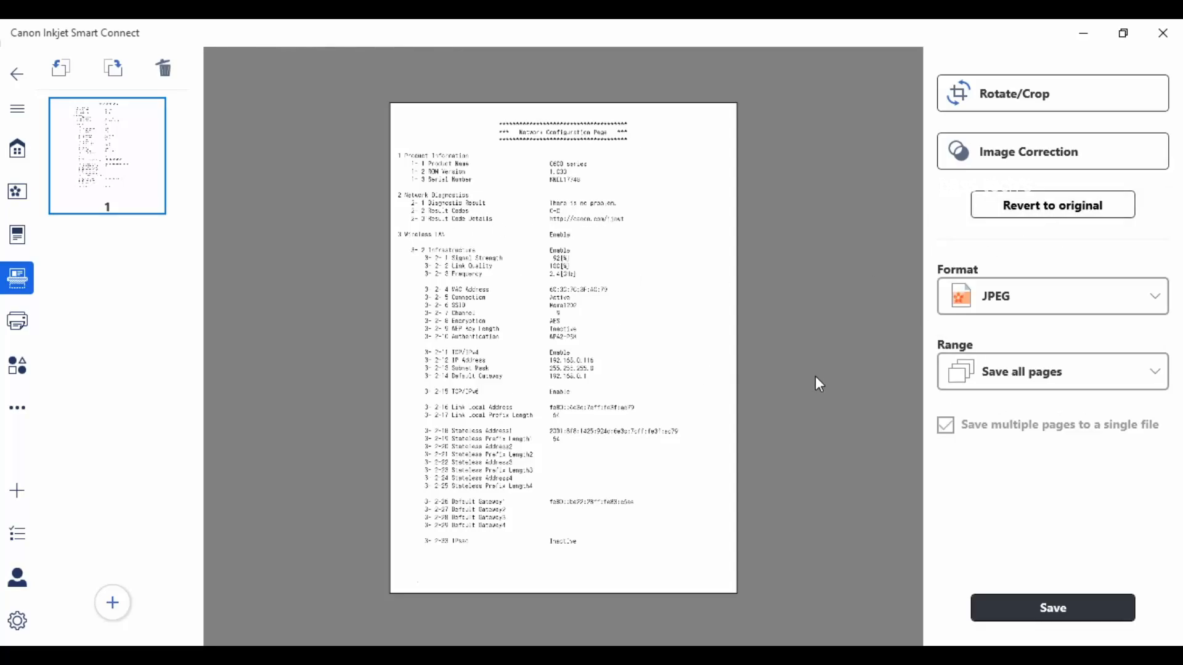
{"action": "mouse_move", "coordinate": [1002, 164]}
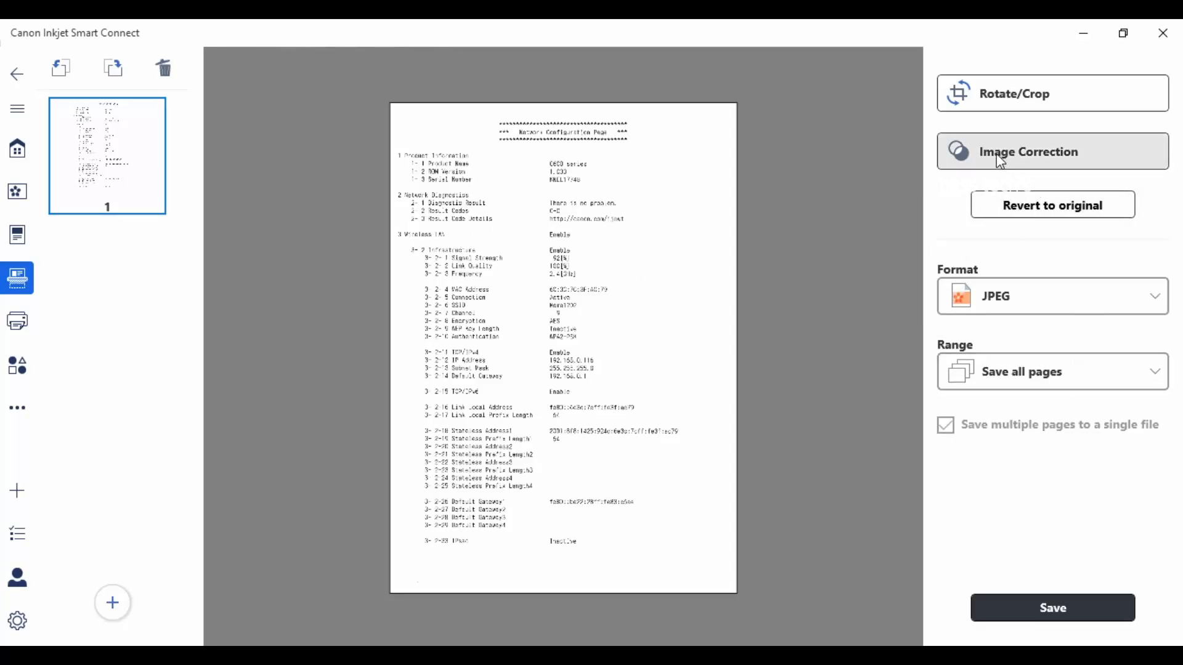
{"action": "mouse_move", "coordinate": [104, 379]}
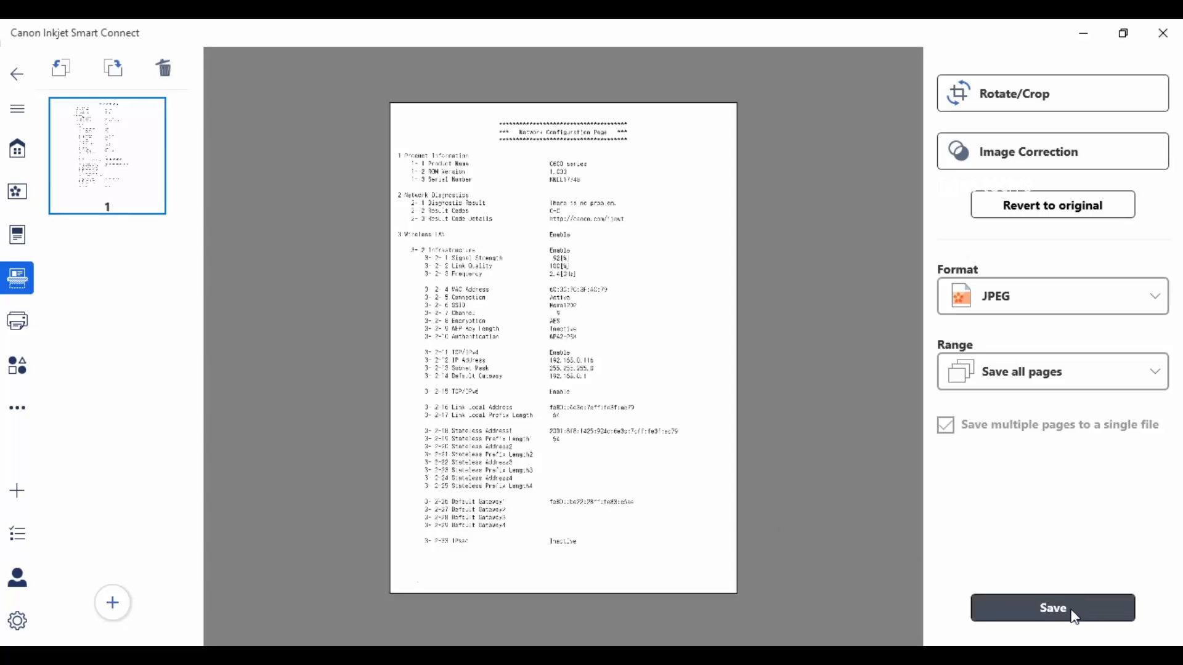
{"action": "mouse_move", "coordinate": [114, 617]}
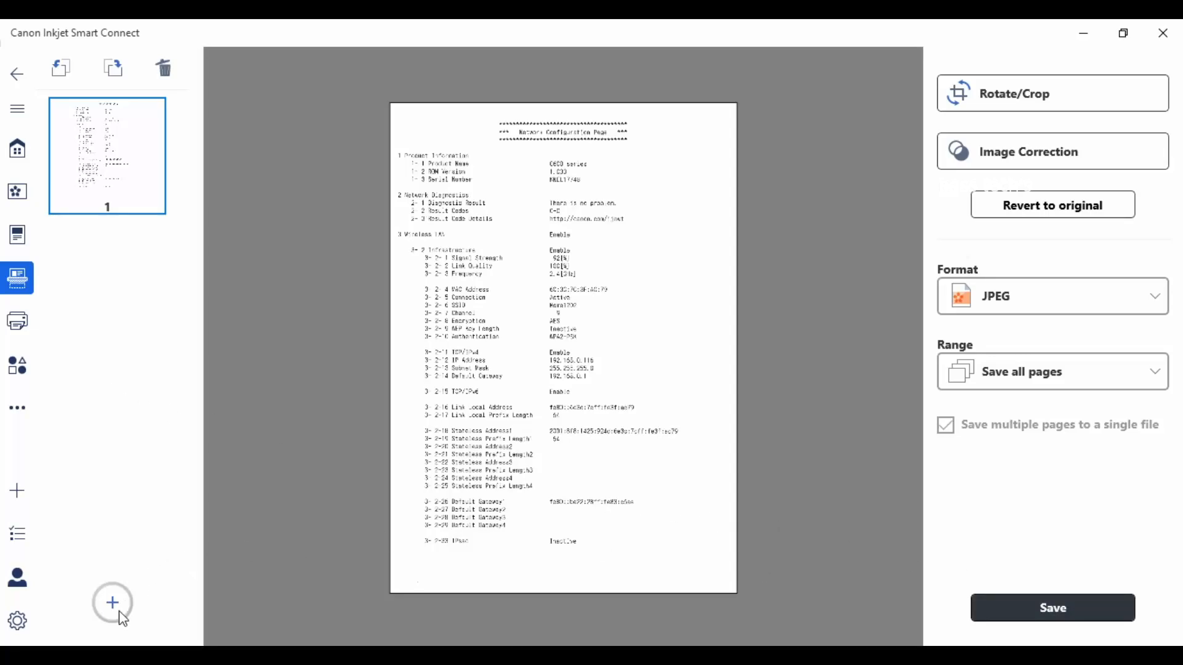
{"action": "mouse_move", "coordinate": [117, 618]}
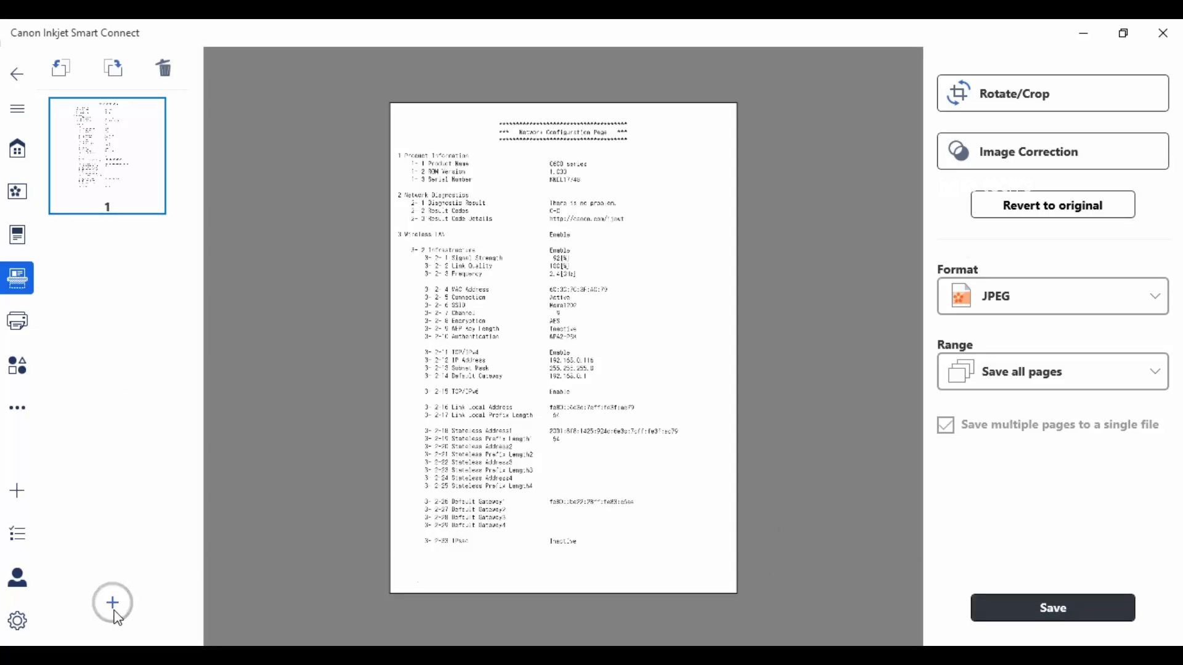
Step: Add and scan a second A4 page at 300 dpi alongside the first
{"action": "left_click", "coordinate": [112, 602]}
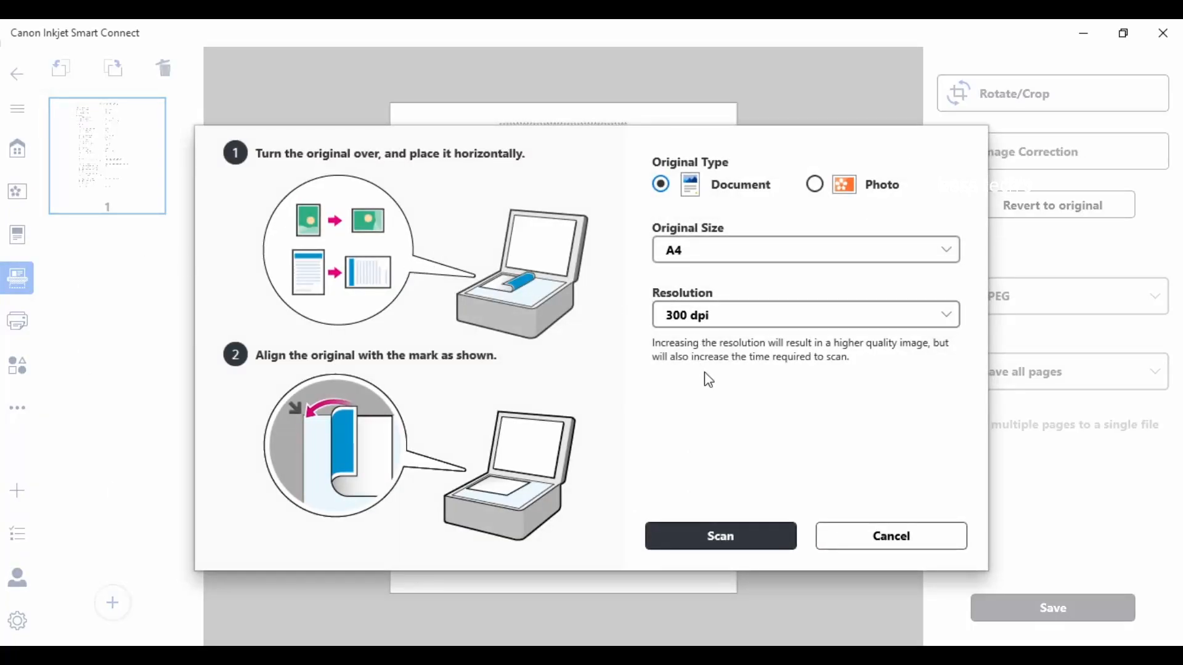
{"action": "mouse_move", "coordinate": [718, 387]}
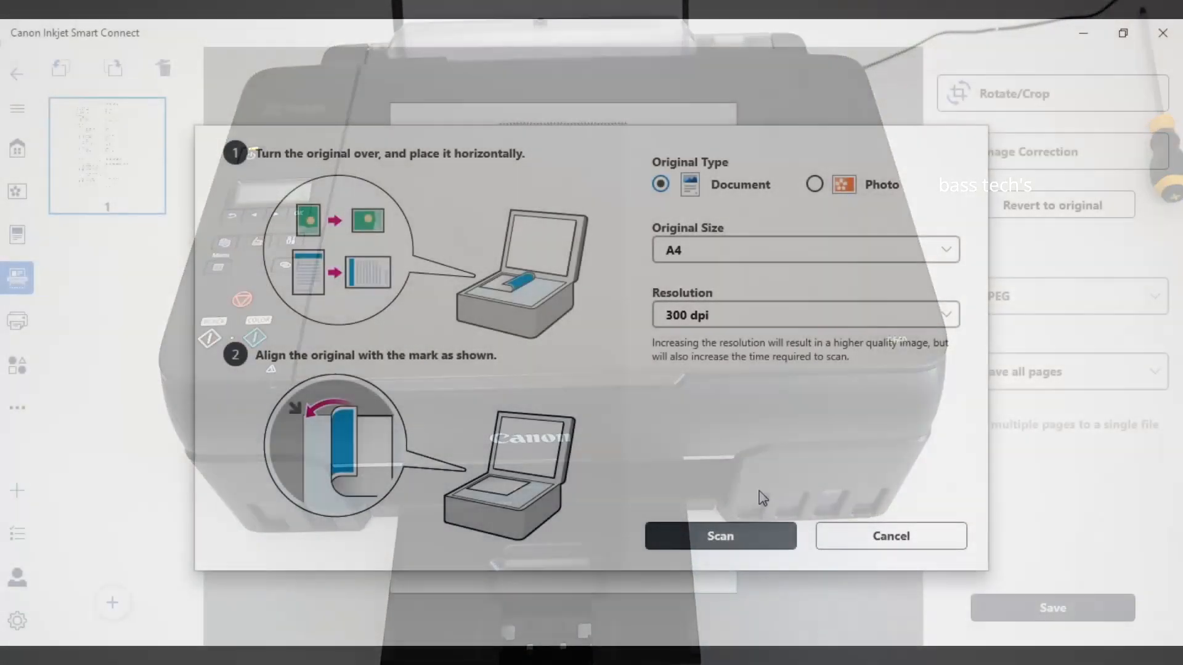
{"action": "left_click", "coordinate": [721, 536]}
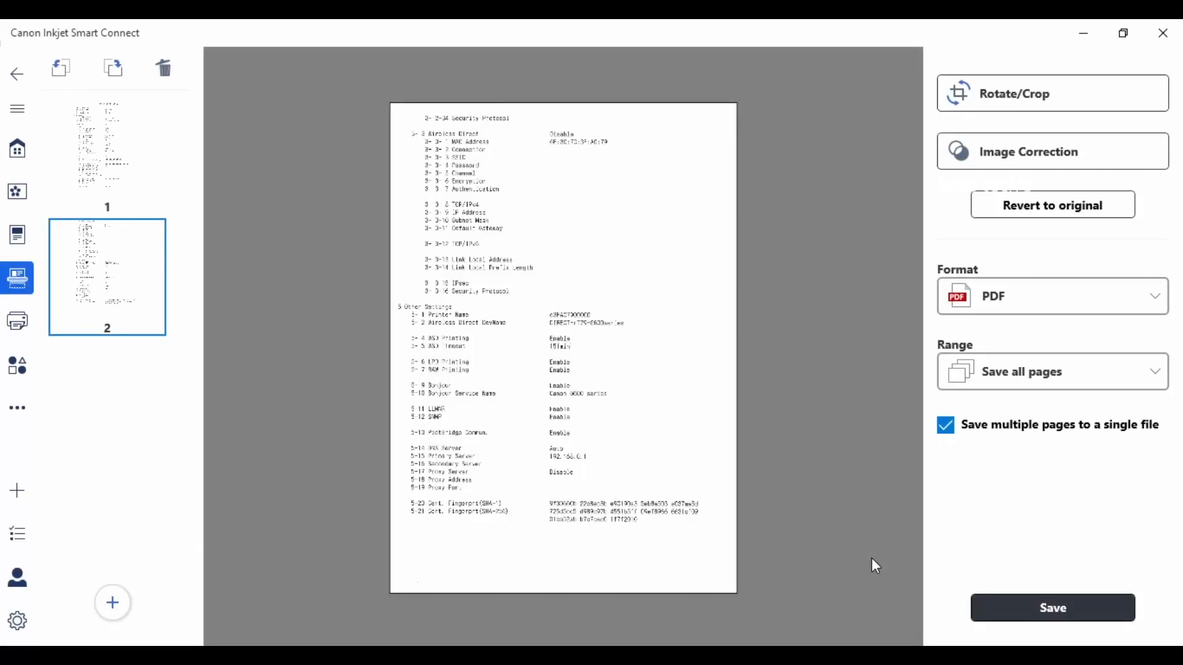
Step: Review both scanned pages, save all pages as JPEG to the Photo folder, and return home
{"action": "left_click", "coordinate": [106, 154]}
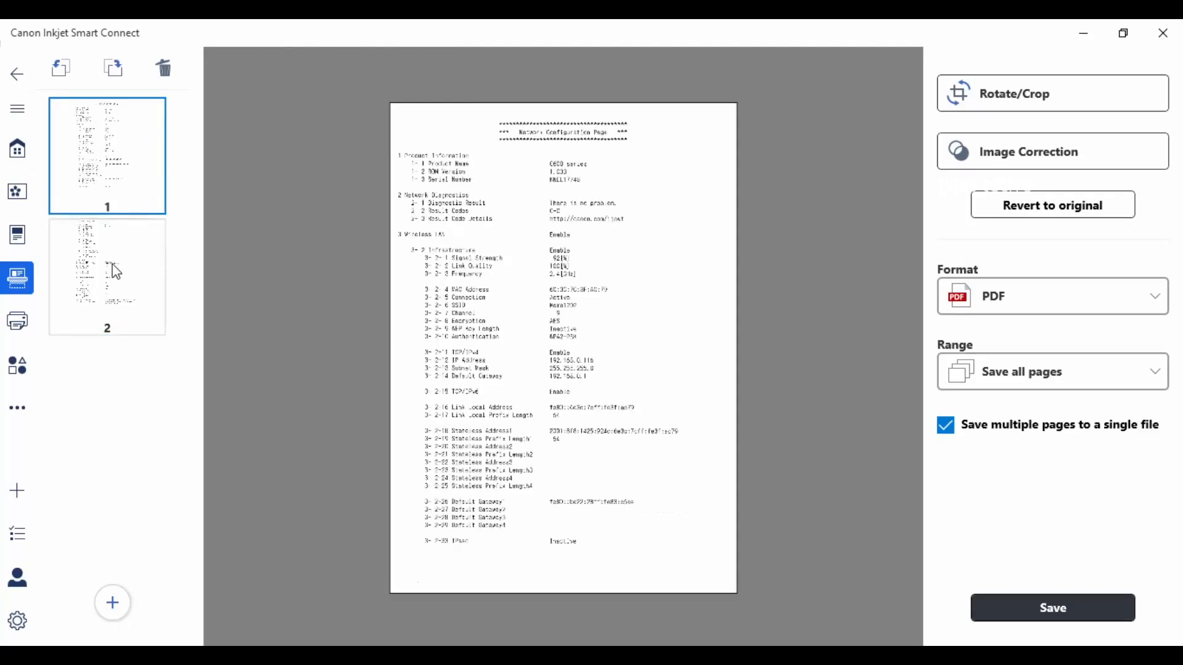
{"action": "left_click", "coordinate": [114, 270]}
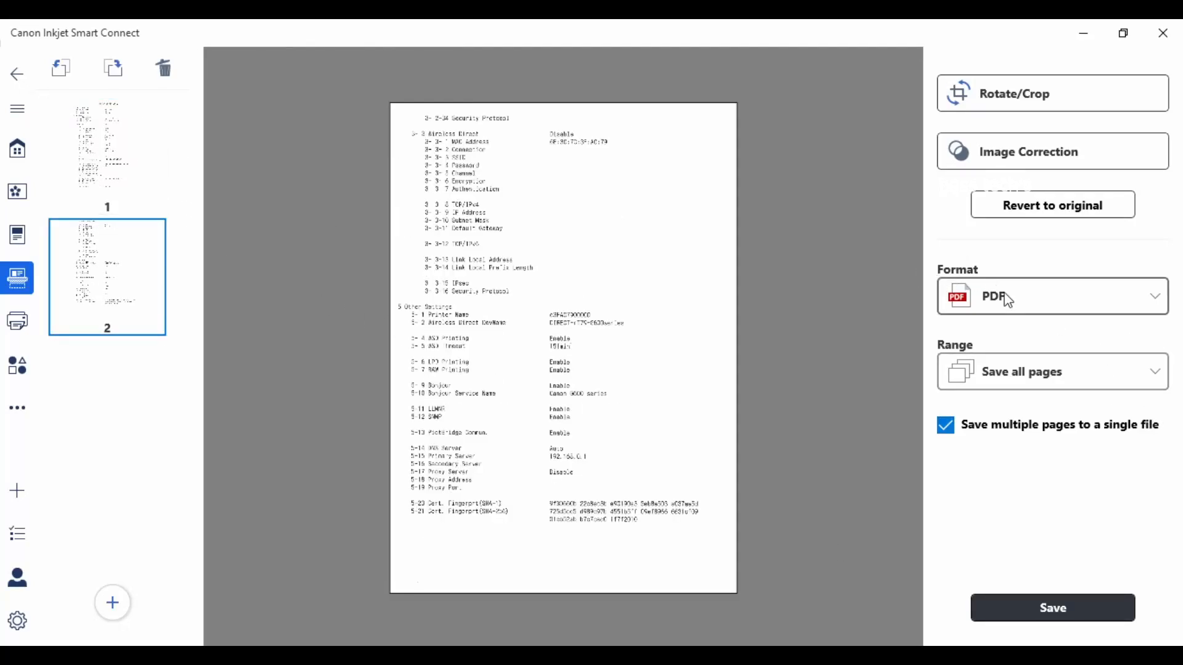
{"action": "left_click", "coordinate": [1052, 295]}
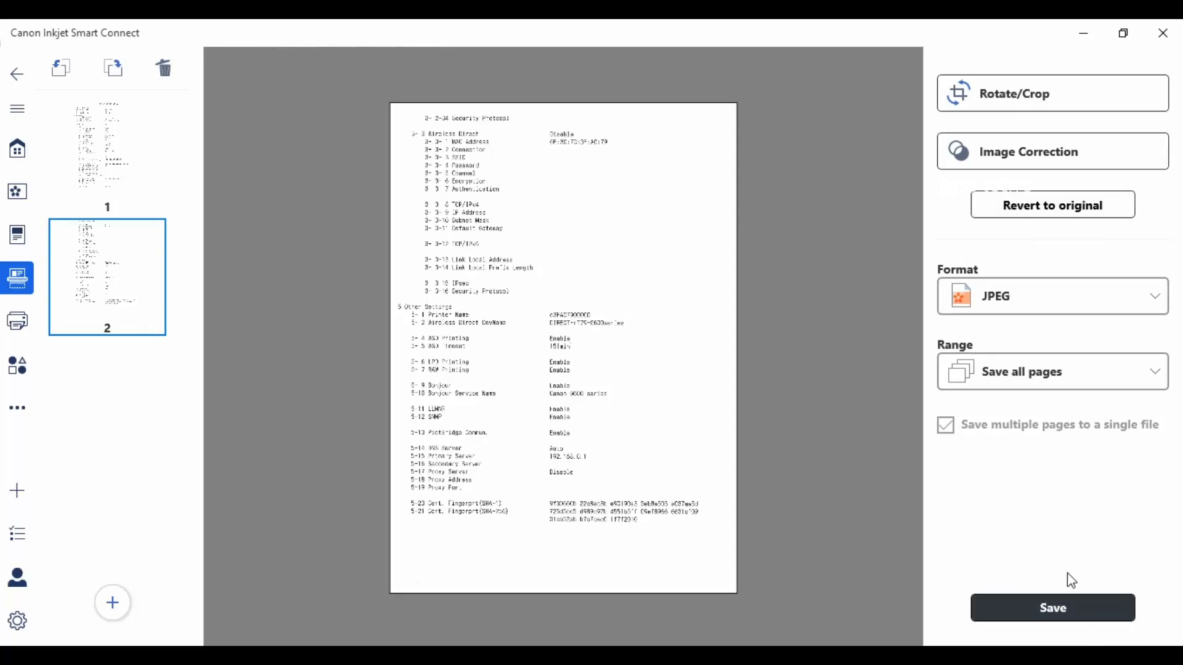
{"action": "left_click", "coordinate": [1053, 372]}
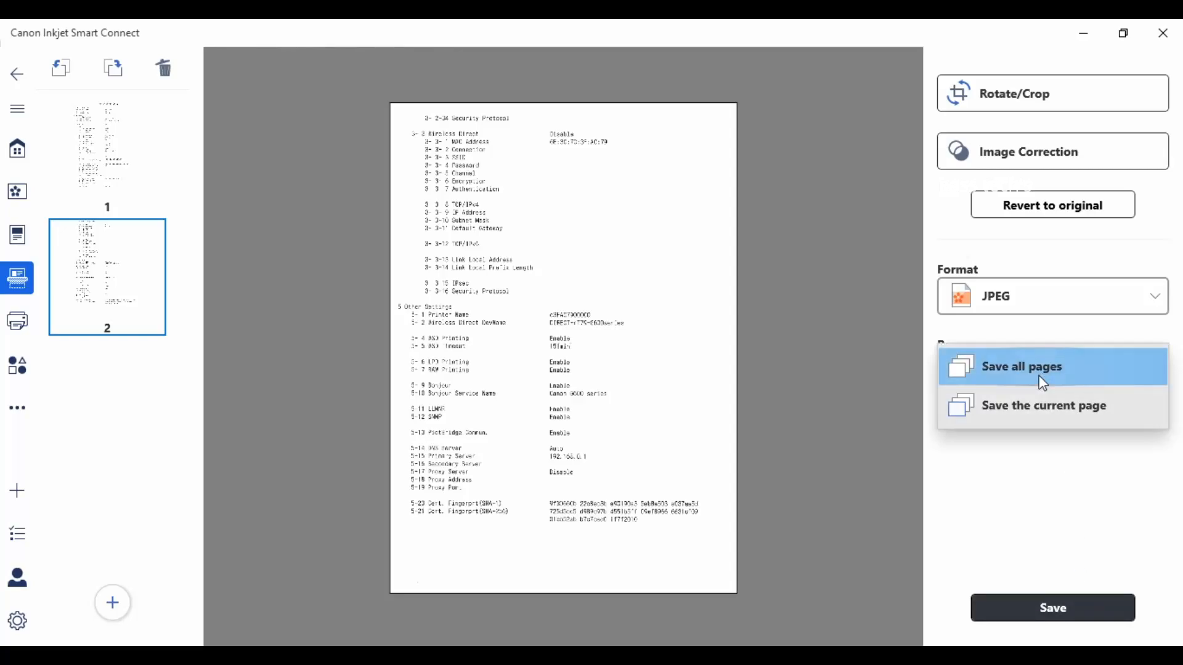
{"action": "left_click", "coordinate": [1022, 367]}
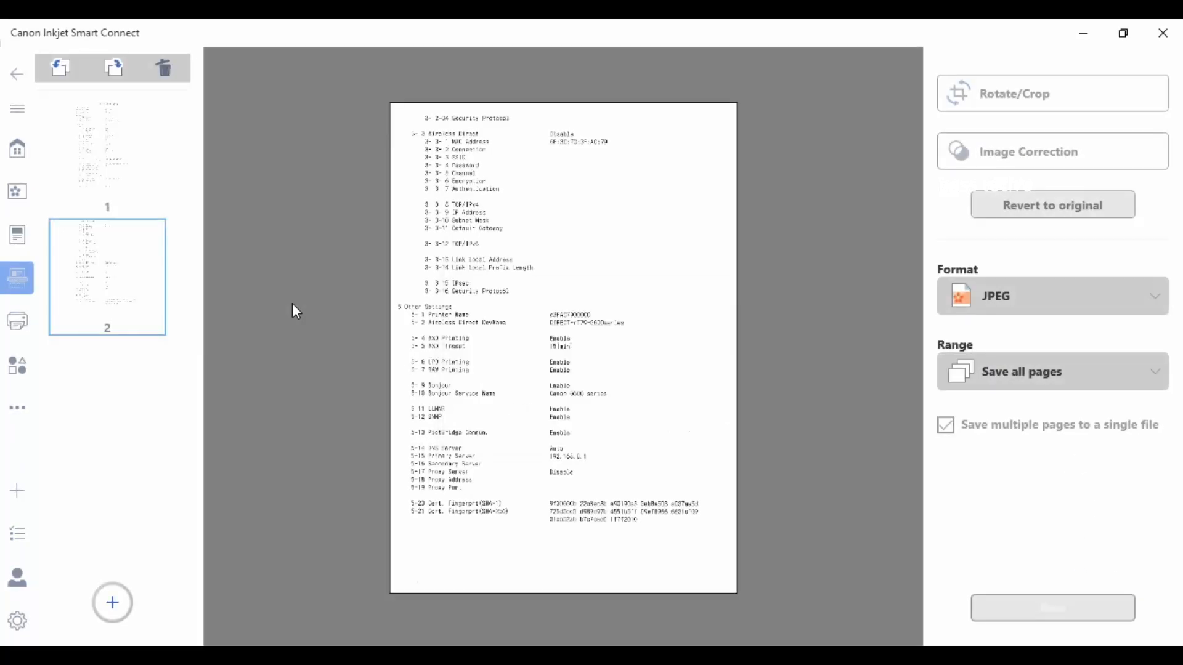
{"action": "left_click", "coordinate": [1053, 609]}
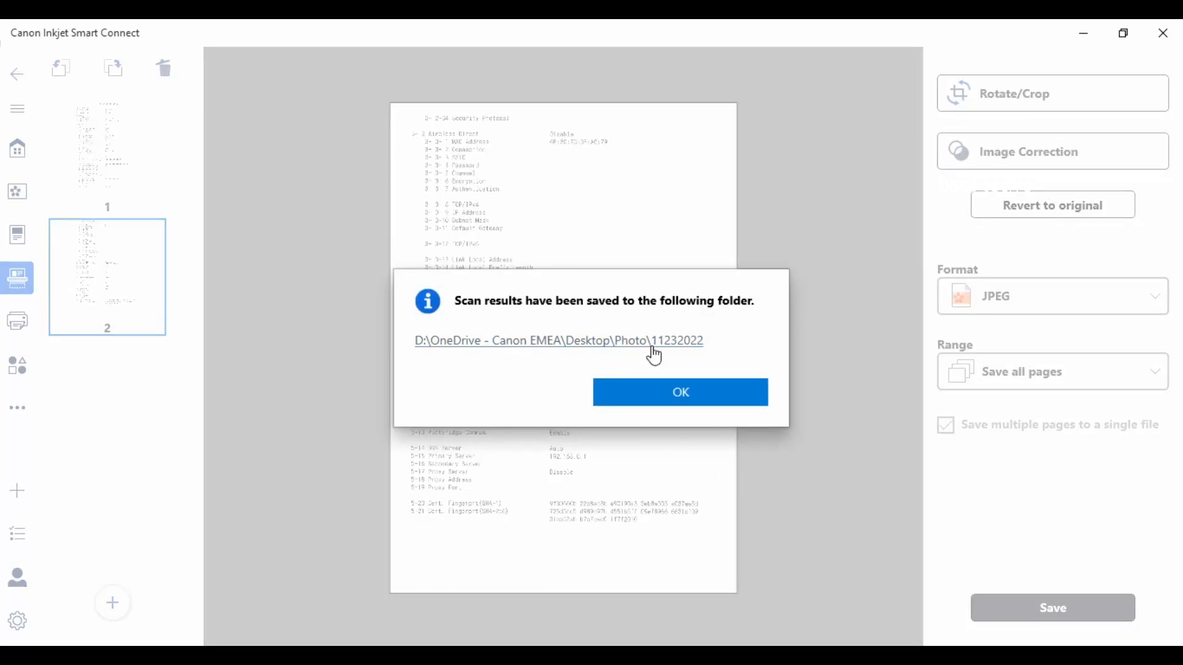
{"action": "mouse_move", "coordinate": [655, 348]}
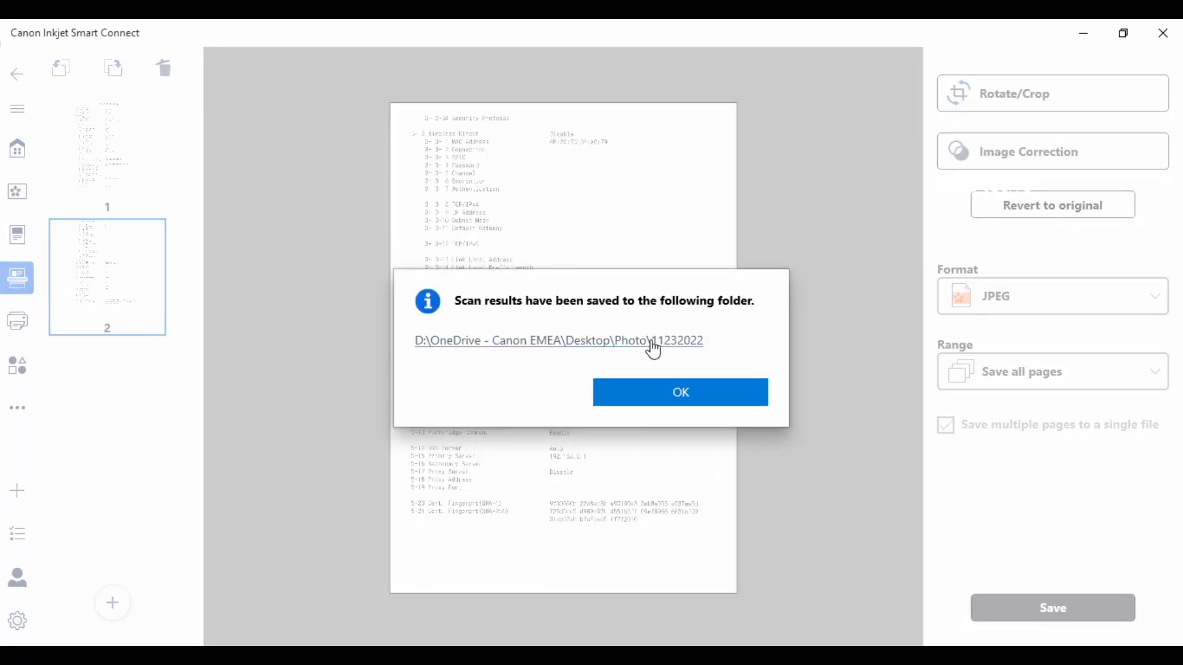
{"action": "left_click", "coordinate": [680, 392]}
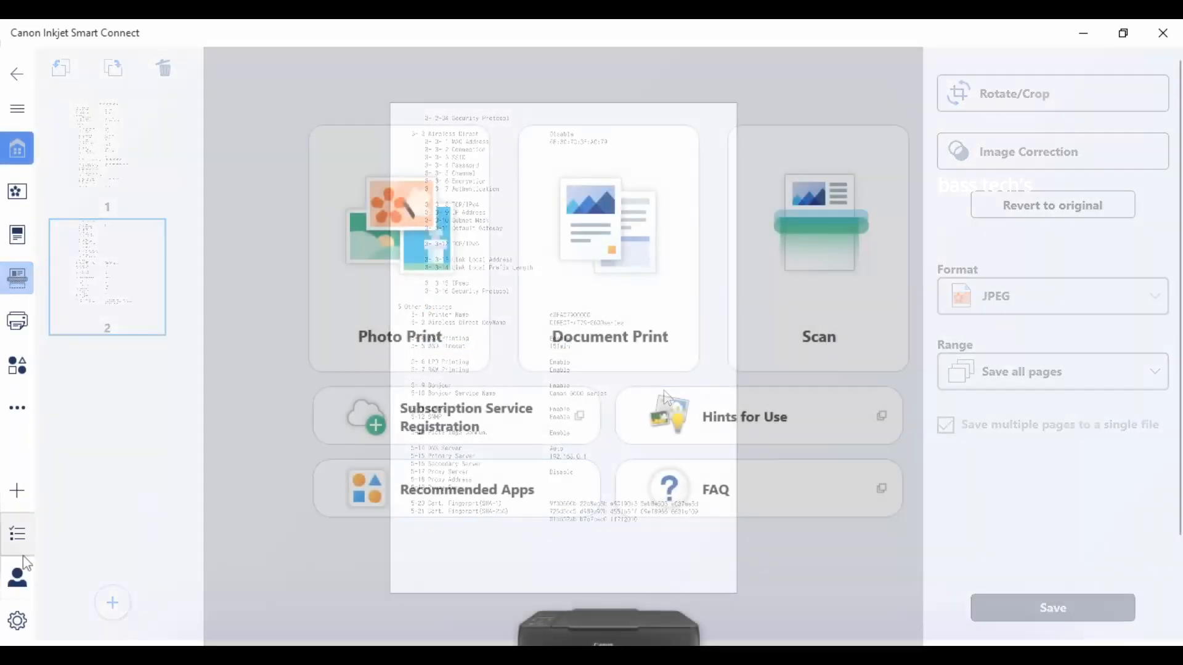
Step: Navigate to Printer Management > Consumables to show the G600 ink guidance and waste ink level
{"action": "left_click", "coordinate": [17, 191]}
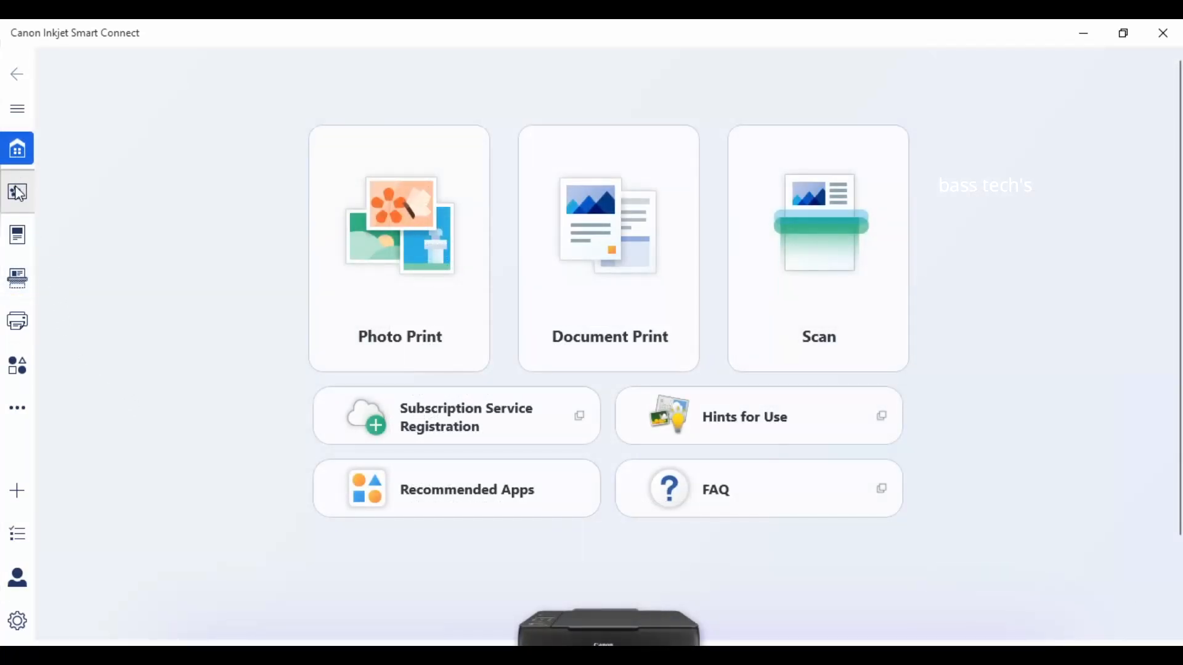
{"action": "mouse_move", "coordinate": [17, 322]}
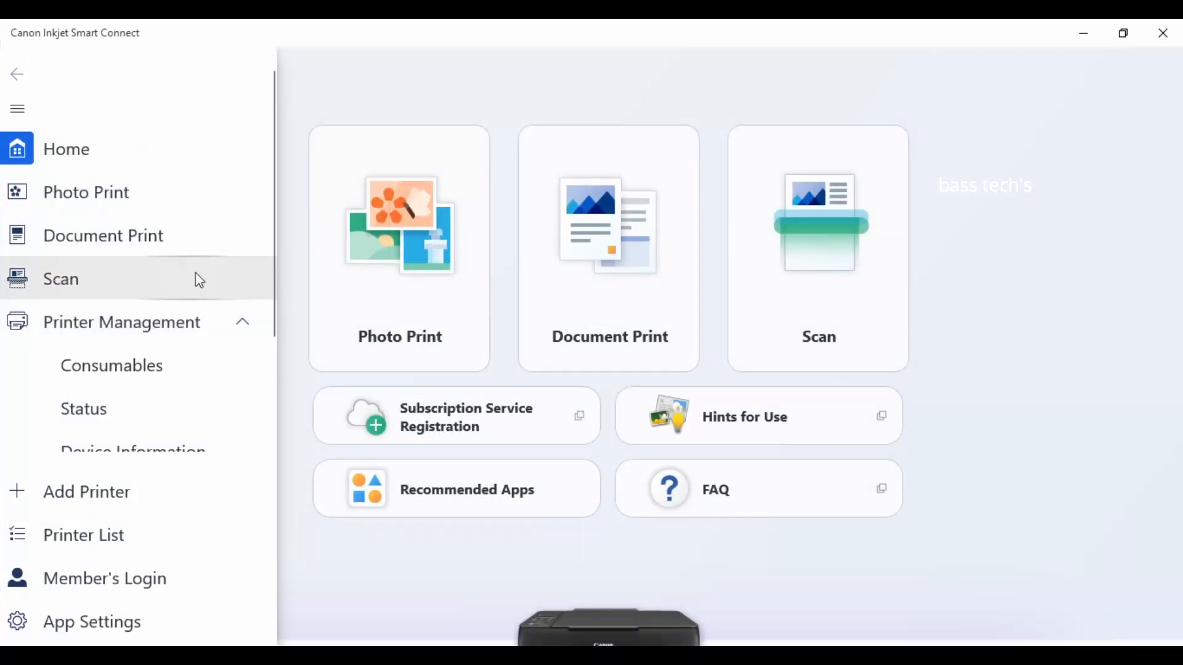
{"action": "scroll", "scroll_direction": "down", "scroll_amount": 3}
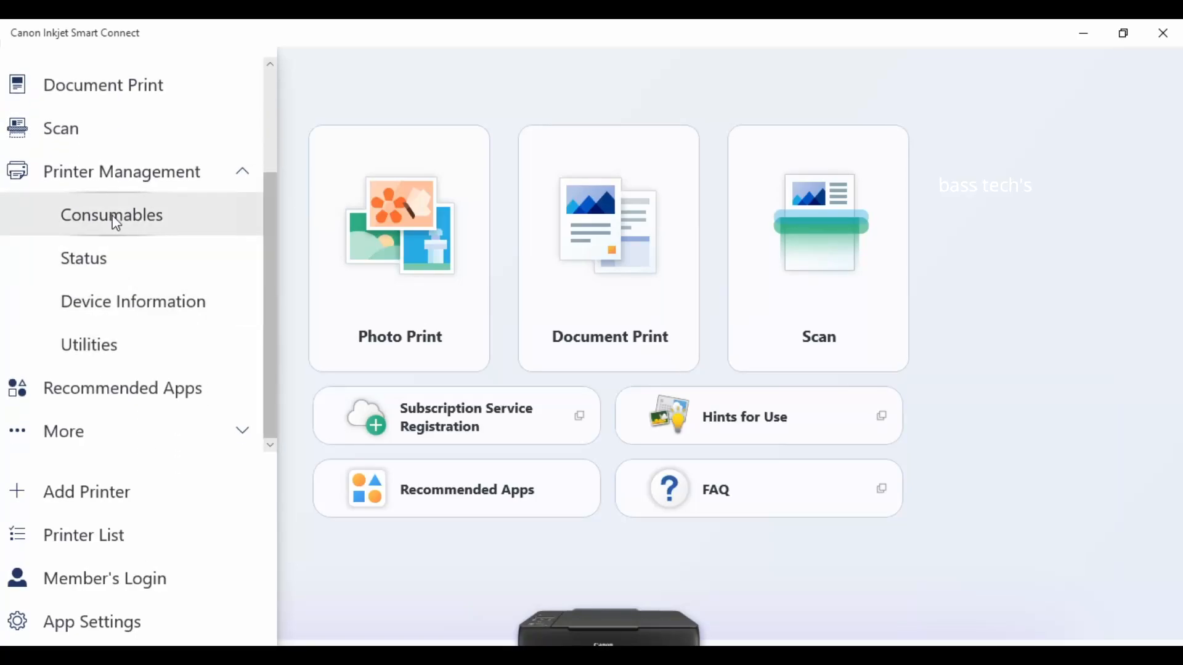
{"action": "left_click", "coordinate": [110, 215]}
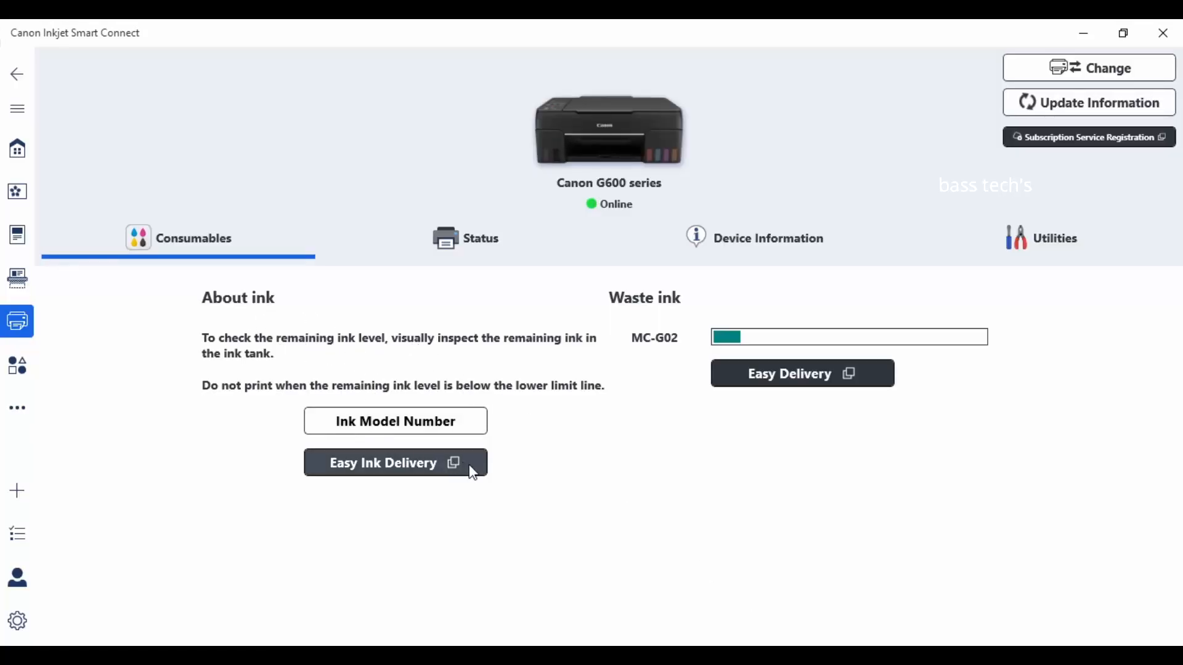
{"action": "mouse_move", "coordinate": [328, 354]}
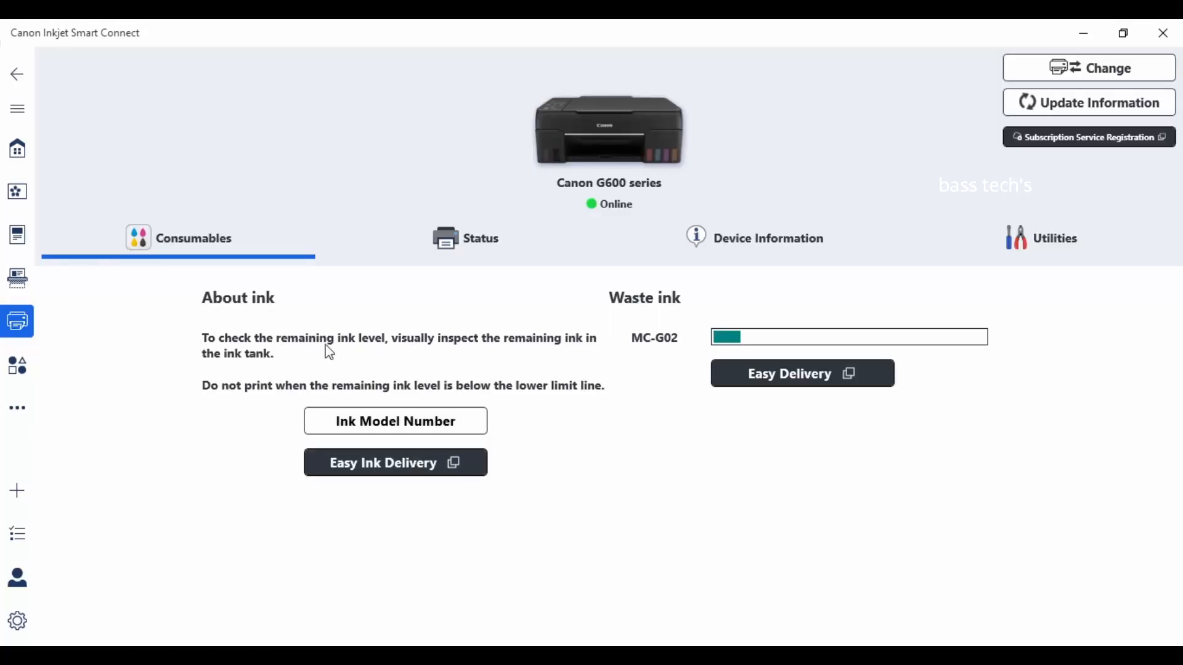
{"action": "mouse_move", "coordinate": [609, 372]}
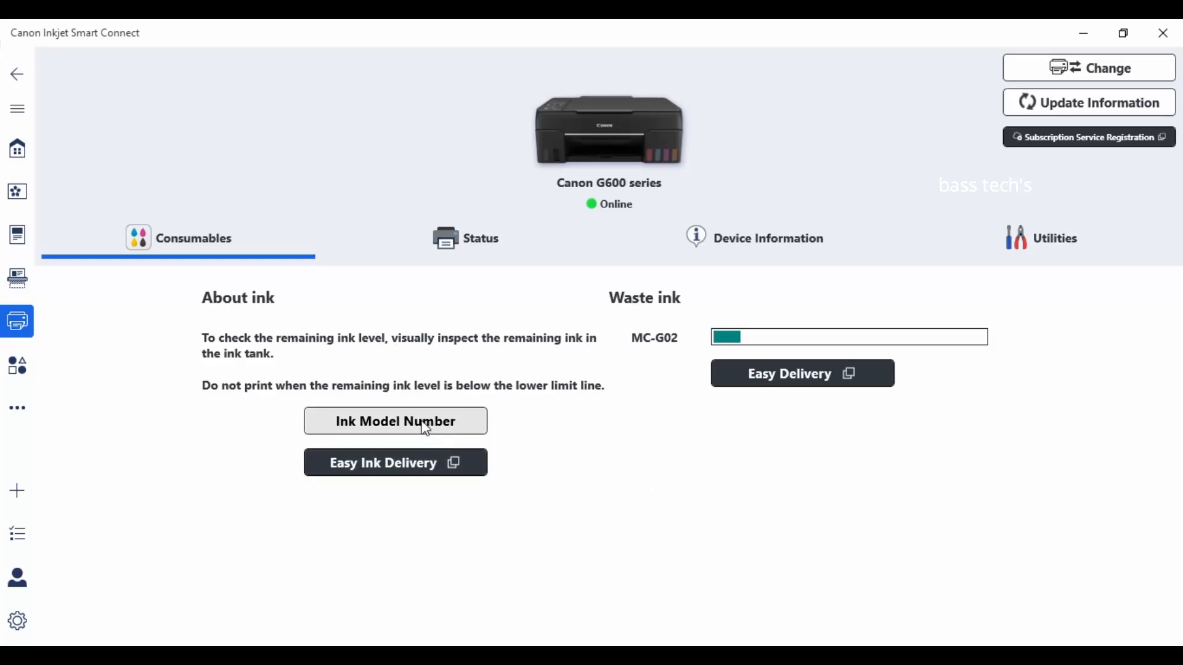
{"action": "left_click", "coordinate": [467, 239]}
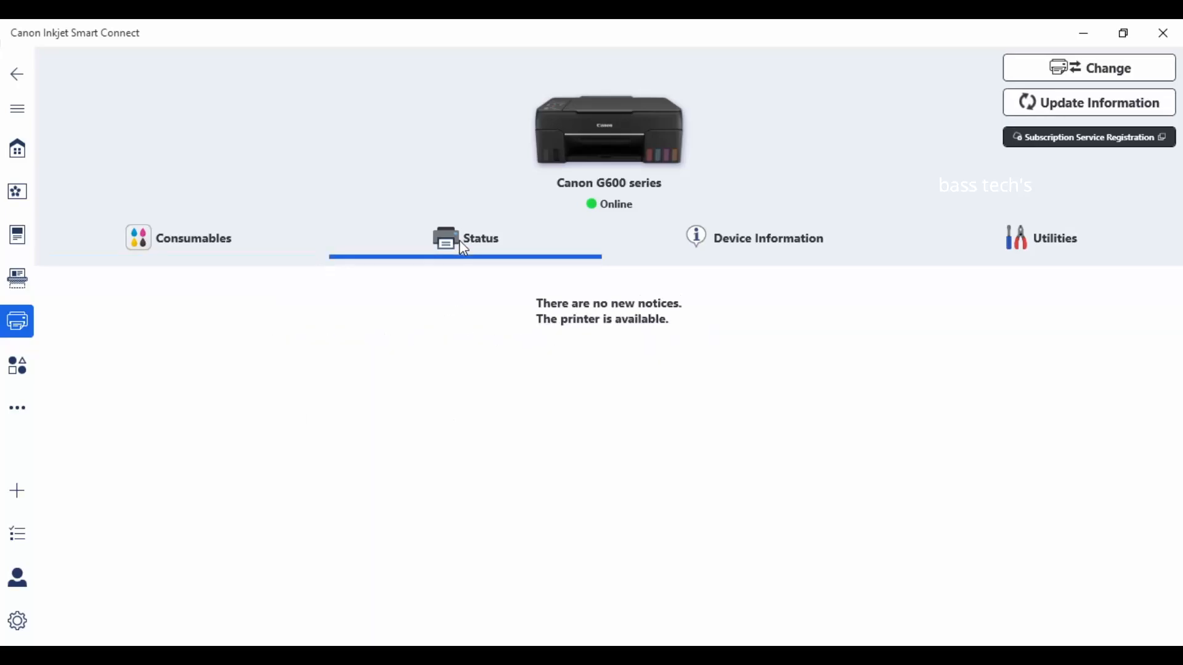
{"action": "left_click", "coordinate": [769, 239]}
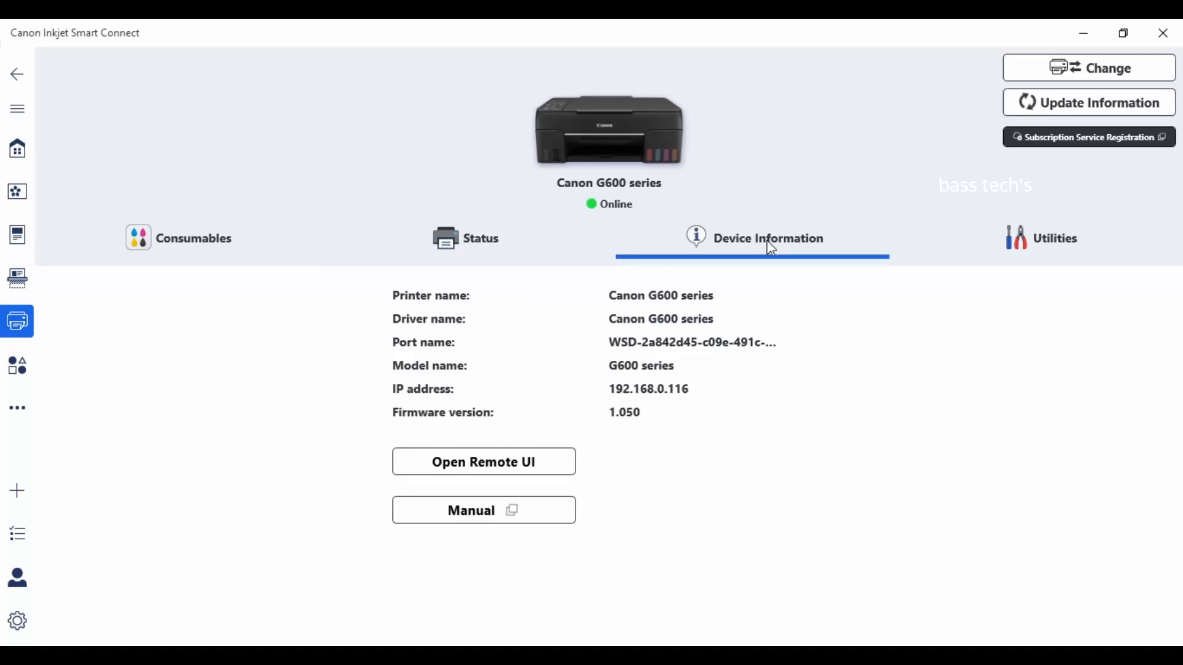
{"action": "mouse_move", "coordinate": [648, 418]}
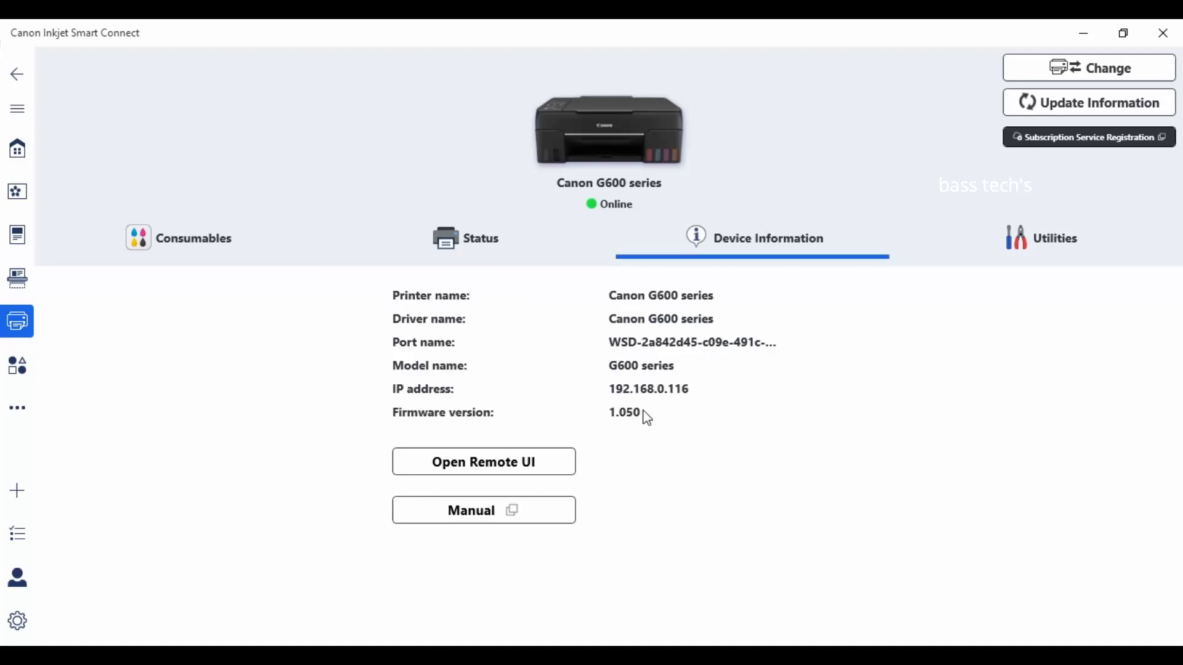
{"action": "mouse_move", "coordinate": [1046, 246]}
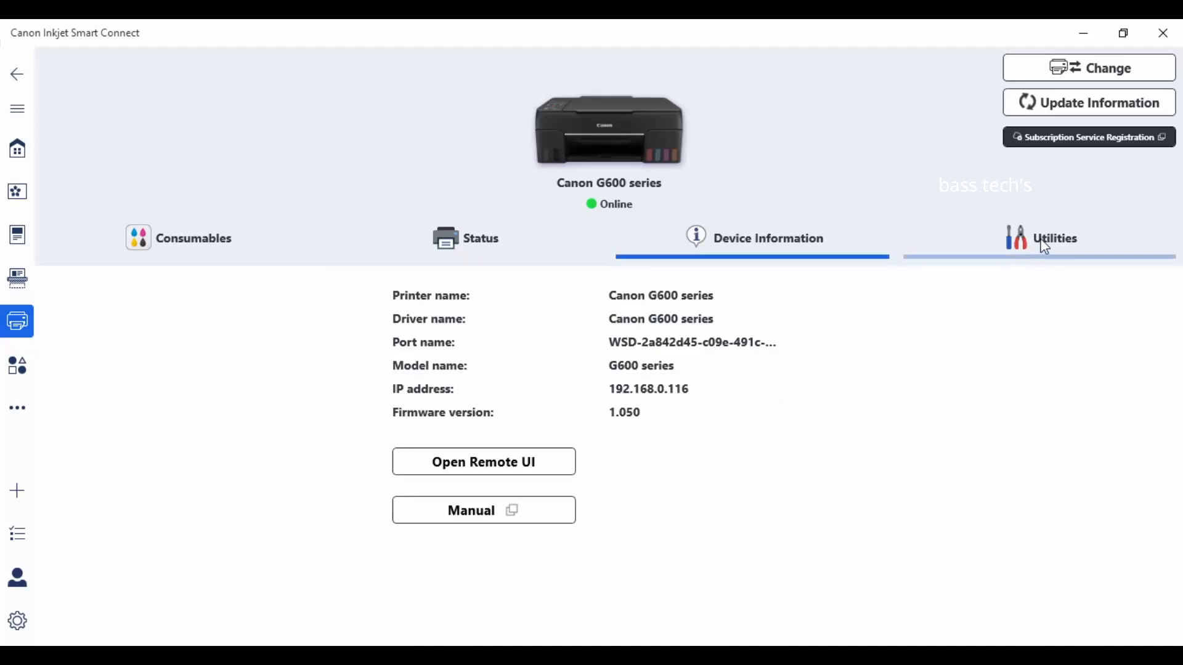
{"action": "left_click", "coordinate": [1055, 239]}
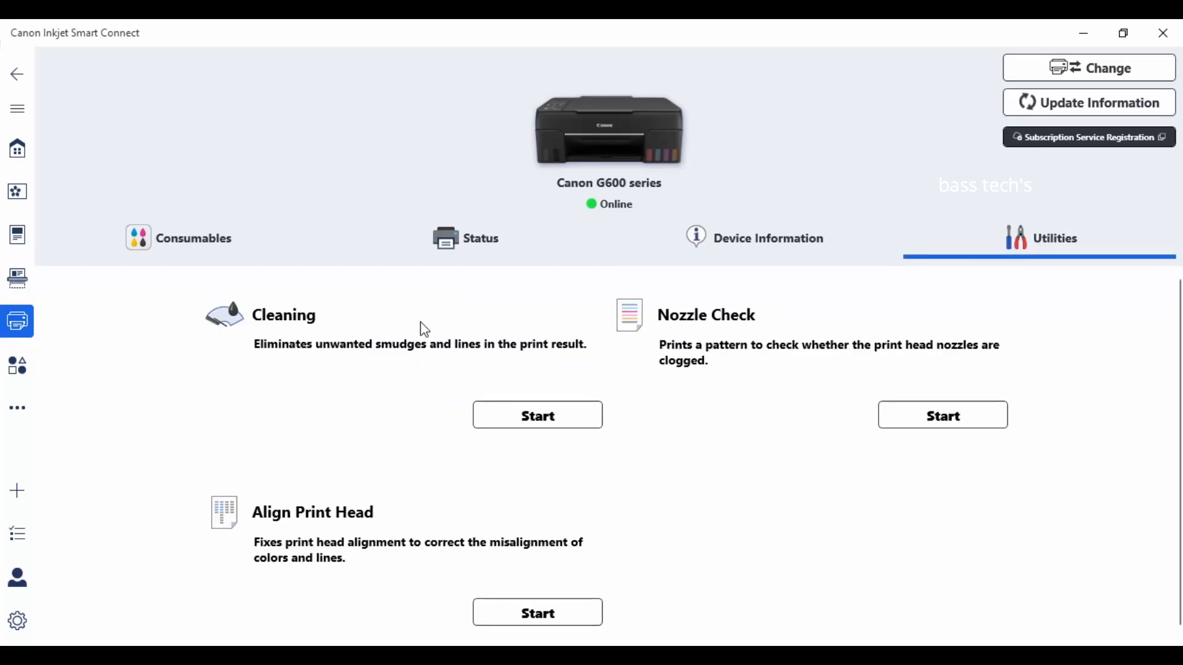
{"action": "mouse_move", "coordinate": [702, 341]}
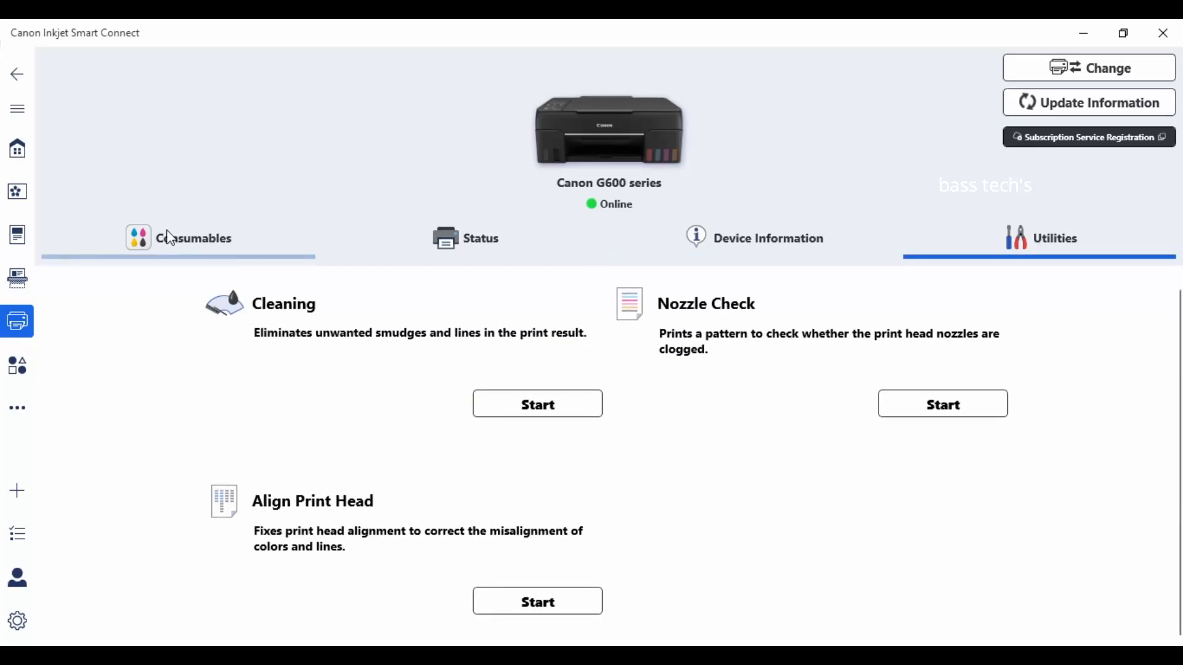
{"action": "left_click", "coordinate": [192, 239]}
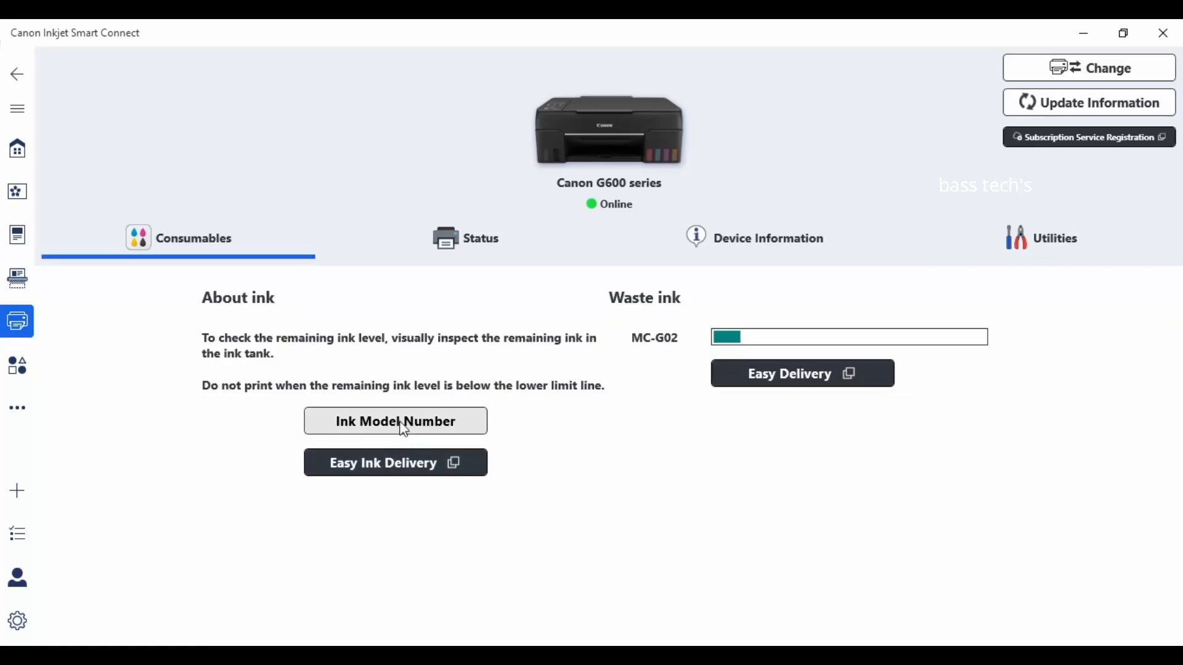
Step: Look up the Ink Model Number online, accepting the notice, to see the GI-43 ink bottles
{"action": "left_click", "coordinate": [396, 421]}
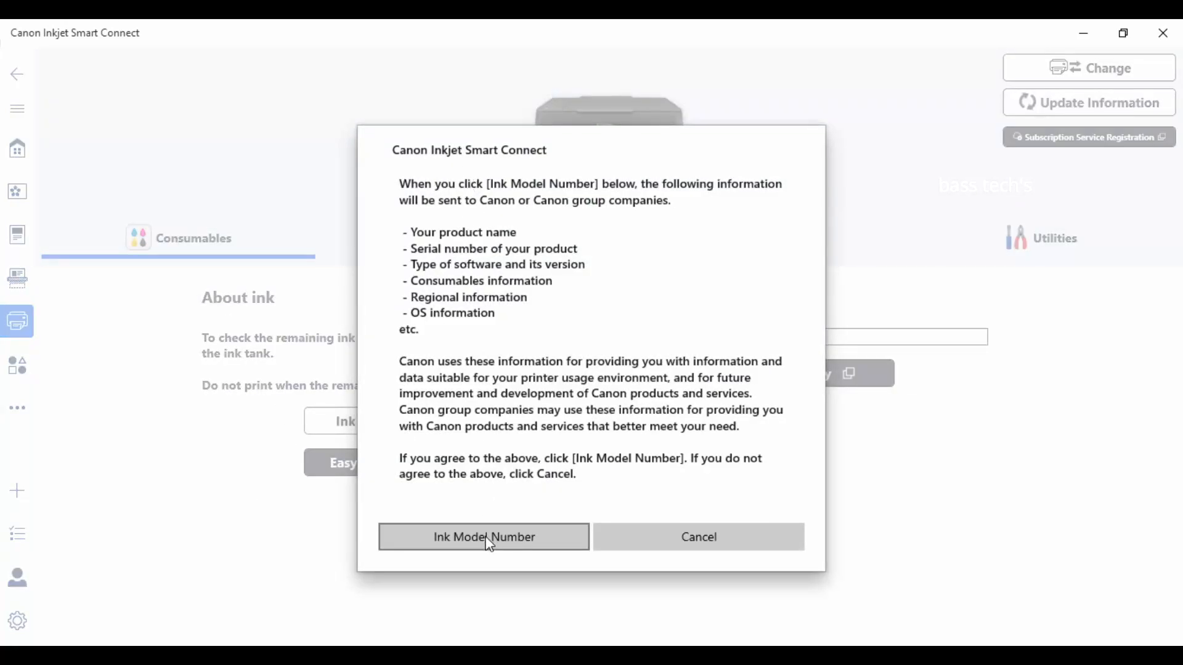
{"action": "left_click", "coordinate": [483, 537]}
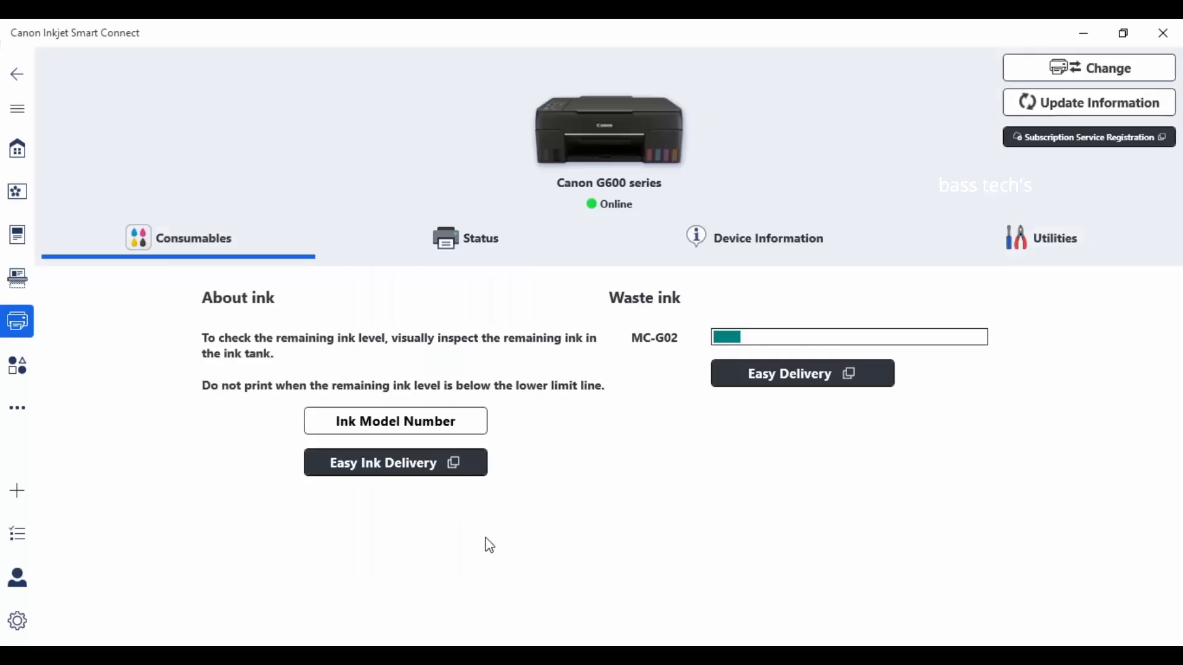
{"action": "left_click", "coordinate": [394, 422]}
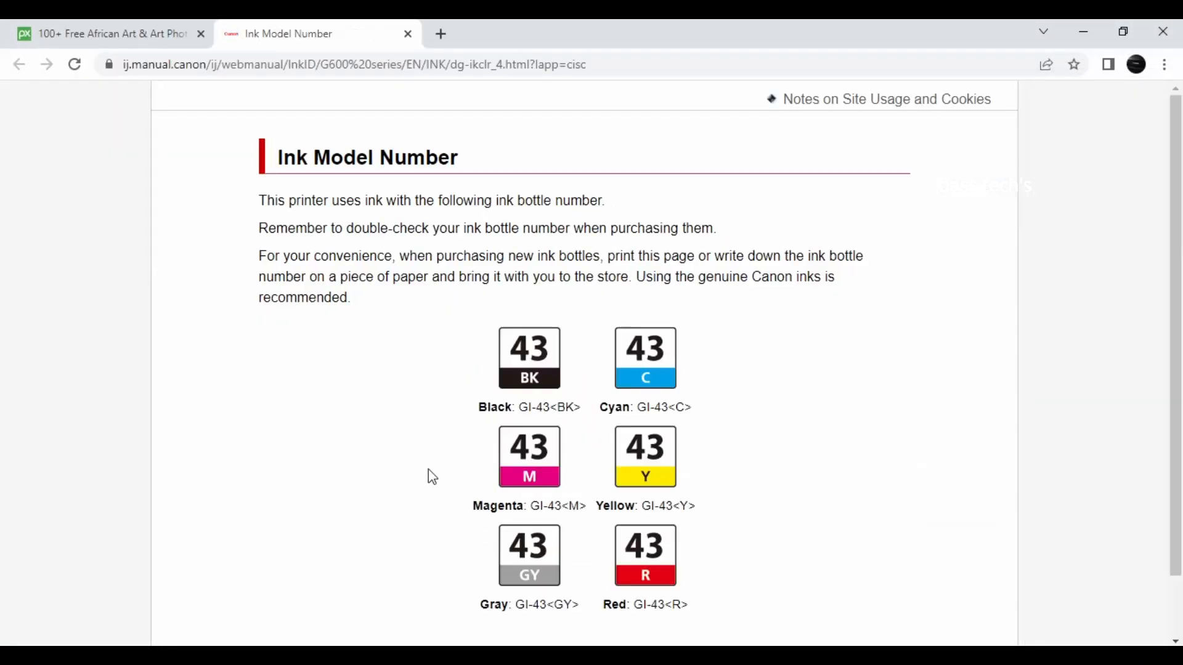
{"action": "scroll", "scroll_direction": "down", "scroll_amount": 3}
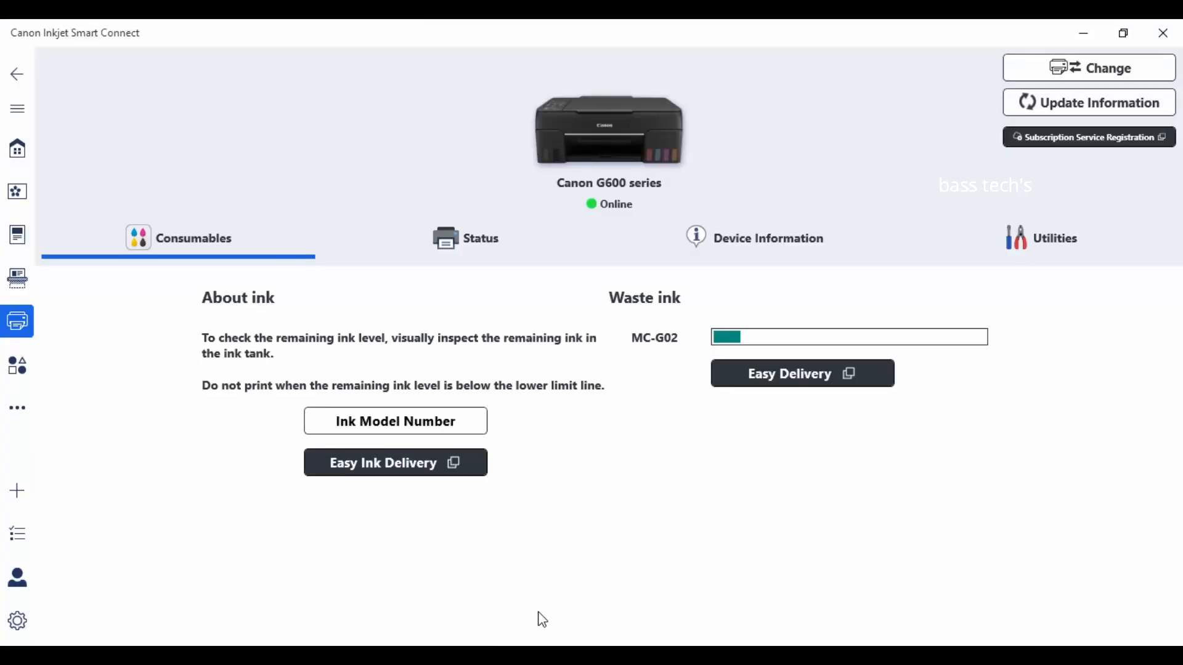
{"action": "mouse_move", "coordinate": [744, 339]}
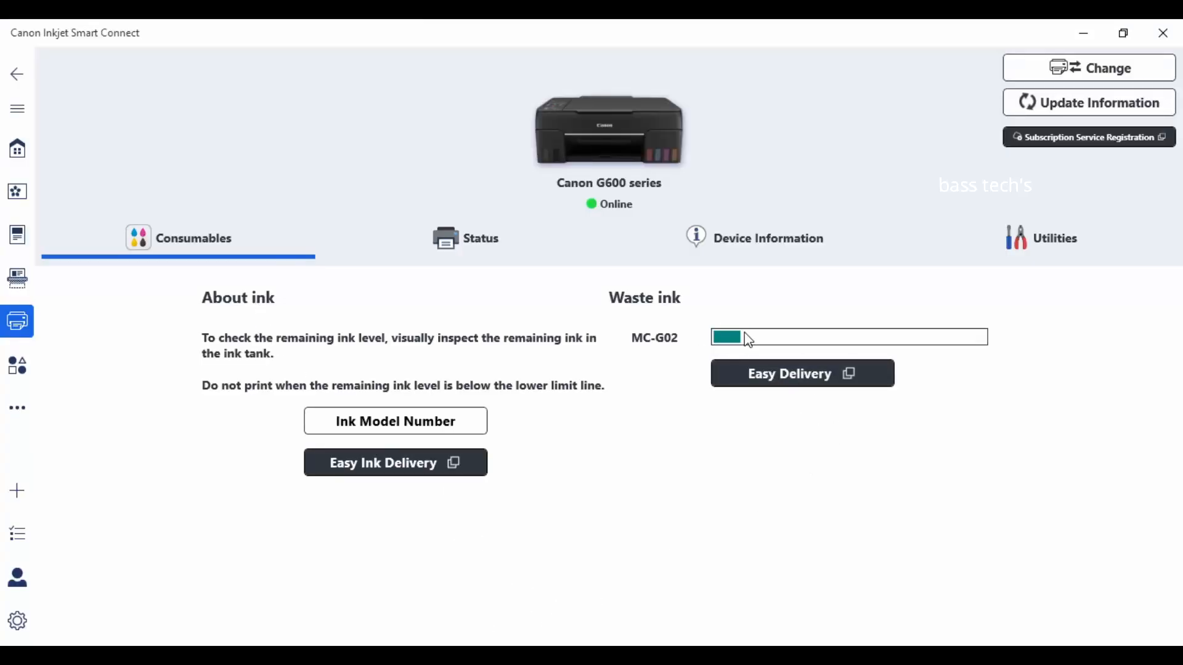
{"action": "mouse_move", "coordinate": [453, 236]}
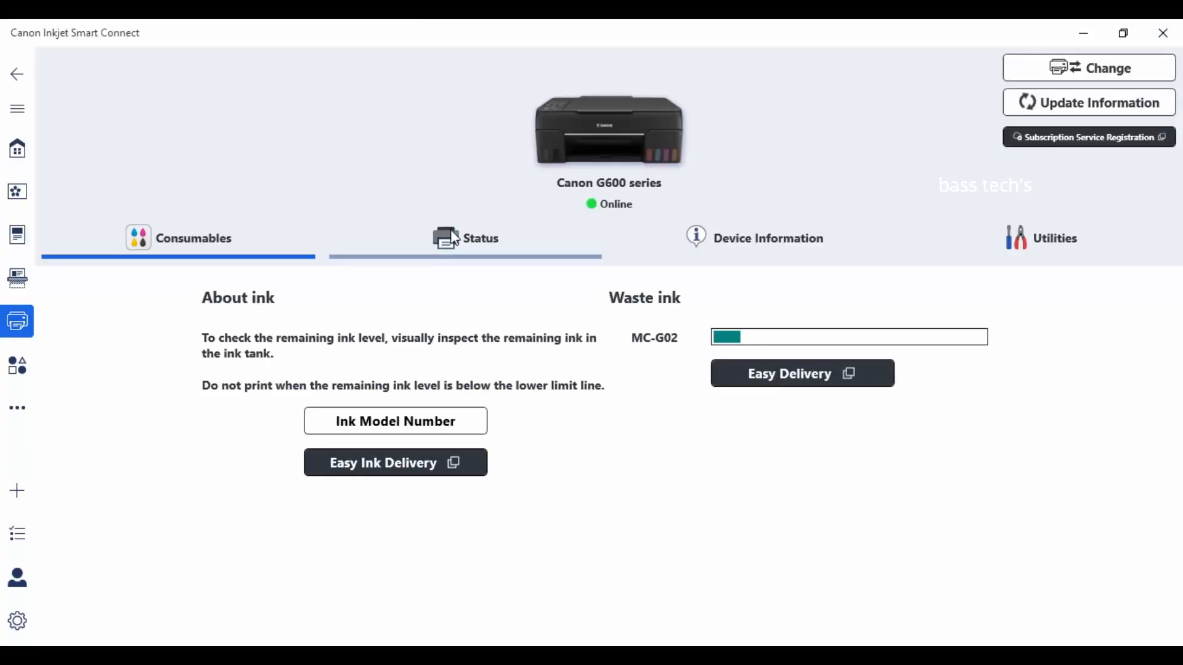
Step: Show the G600 device information with printer name, port, IP address and firmware 1.050
{"action": "left_click", "coordinate": [769, 239]}
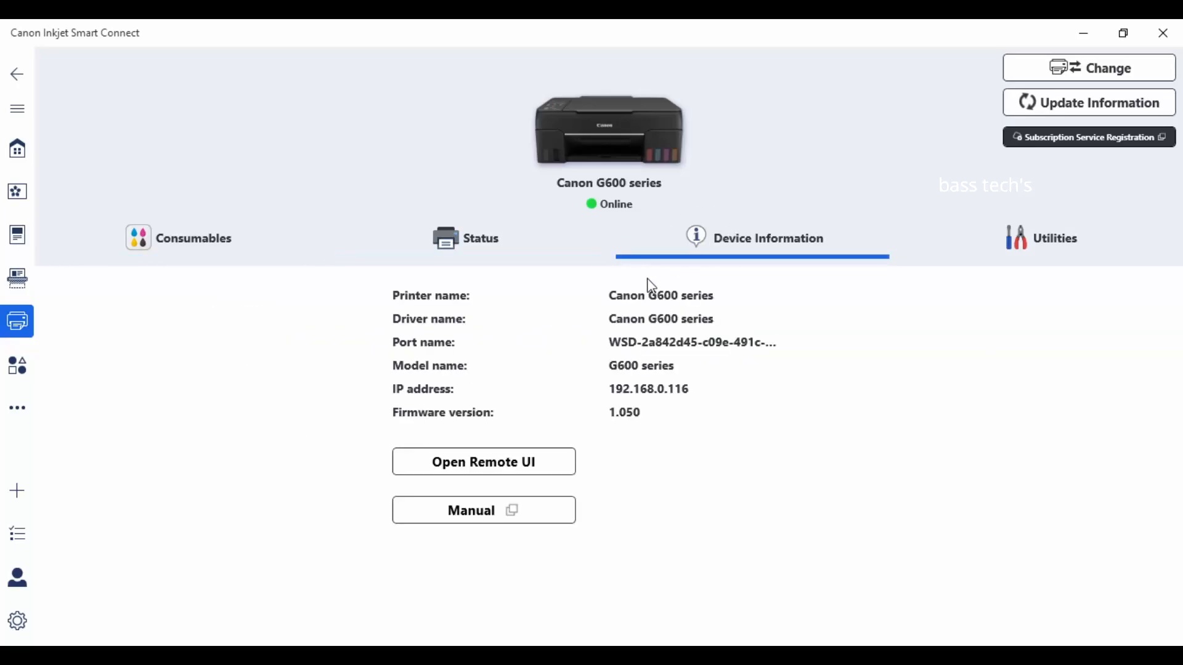
{"action": "mouse_move", "coordinate": [664, 453]}
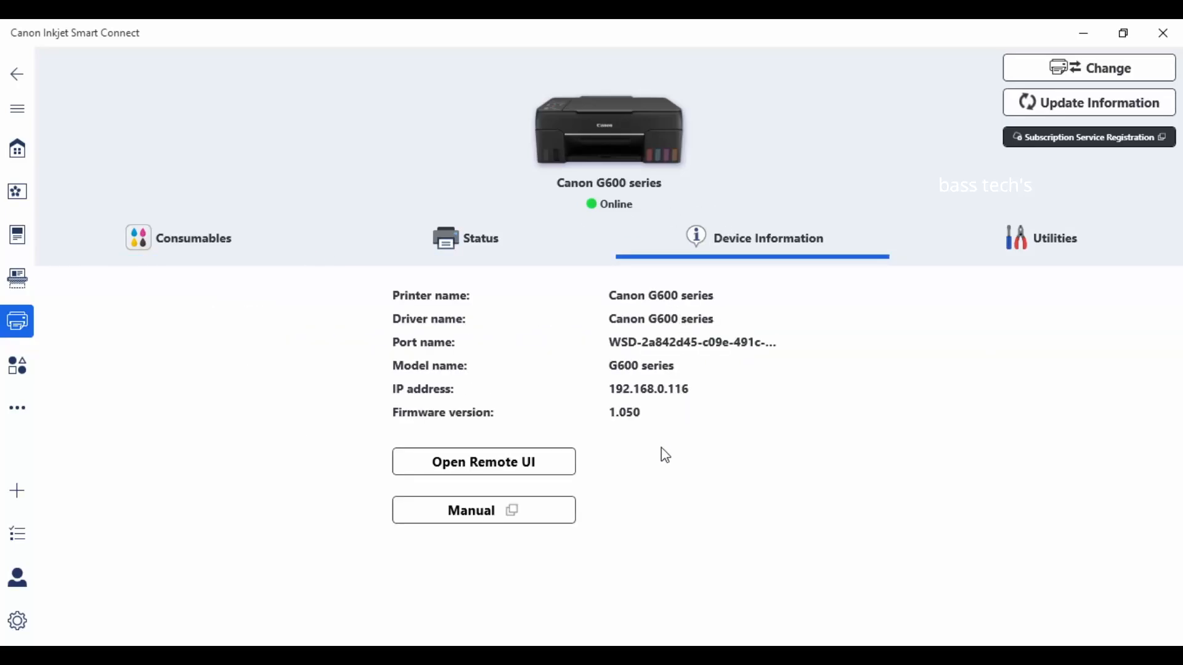
Step: Launch the printer's Remote UI status page showing ready to print and estimated ink levels
{"action": "left_click", "coordinate": [483, 461]}
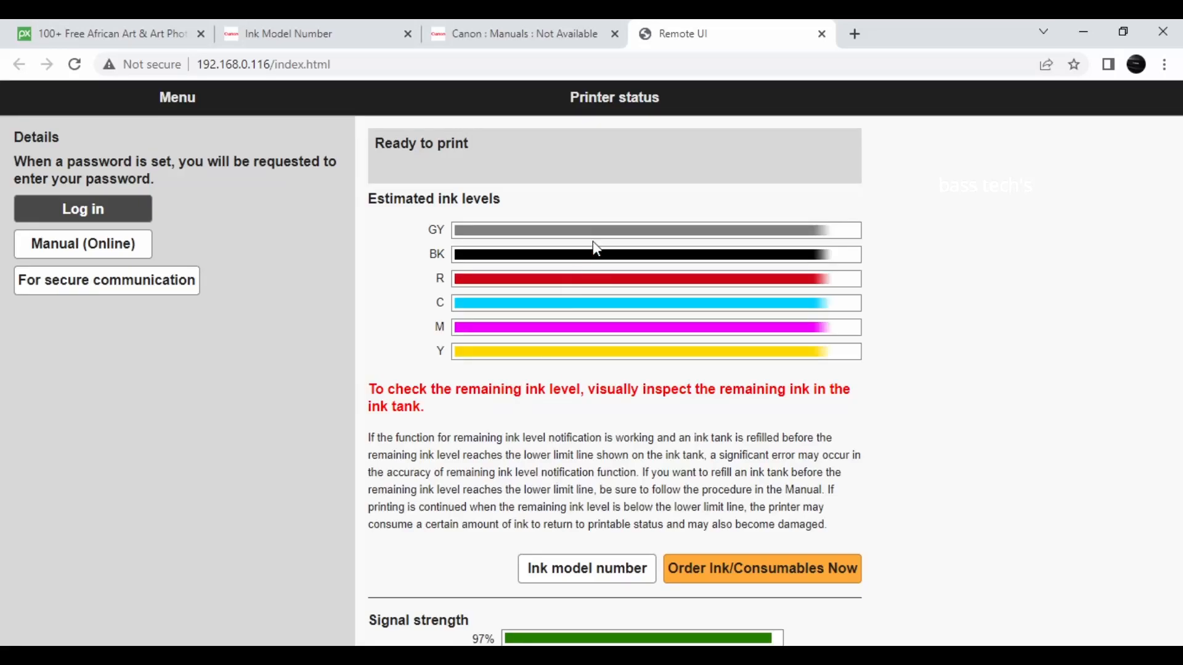
{"action": "mouse_move", "coordinate": [611, 429]}
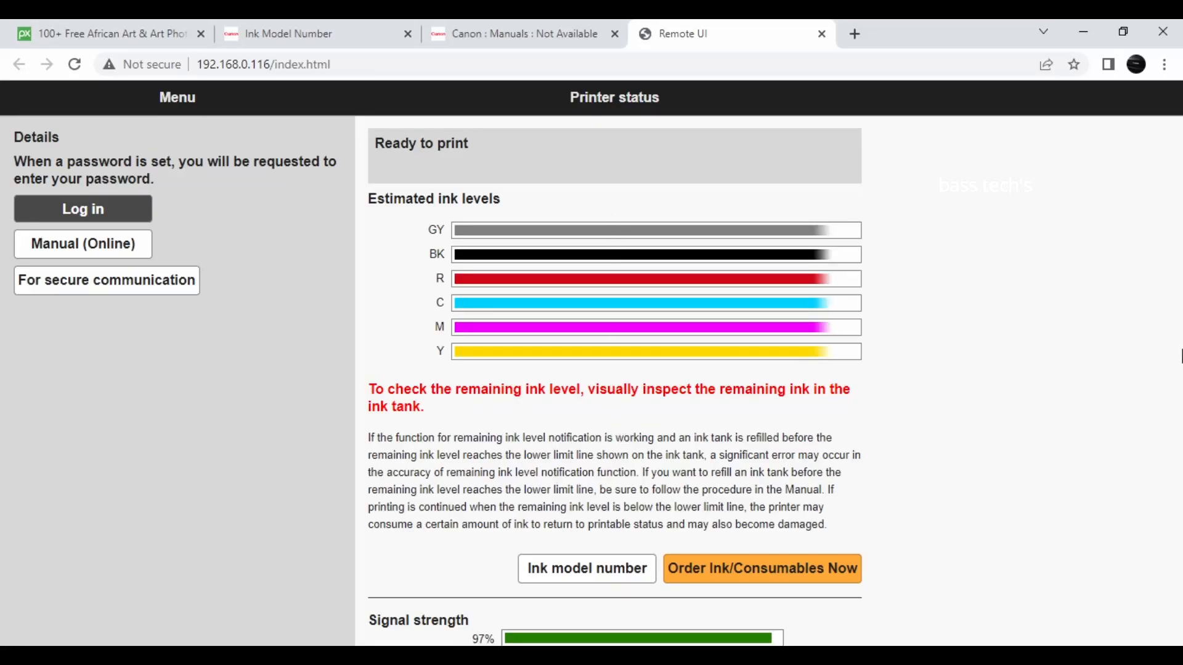
{"action": "mouse_move", "coordinate": [921, 28]}
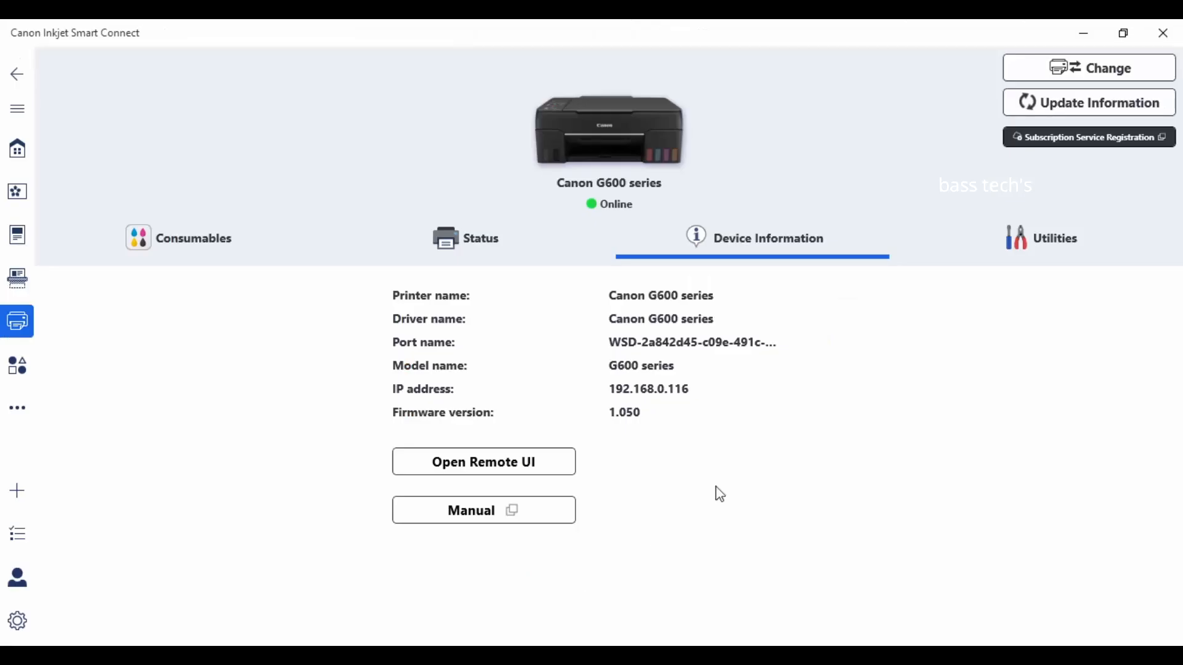
Step: Show the maintenance Utilities and refresh the printer's information so it reads Online
{"action": "left_click", "coordinate": [1058, 239]}
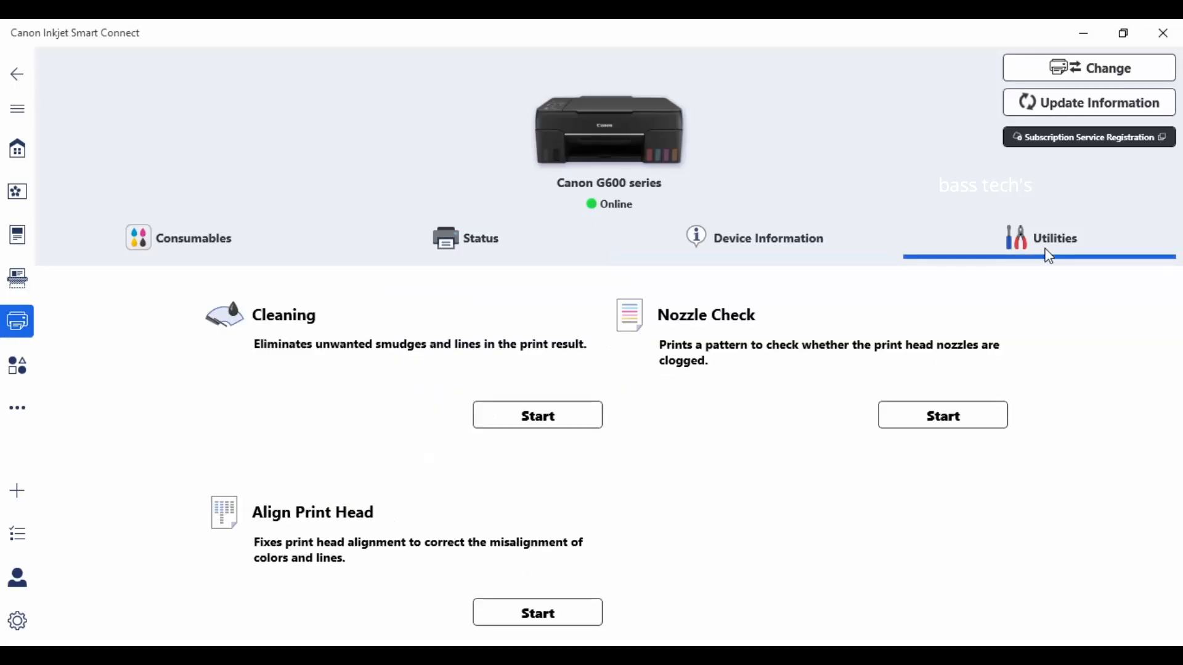
{"action": "mouse_move", "coordinate": [720, 303]}
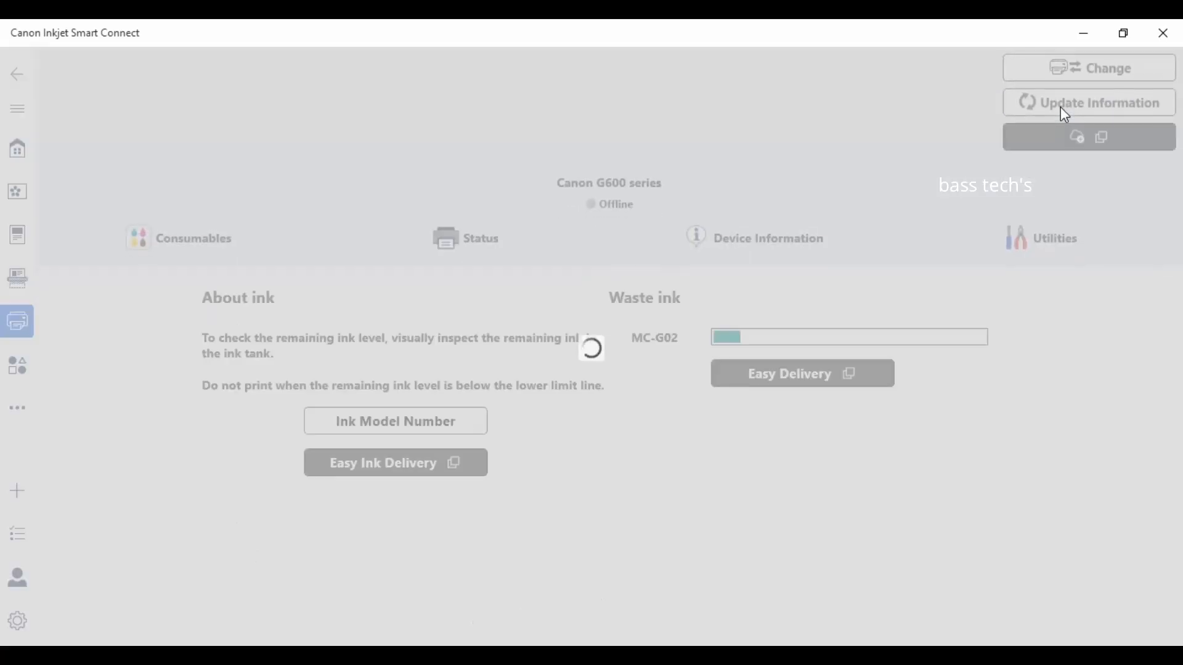
{"action": "left_click", "coordinate": [1057, 238]}
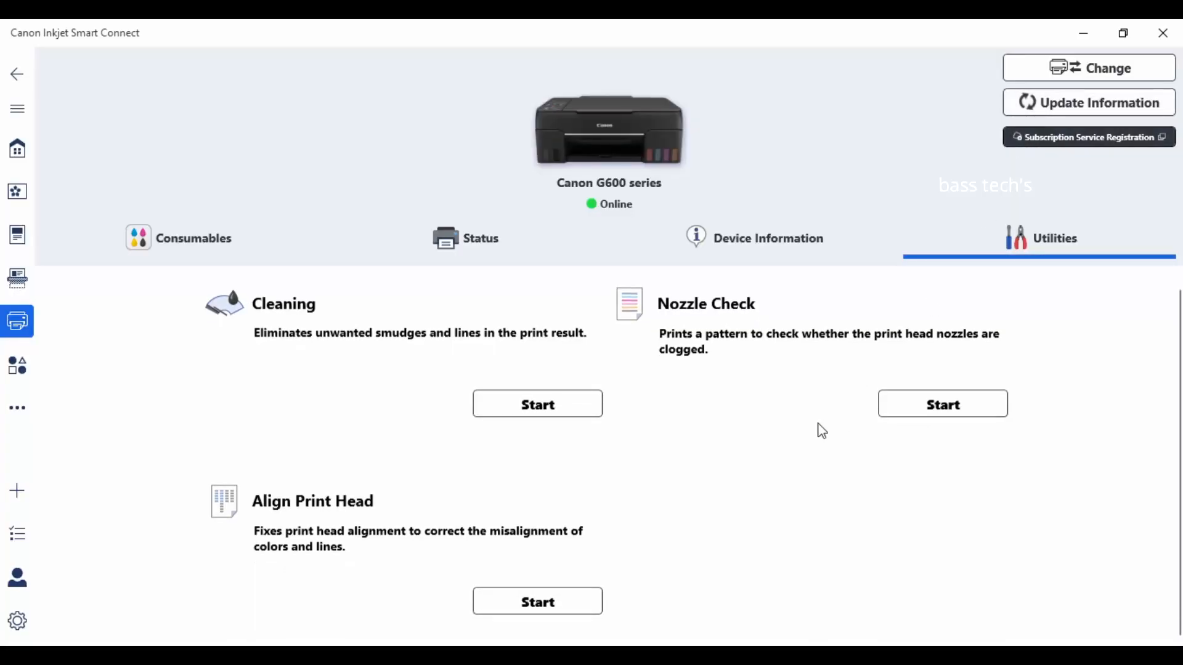